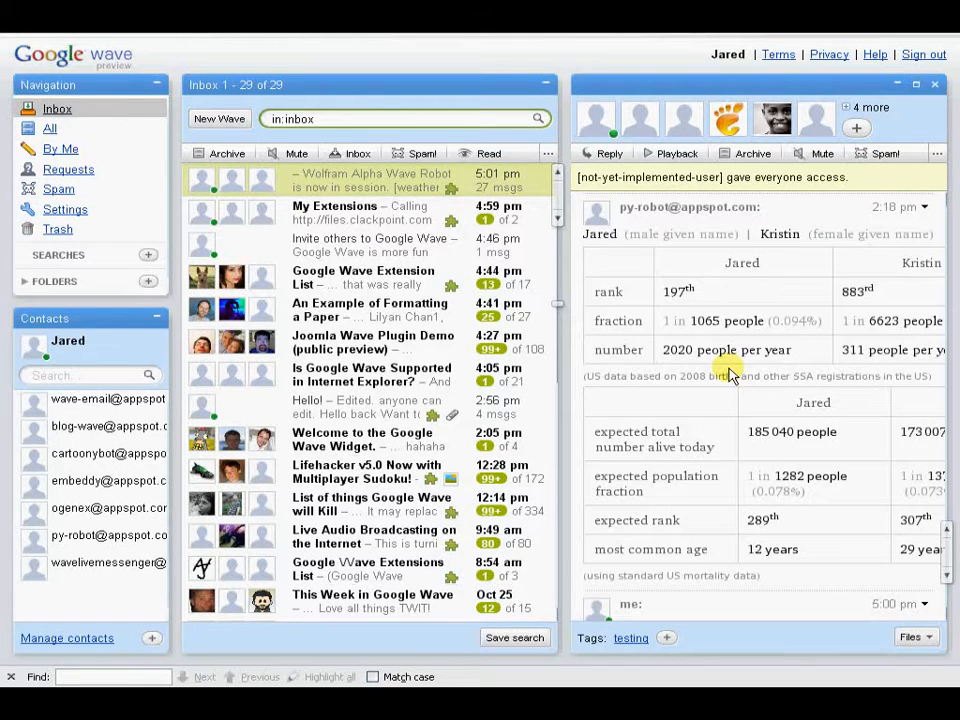
mouse_move(690, 296)
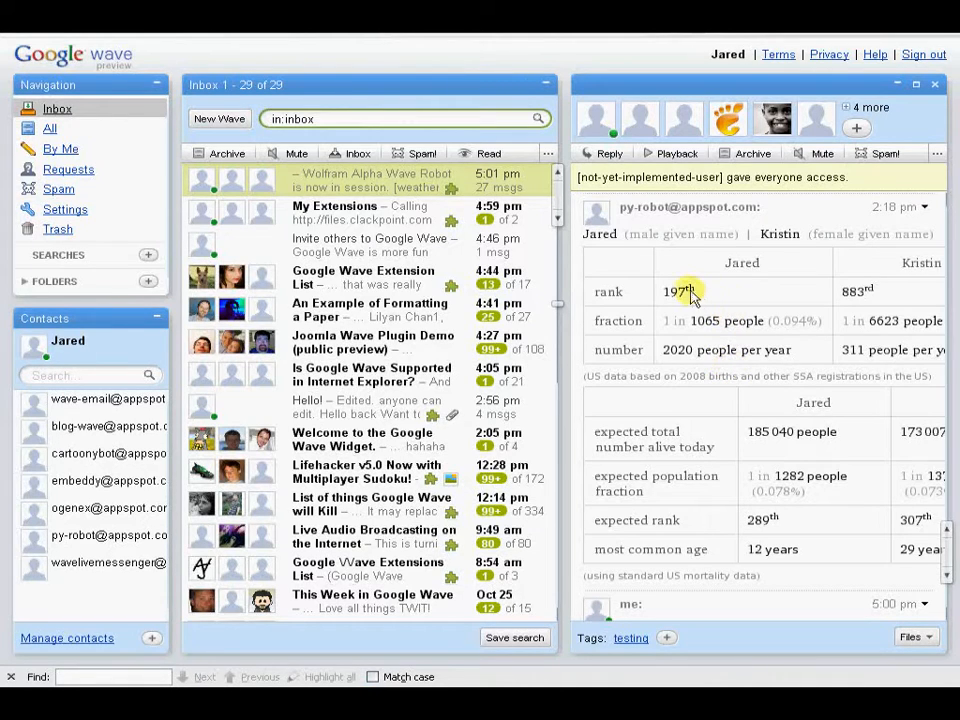
mouse_move(136, 616)
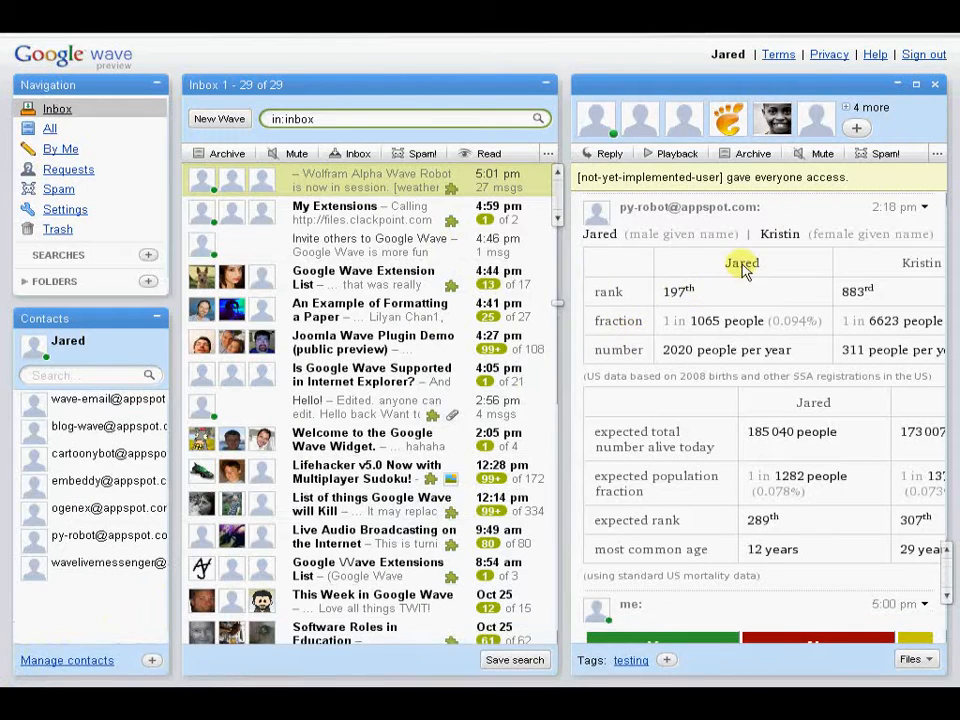
mouse_move(676, 270)
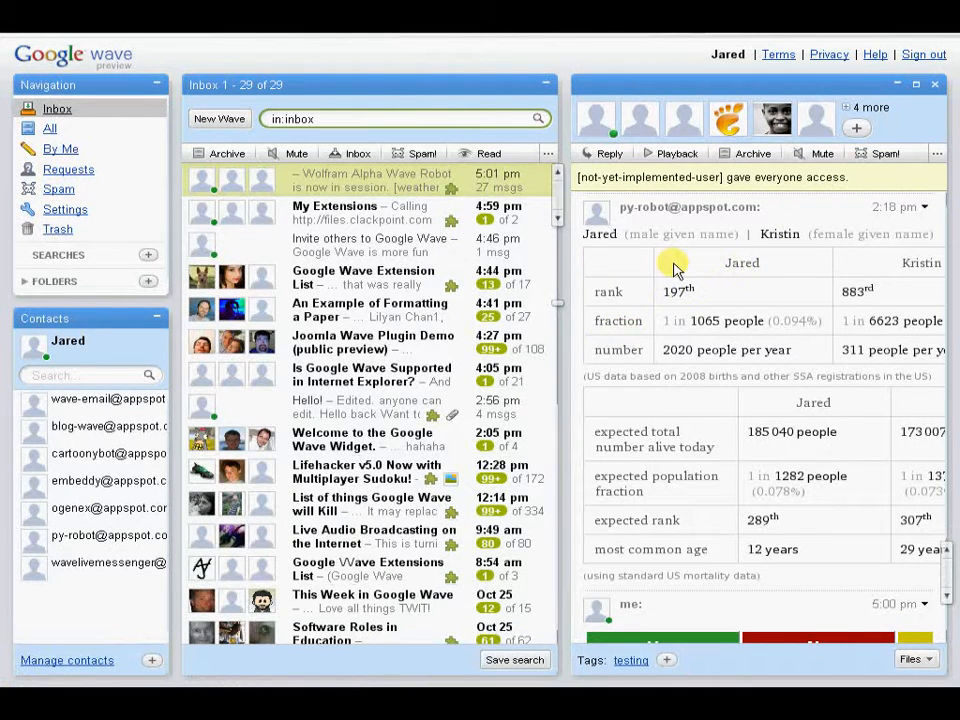
mouse_move(164, 124)
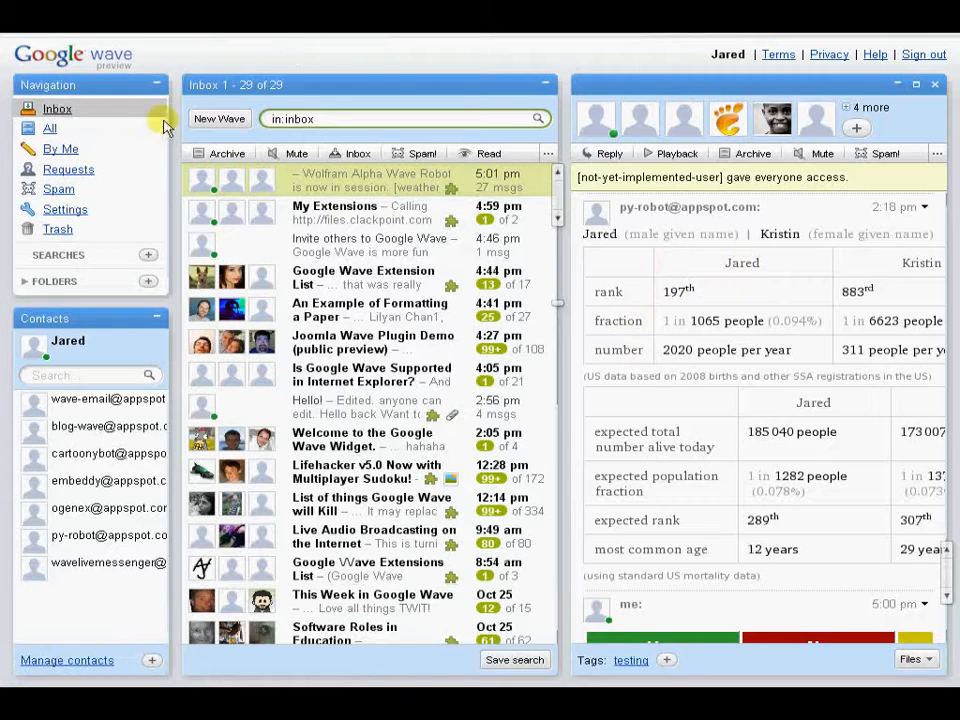
mouse_move(532, 322)
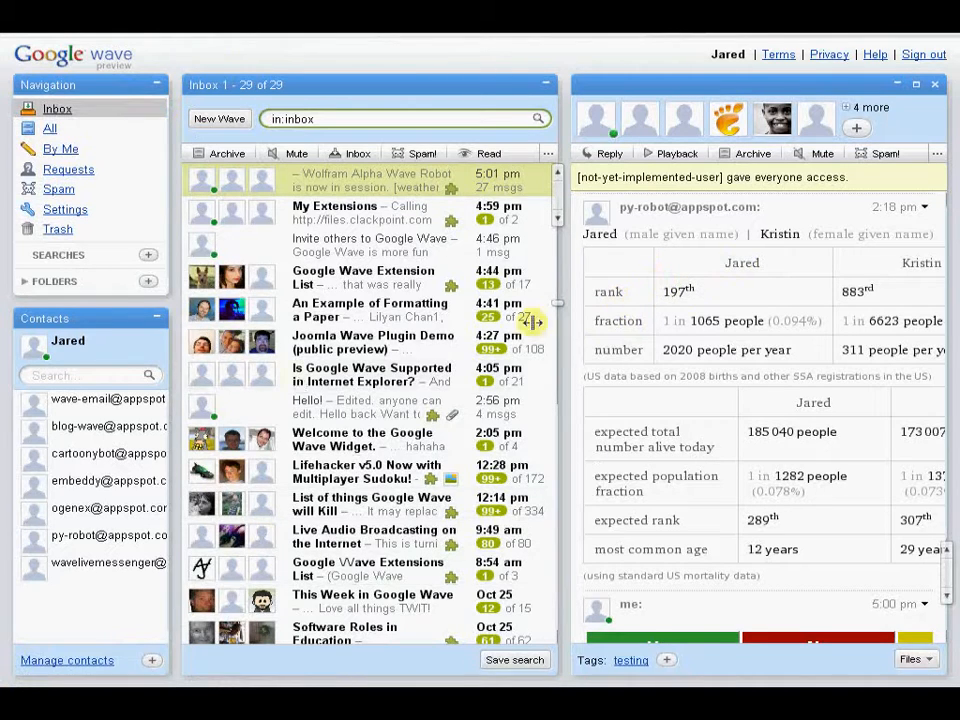
mouse_move(64, 210)
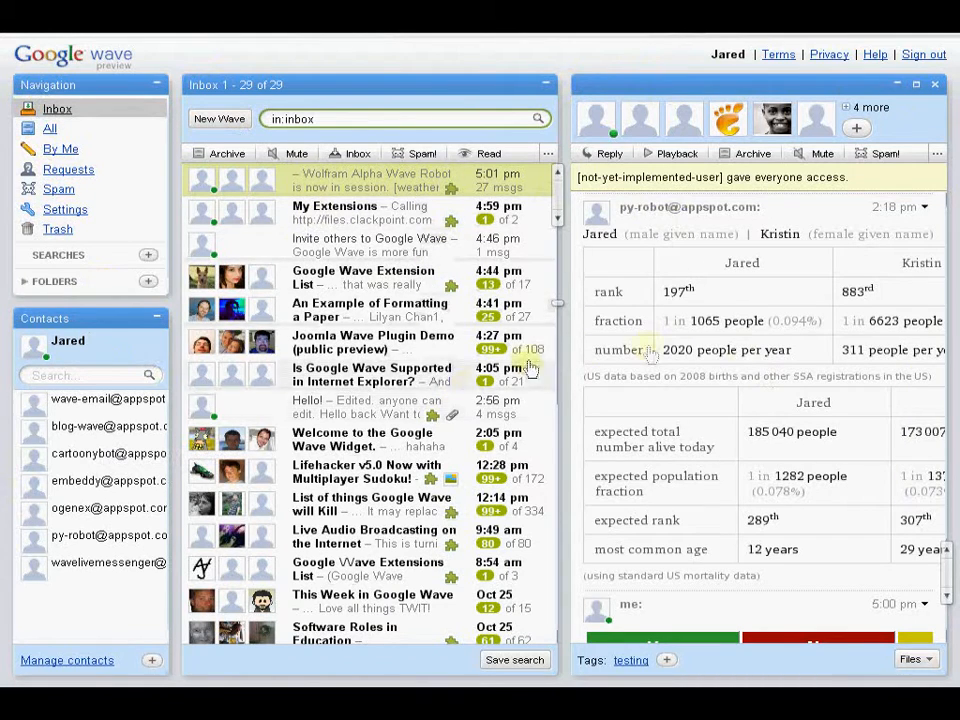
mouse_move(536, 76)
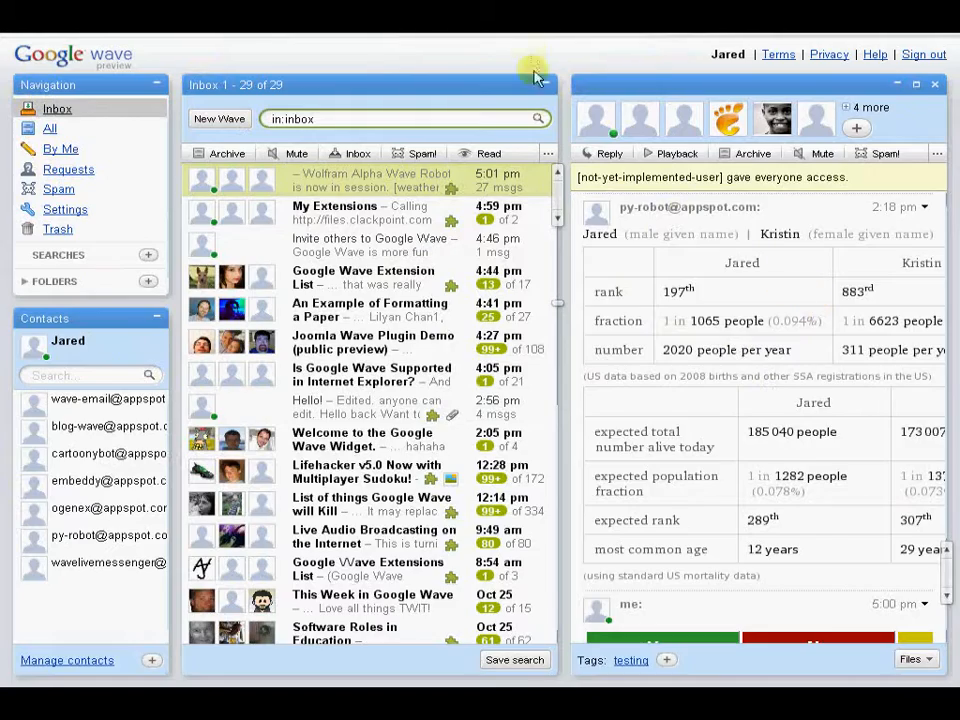
mouse_move(584, 352)
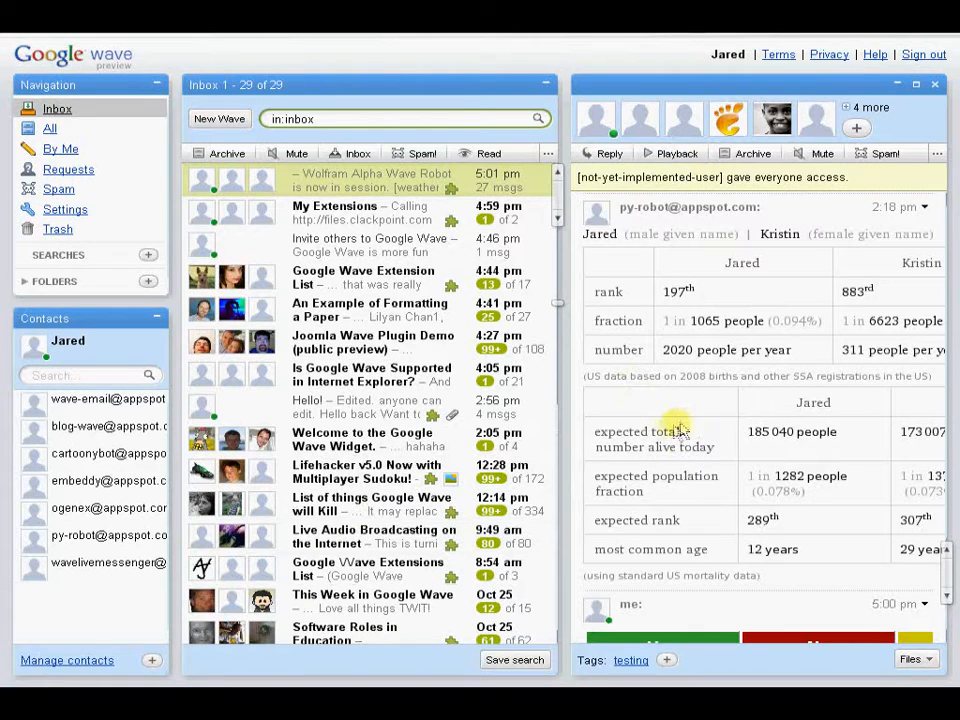
mouse_move(764, 342)
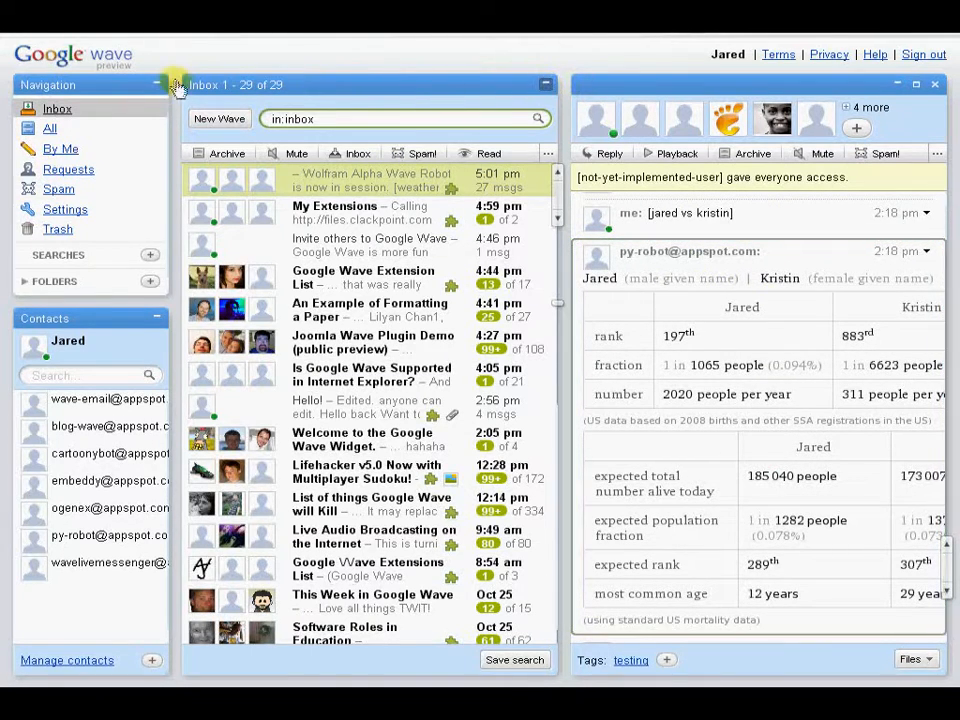
Collapse the Navigation, Contacts and Inbox panels to enlarge the wave area
click(156, 84)
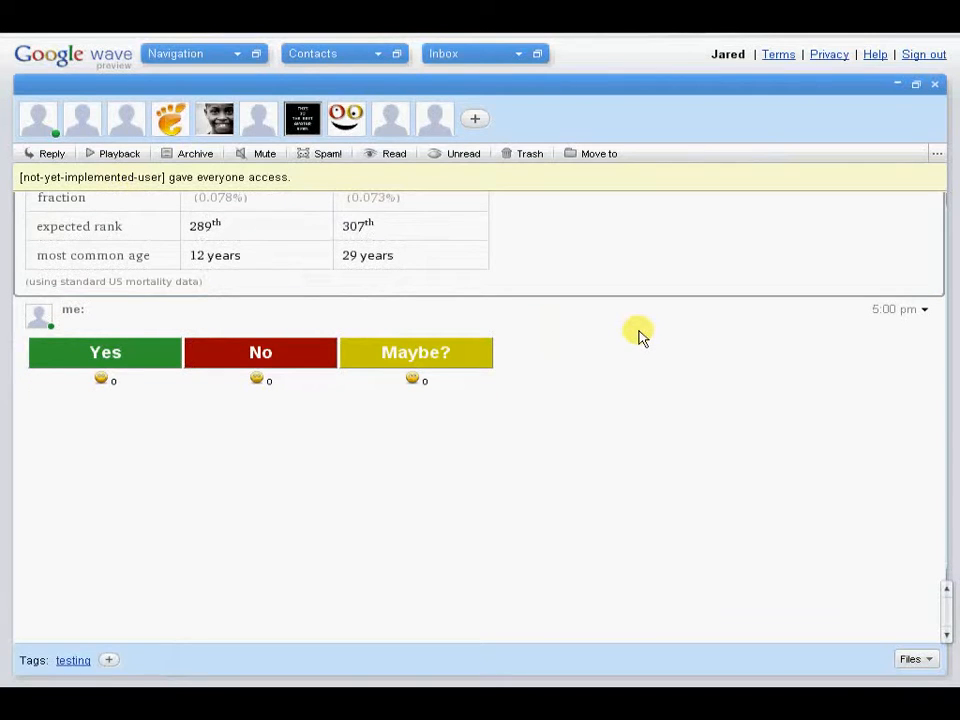
mouse_move(642, 324)
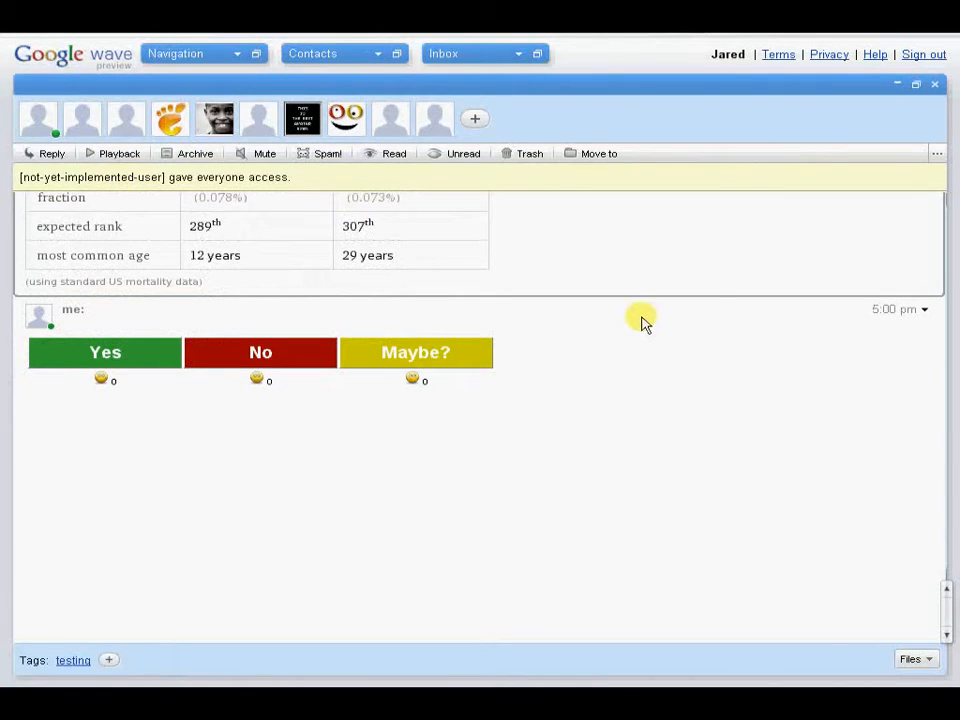
mouse_move(656, 128)
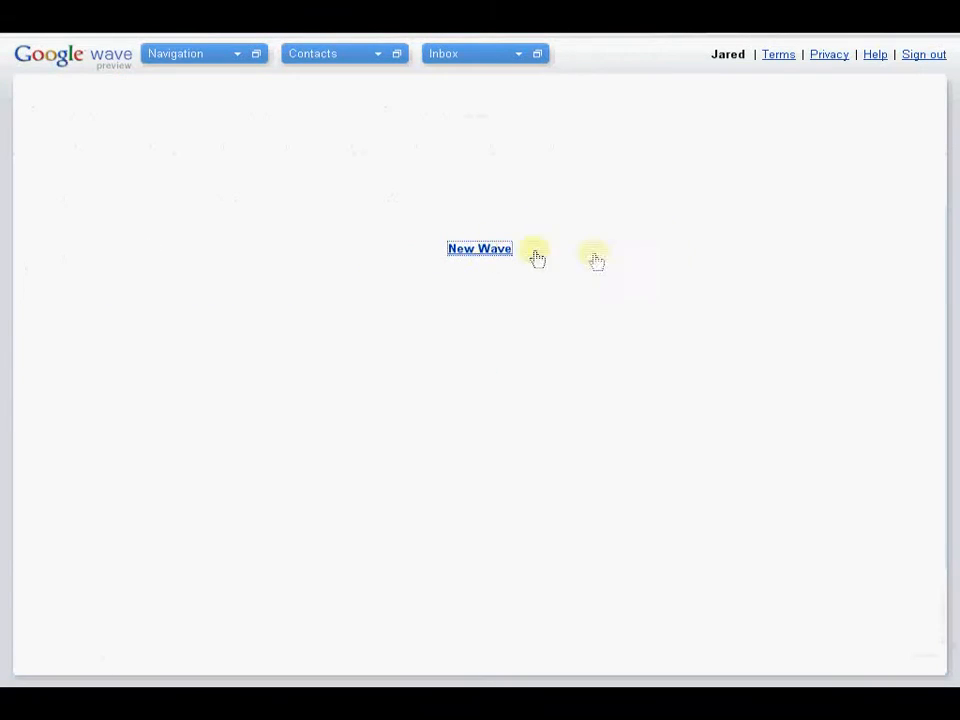
Start a new wave with 'Wave Test blip.' as its first blip text
click(480, 248)
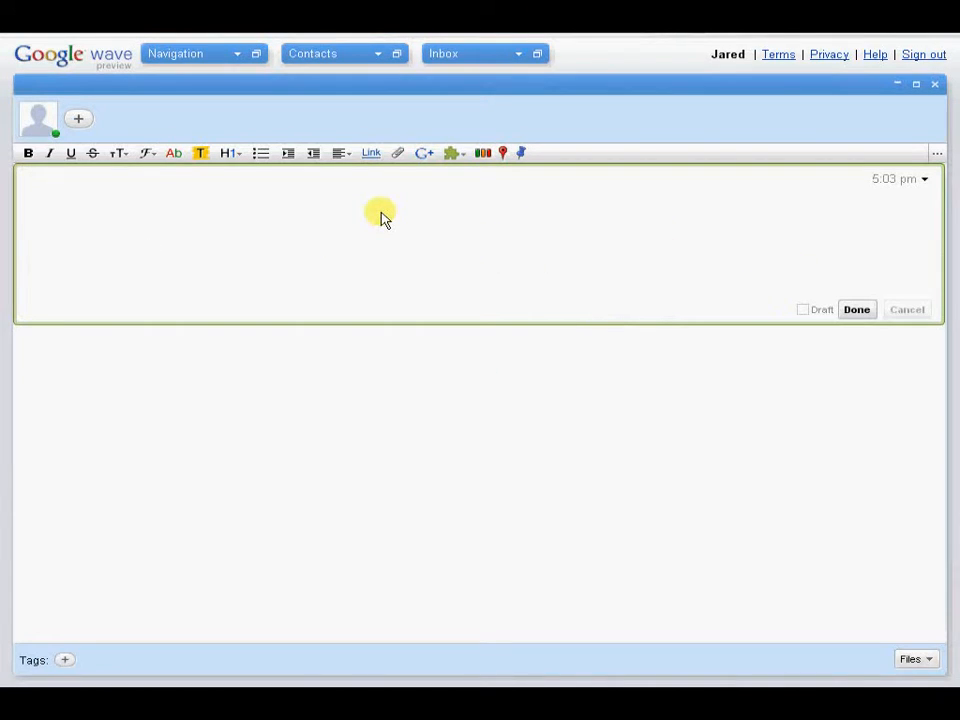
text(Wave)
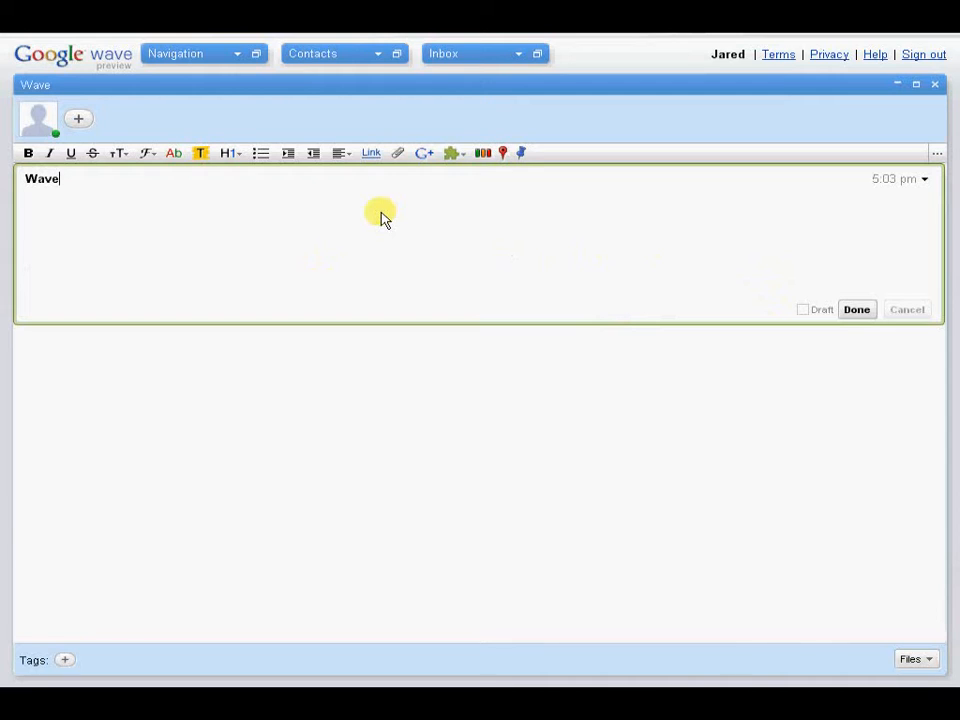
text(Test)
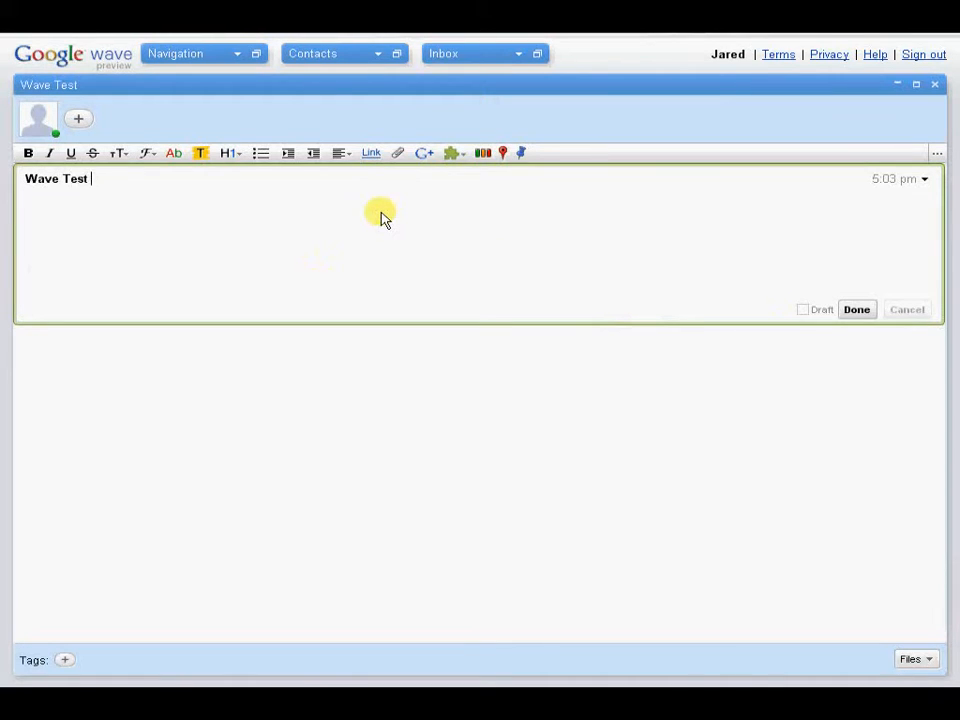
text(bli)
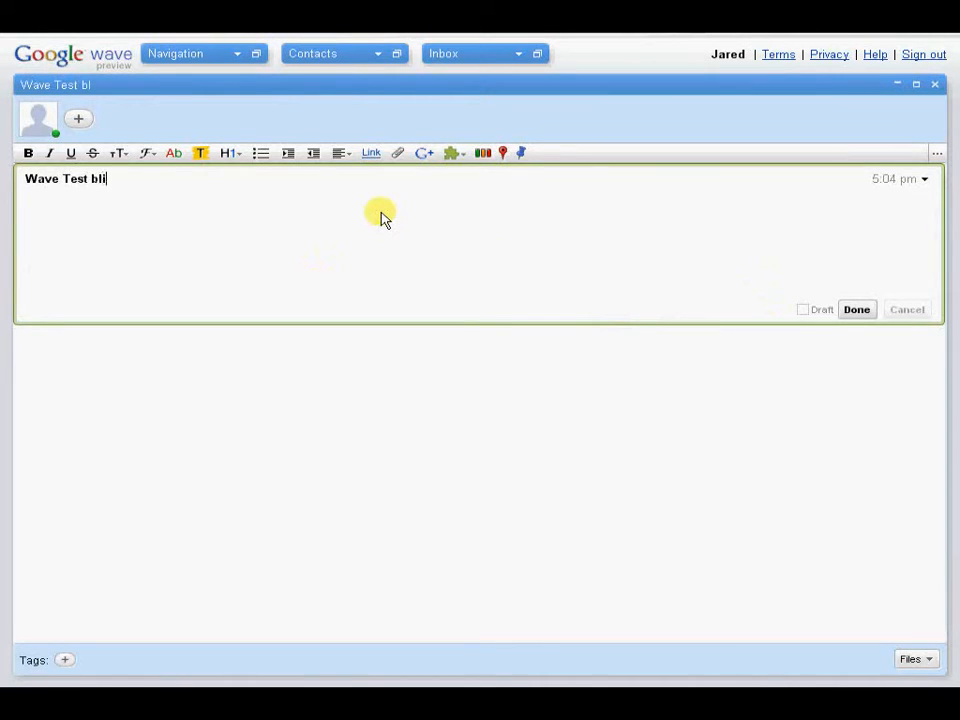
text(p.)
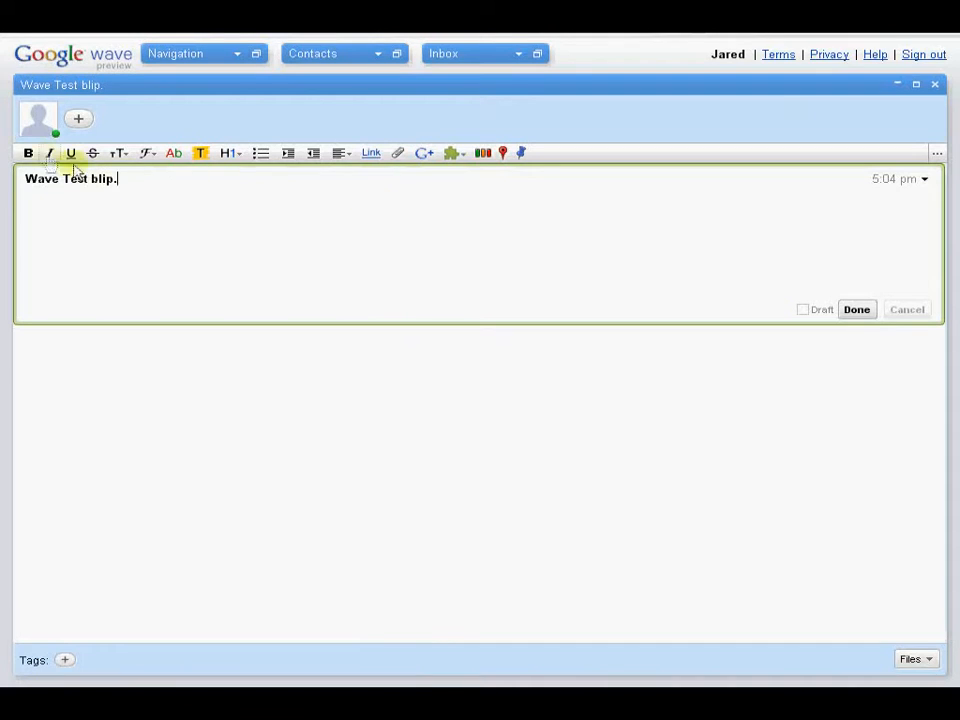
mouse_move(30, 228)
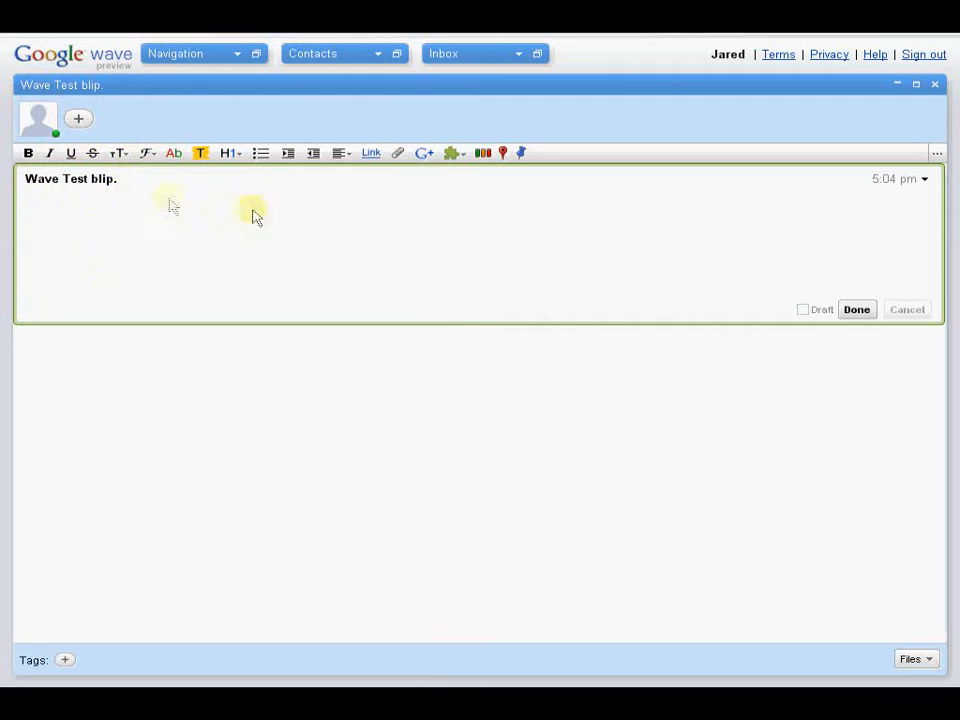
mouse_move(258, 452)
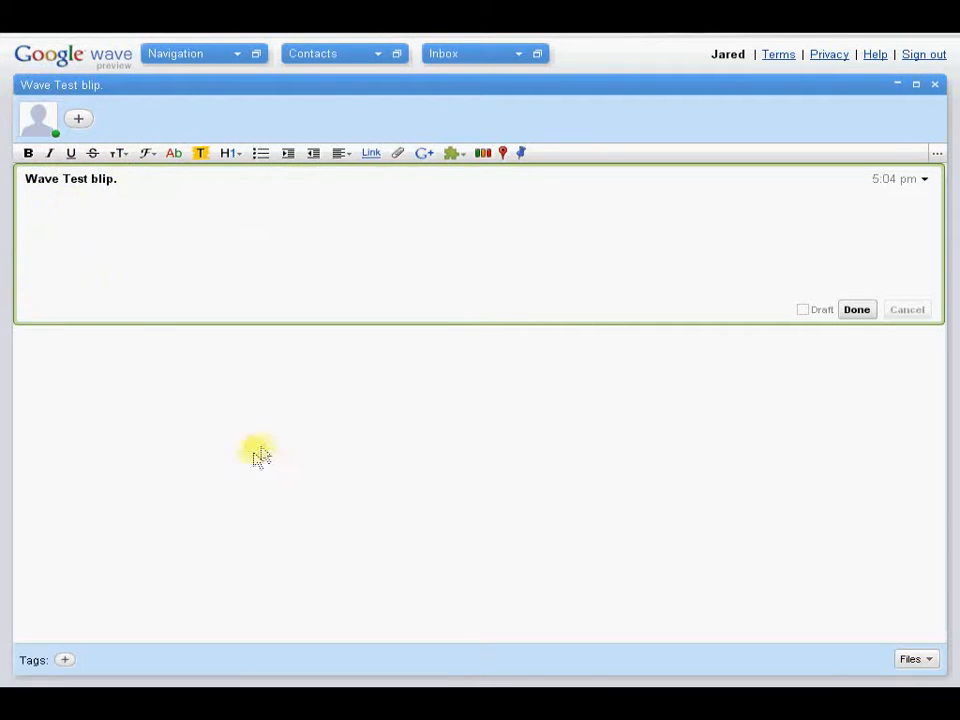
mouse_move(260, 444)
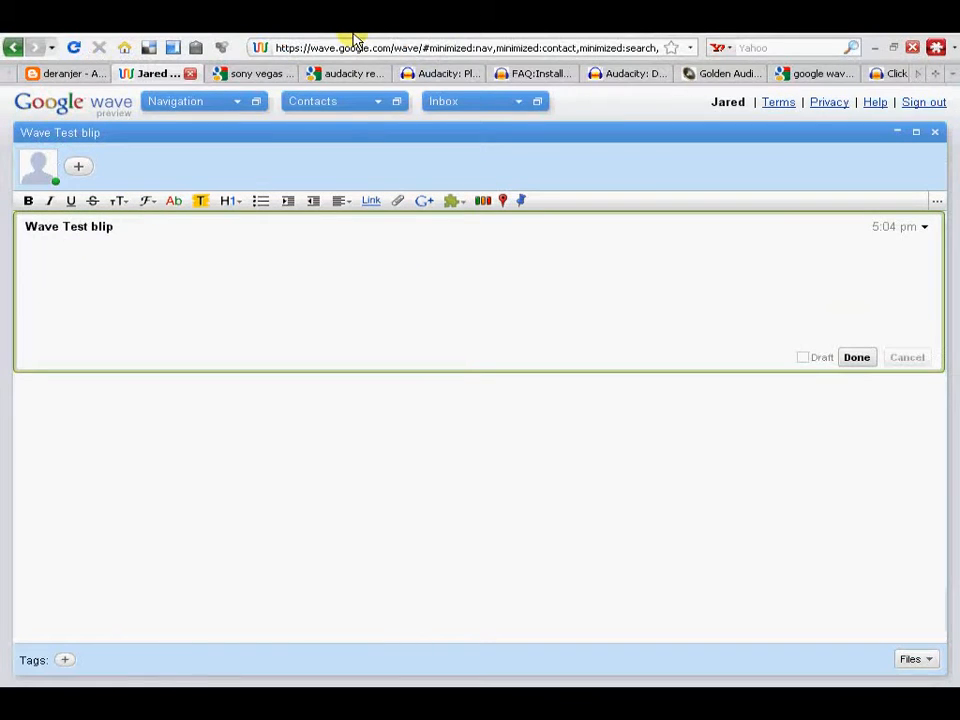
click(78, 166)
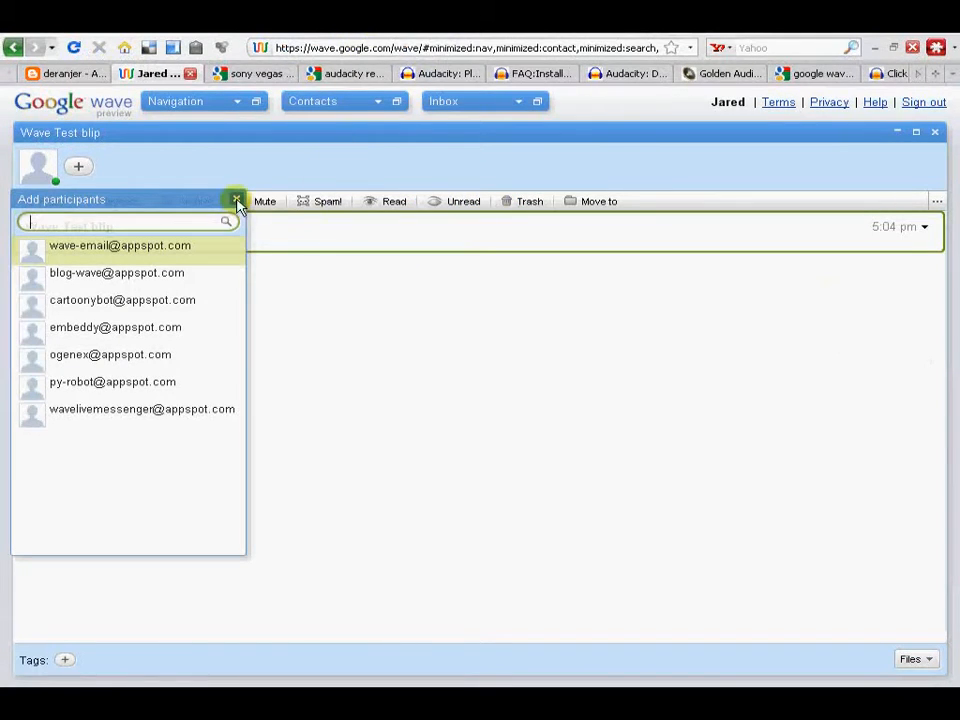
click(236, 200)
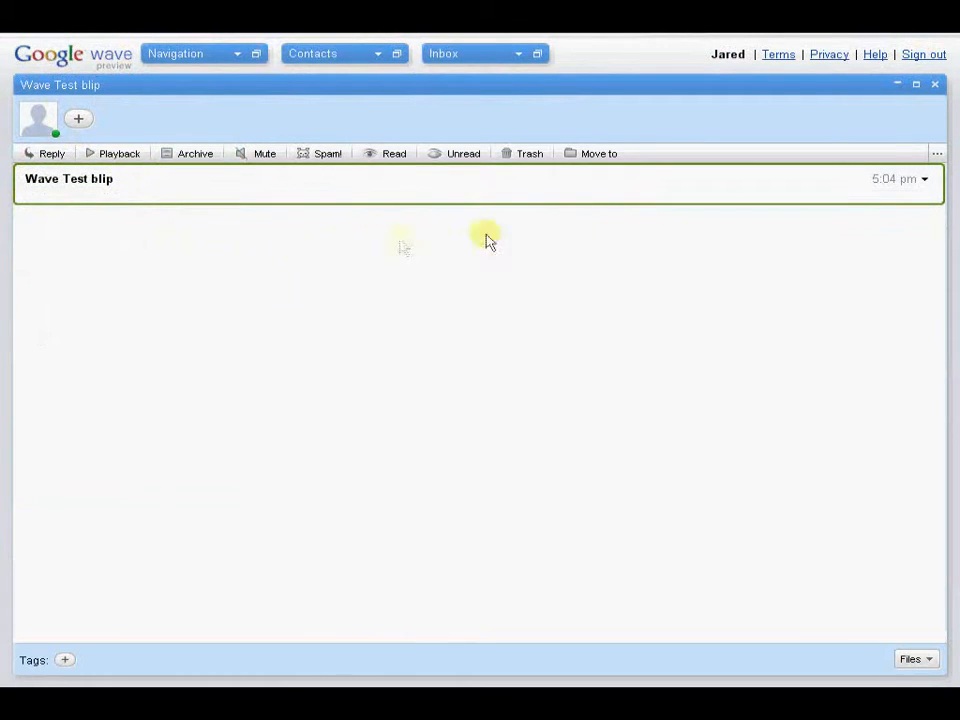
mouse_move(208, 258)
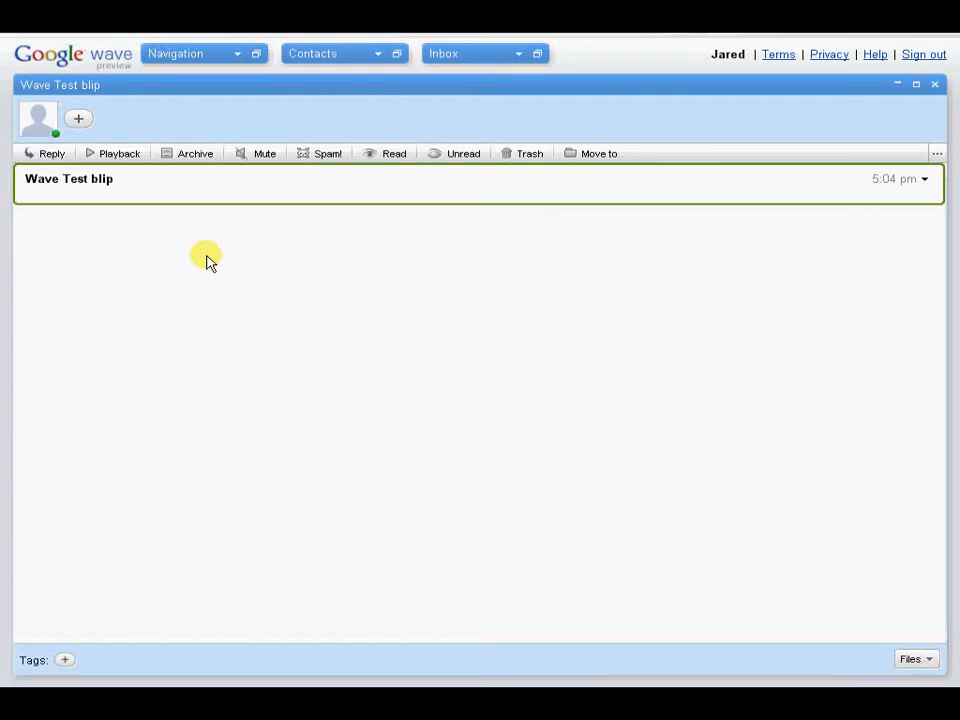
mouse_move(278, 244)
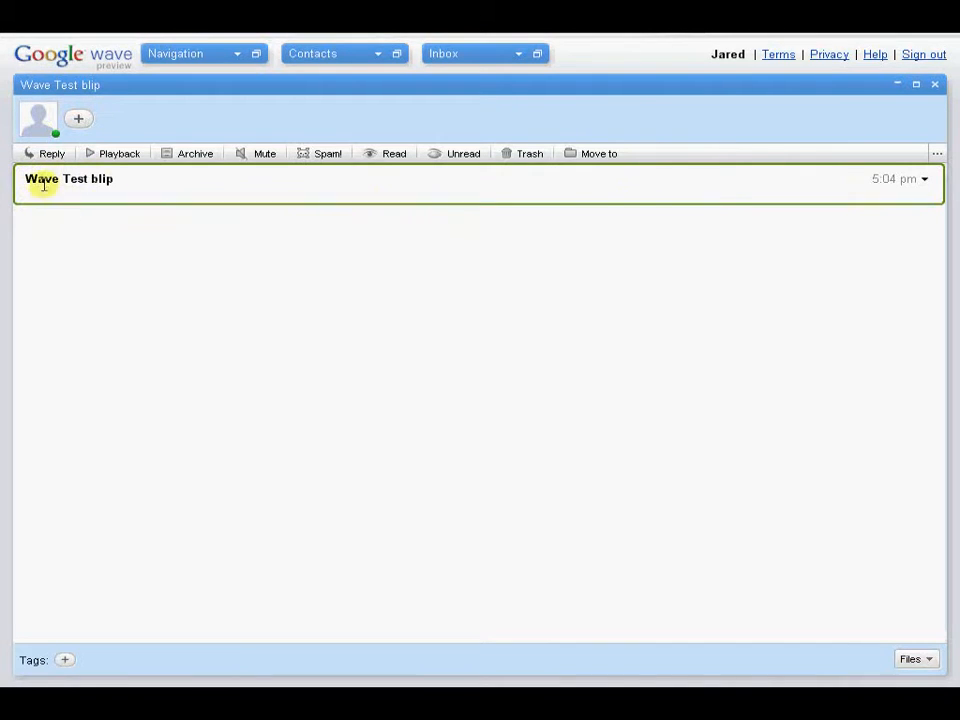
mouse_move(150, 190)
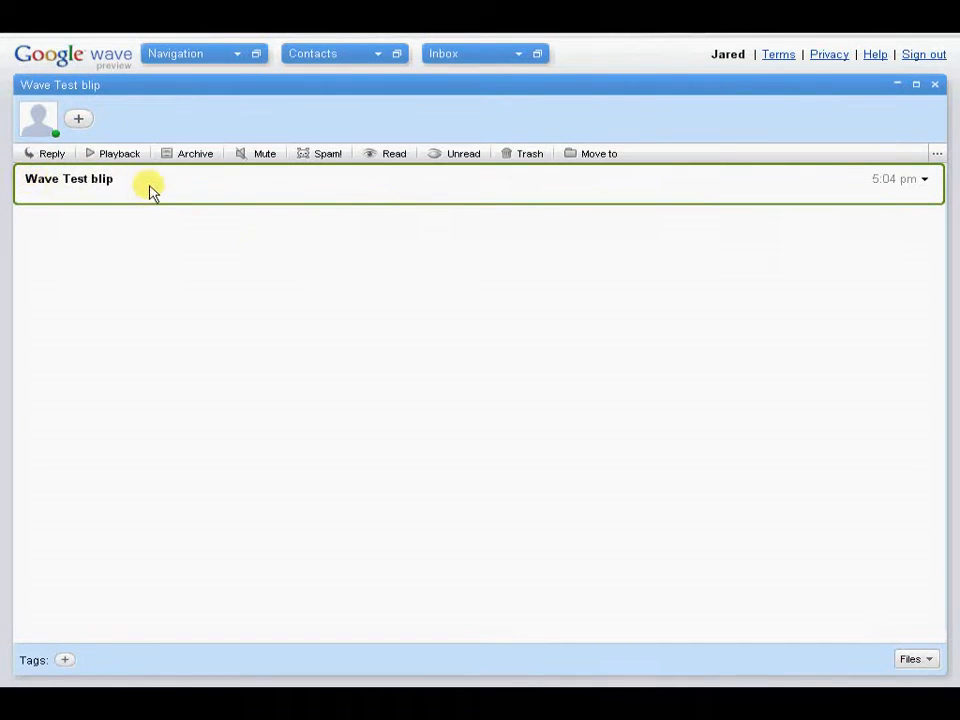
mouse_move(20, 192)
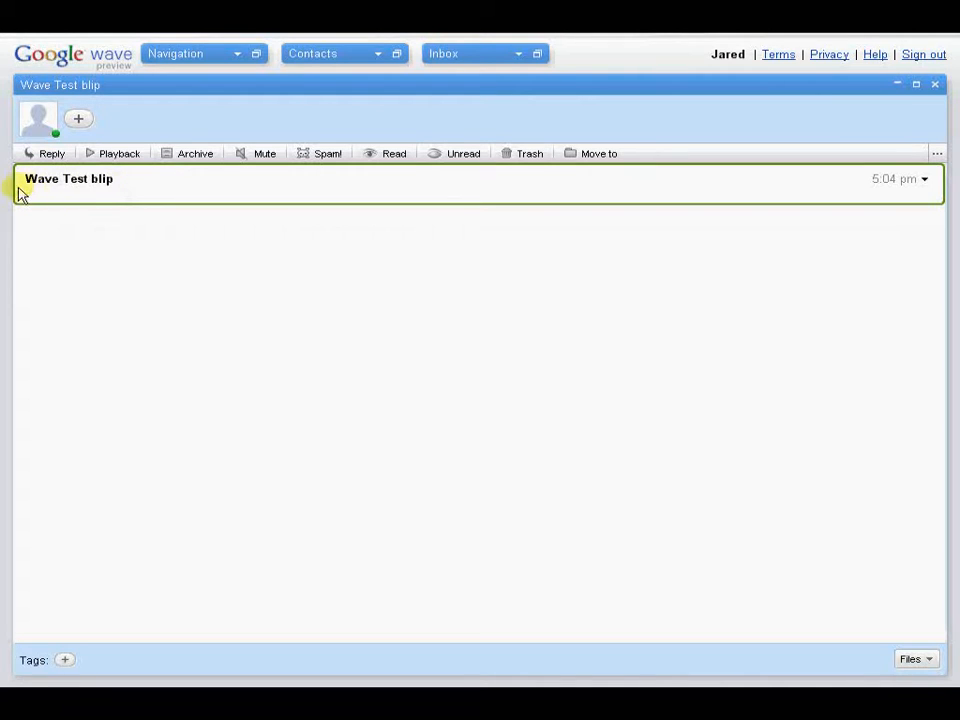
mouse_move(208, 186)
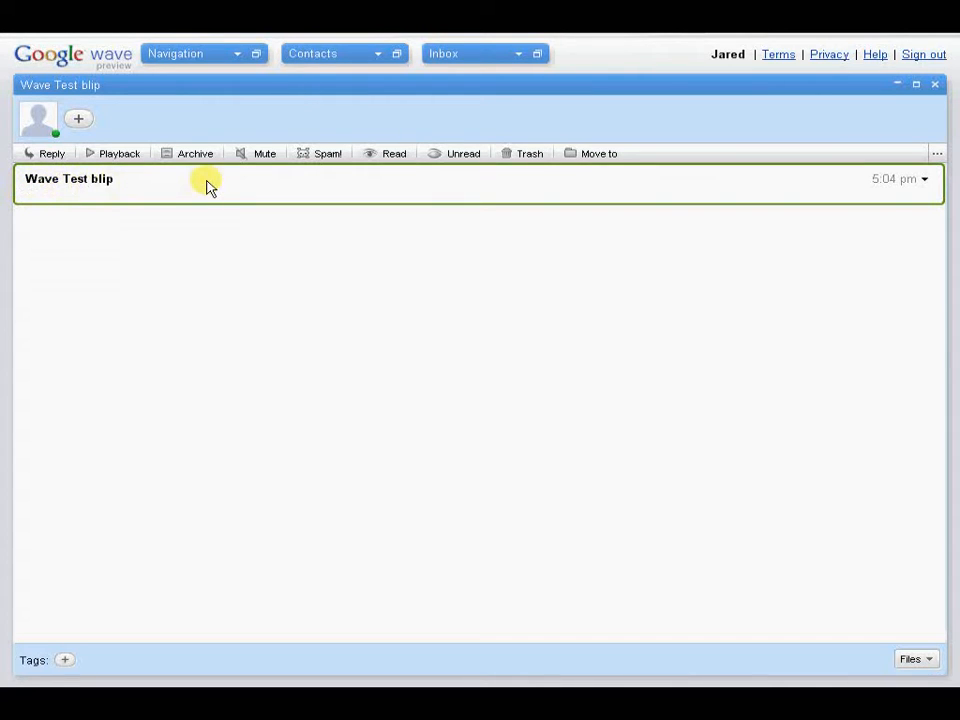
mouse_move(126, 188)
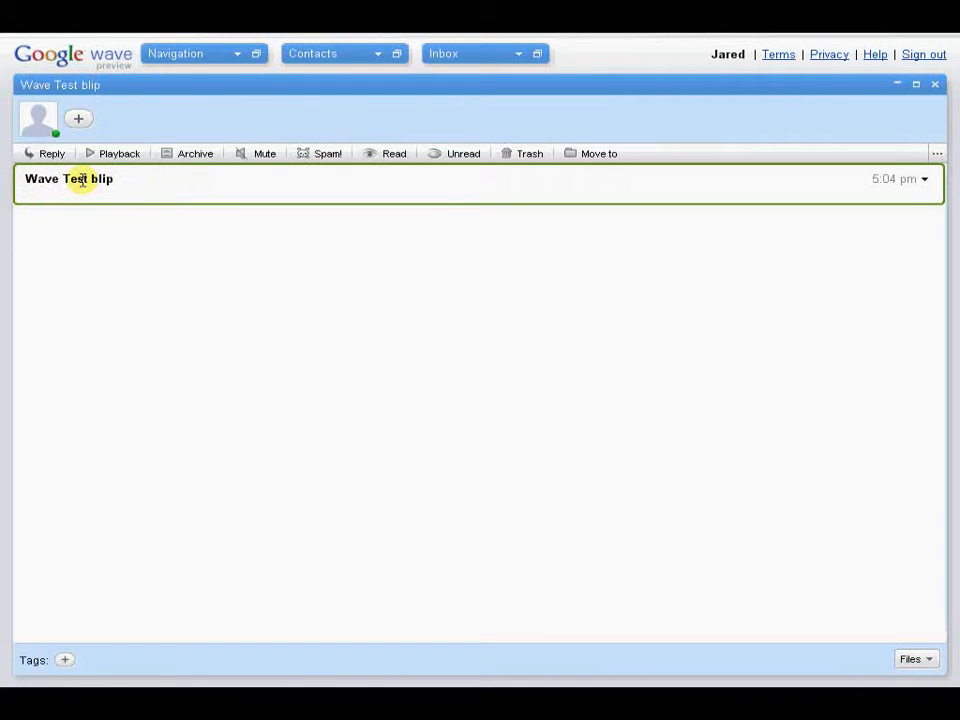
mouse_move(330, 320)
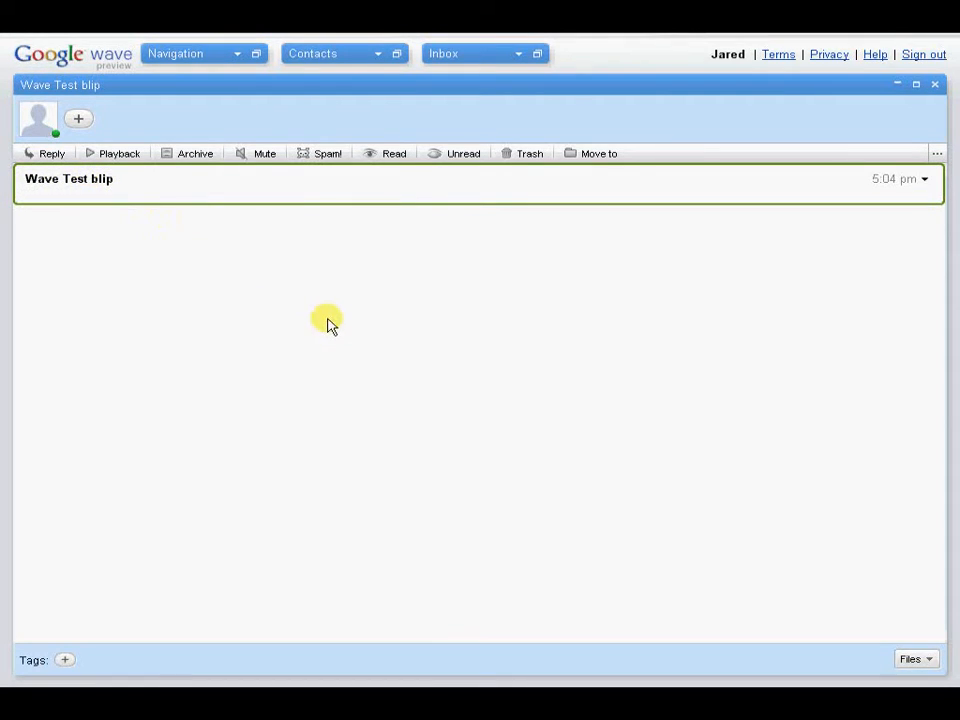
mouse_move(272, 268)
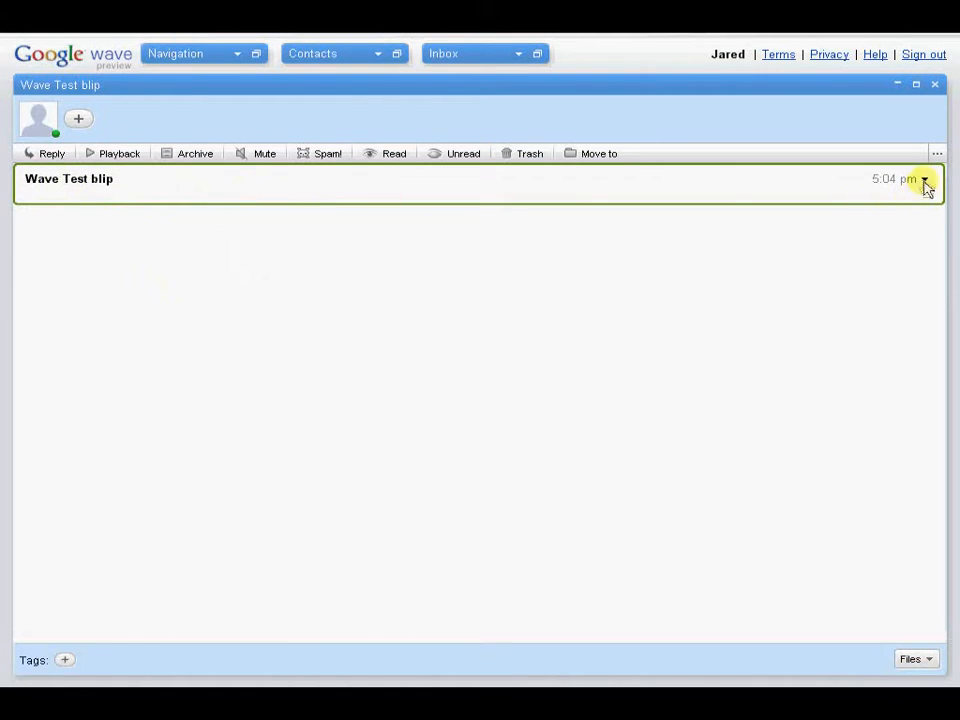
Reopen the Wave Test blip in edit mode via its 'Edit this message' option
click(924, 180)
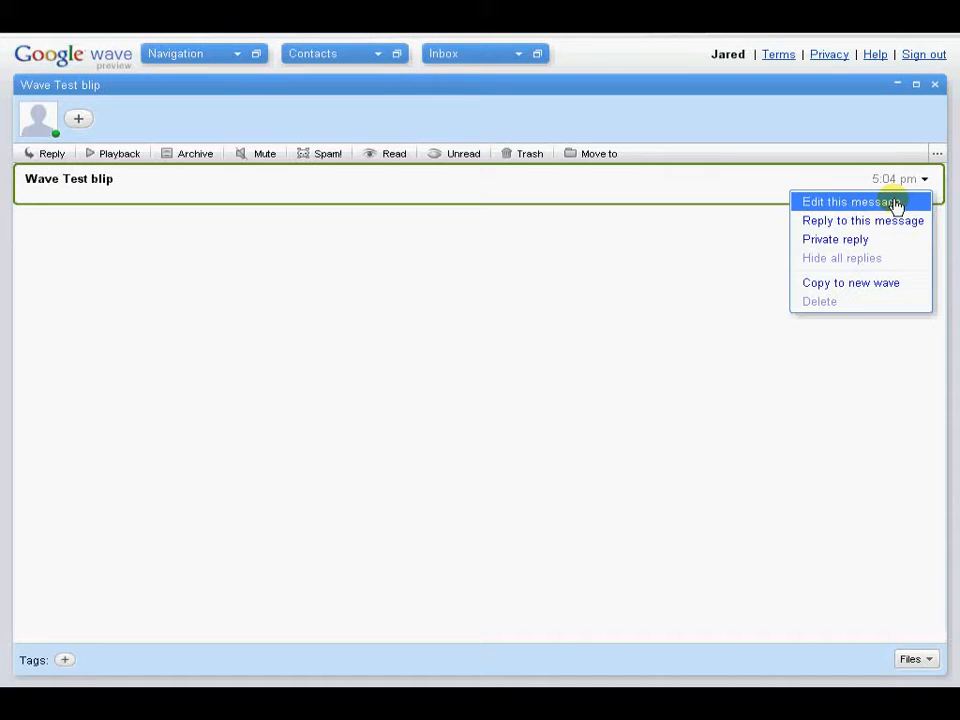
click(852, 200)
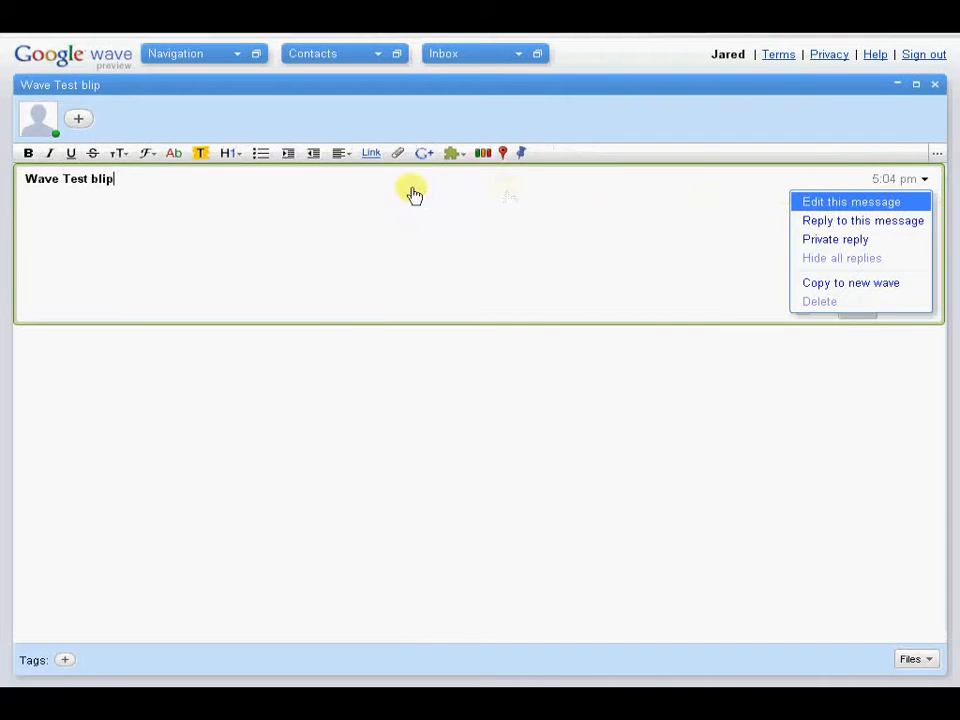
click(852, 200)
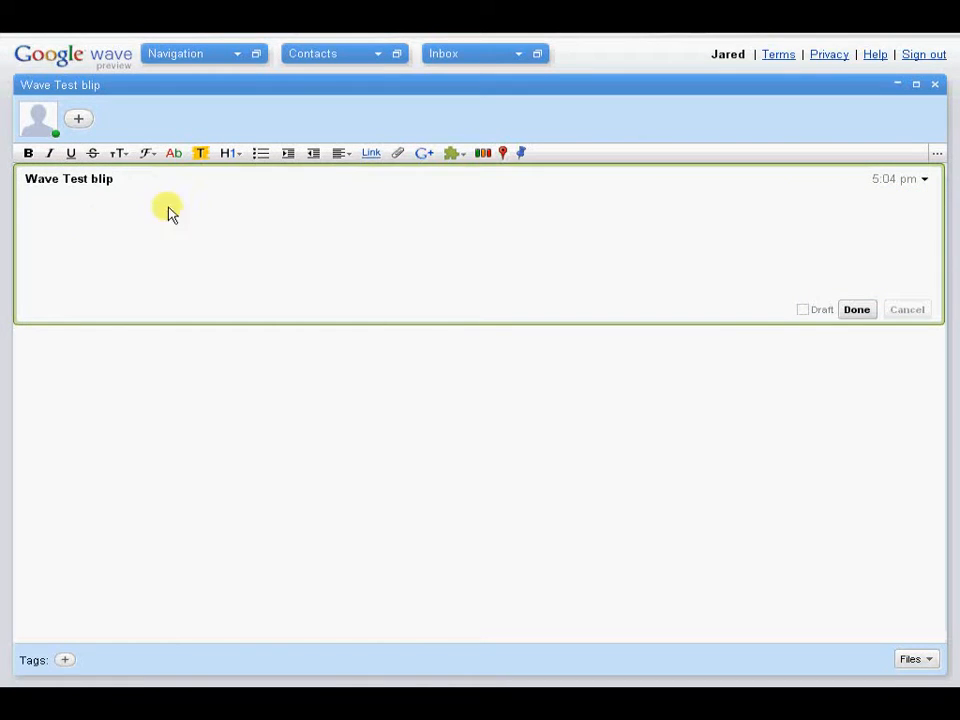
mouse_move(16, 148)
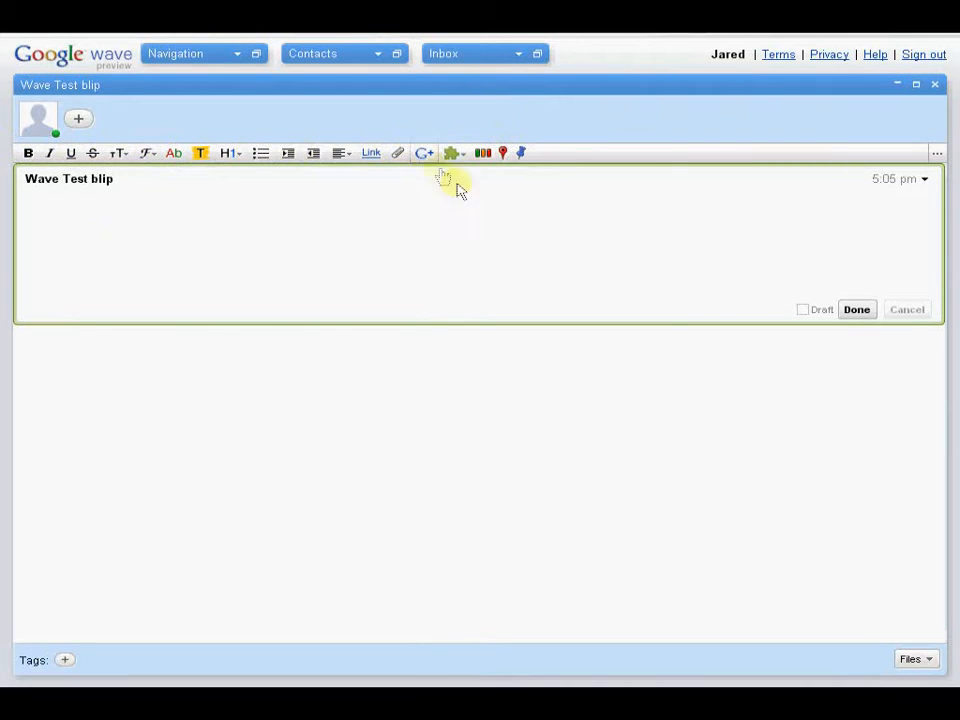
Web-search 'blogger' and add the 'Blogger: Create your free blog' link to the blip
click(424, 152)
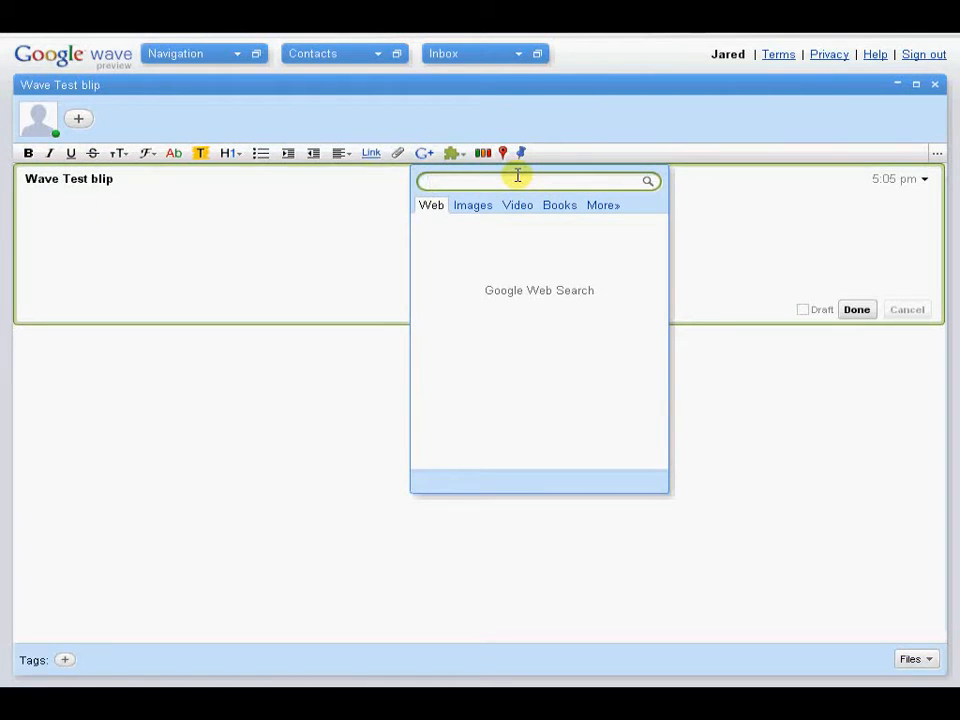
text(blogg)
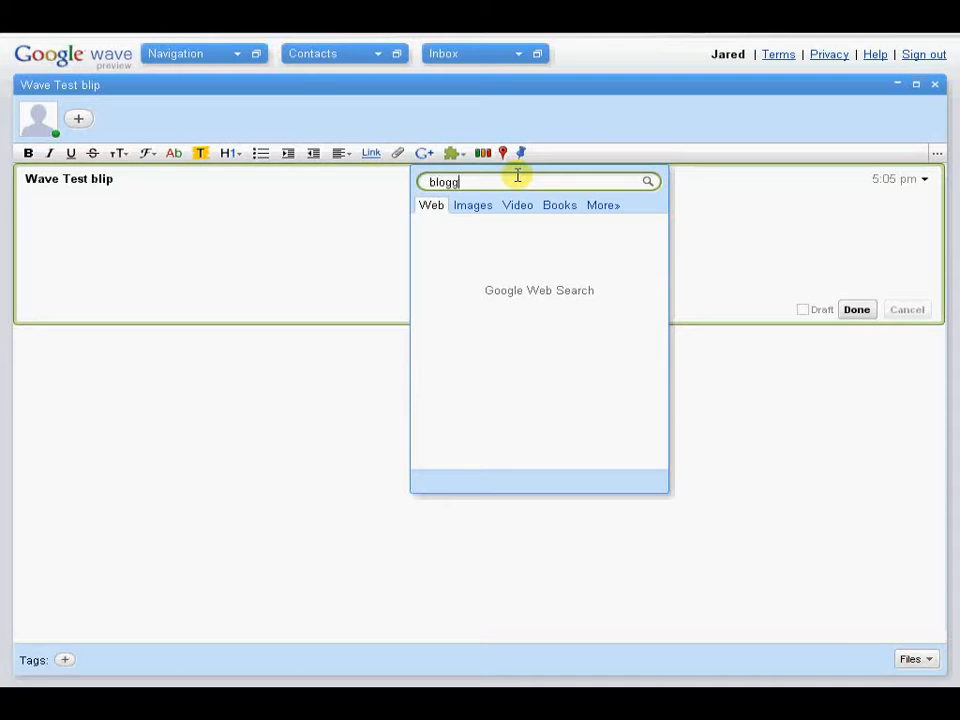
text(er)
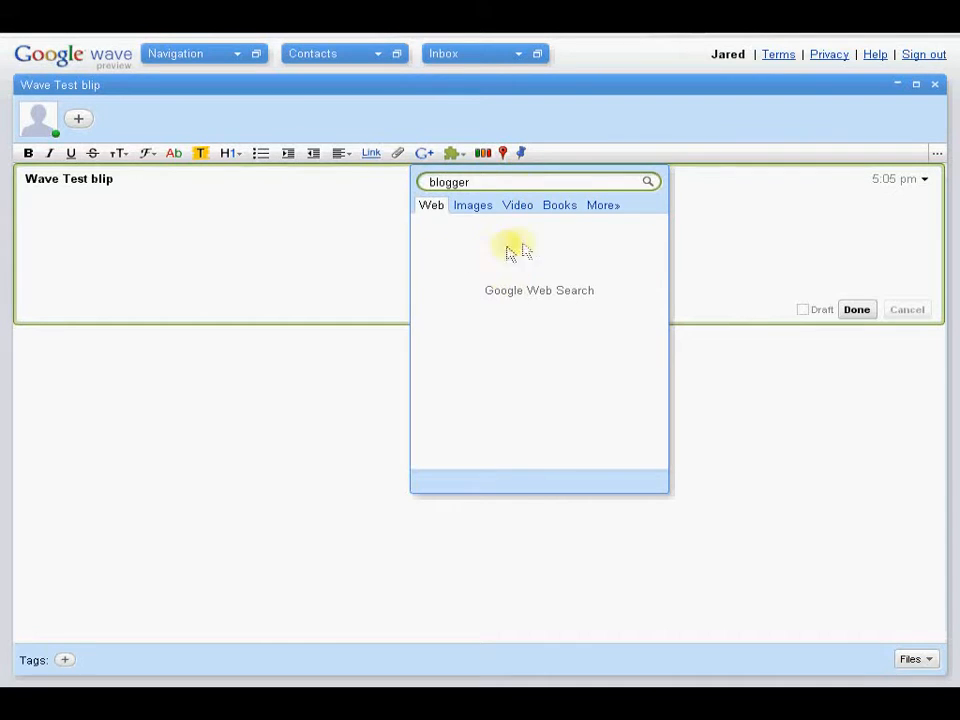
click(648, 180)
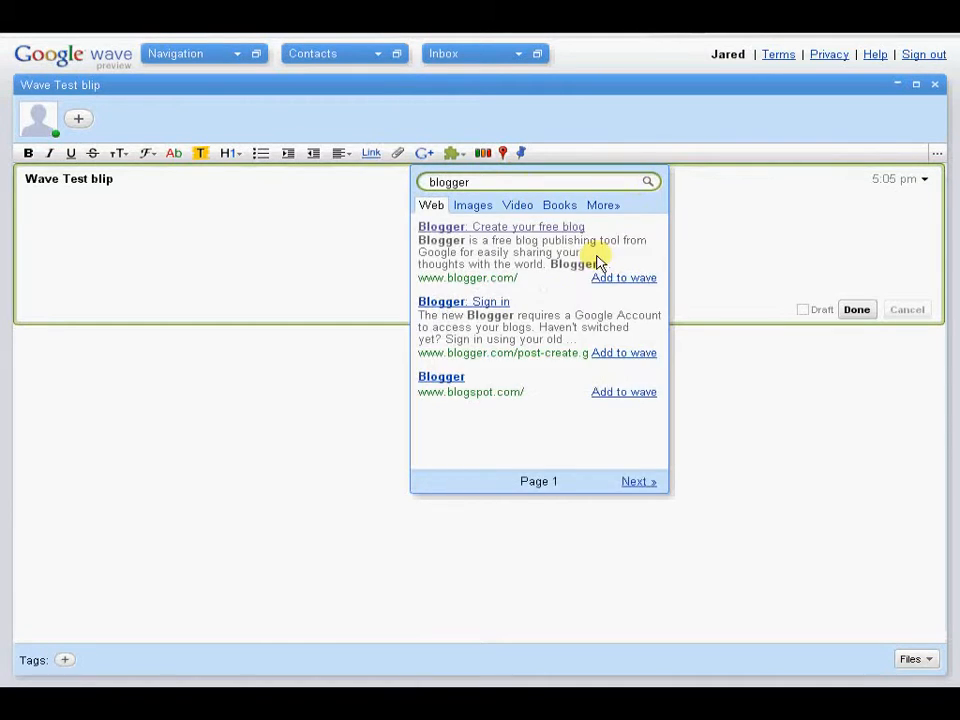
mouse_move(632, 284)
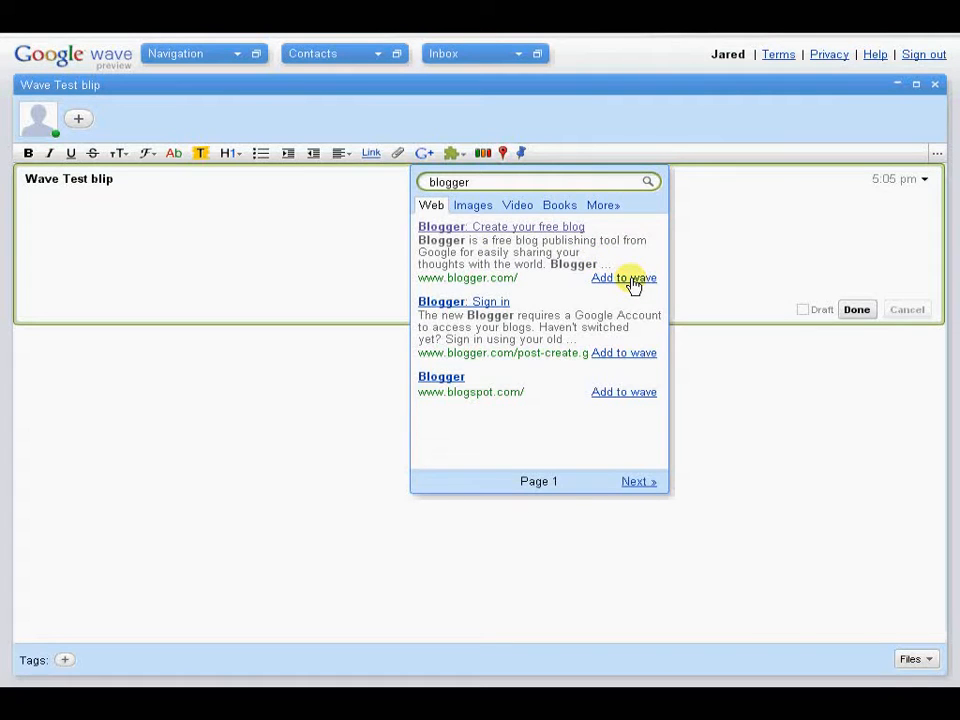
click(624, 276)
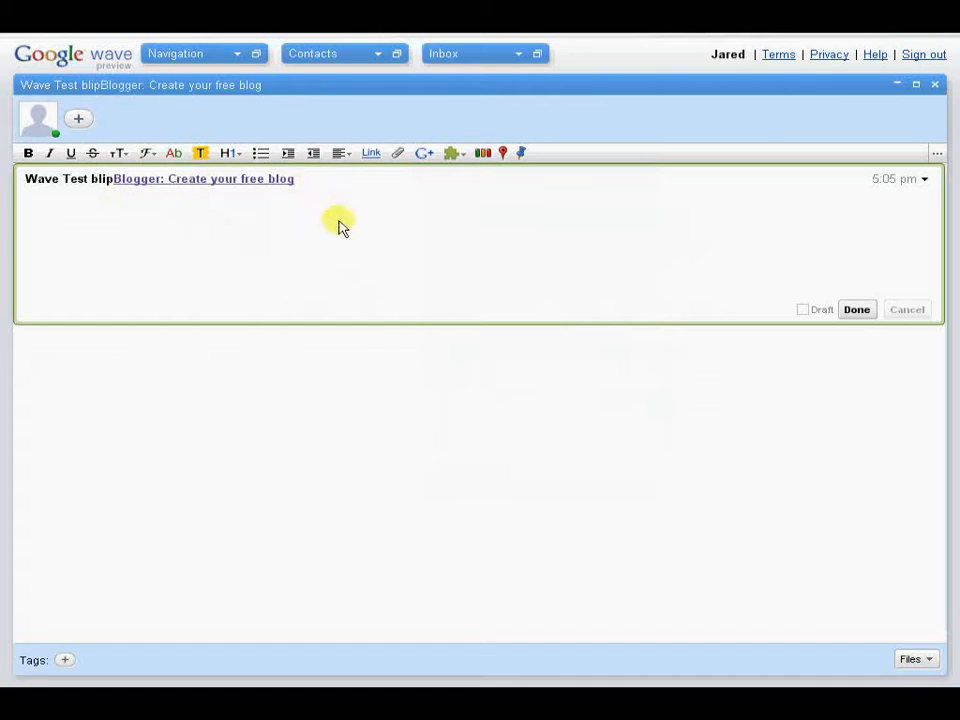
mouse_move(400, 232)
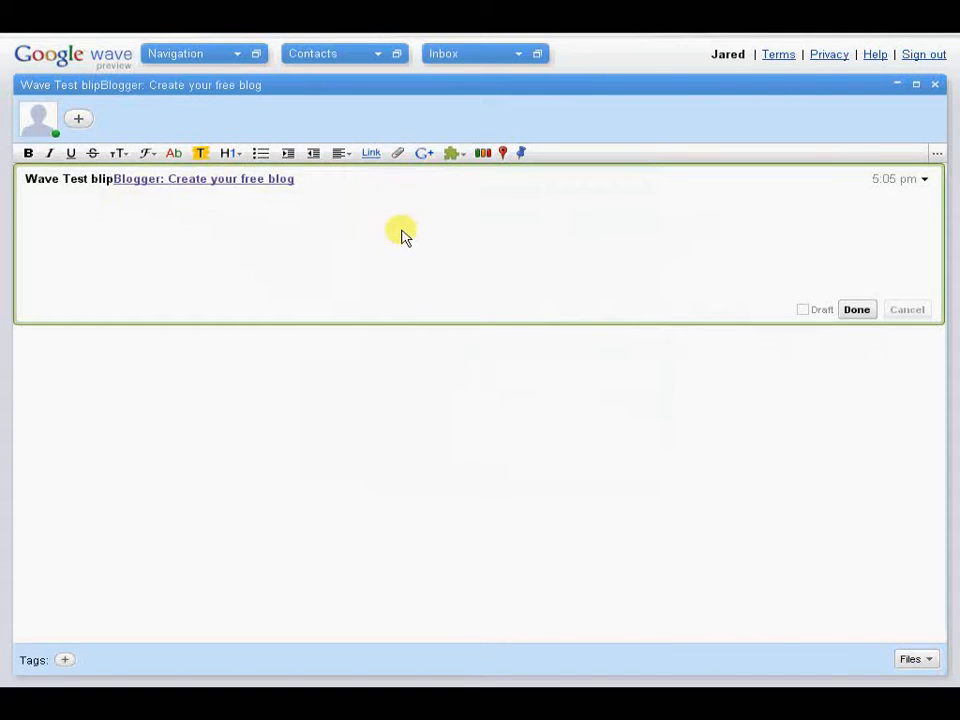
Image-search 'blogger' and insert a comic-strip picture below the link
click(424, 152)
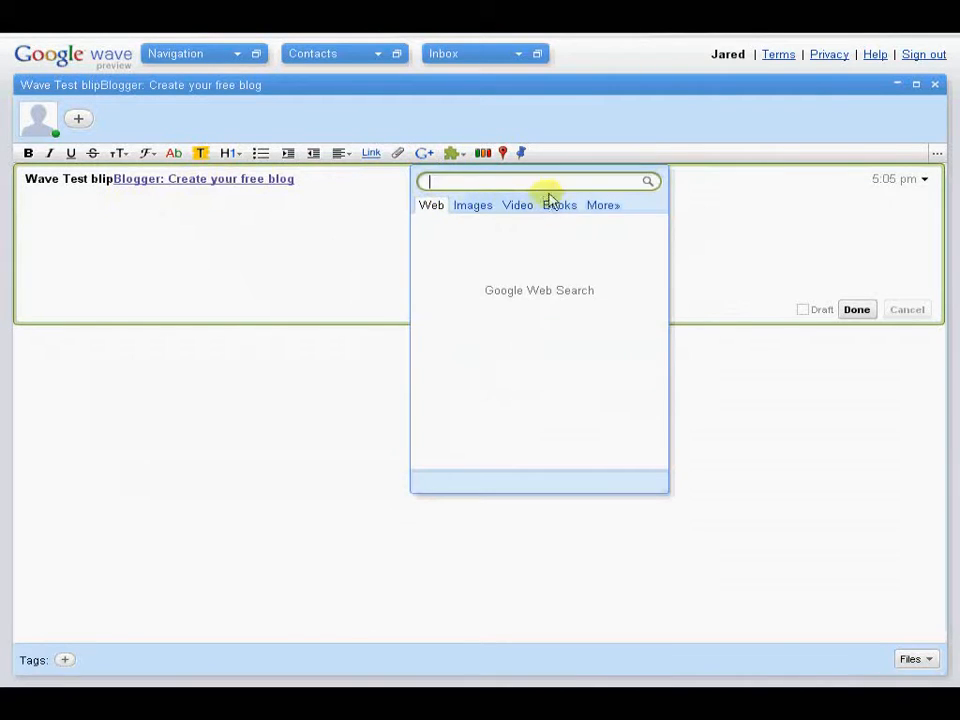
click(472, 204)
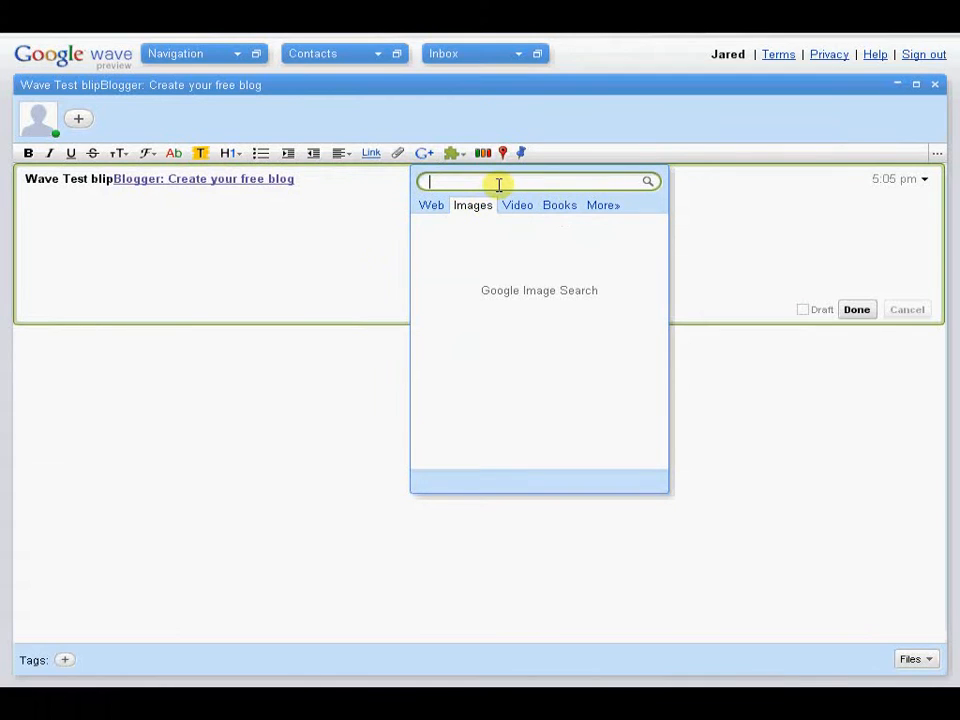
text(blogger)
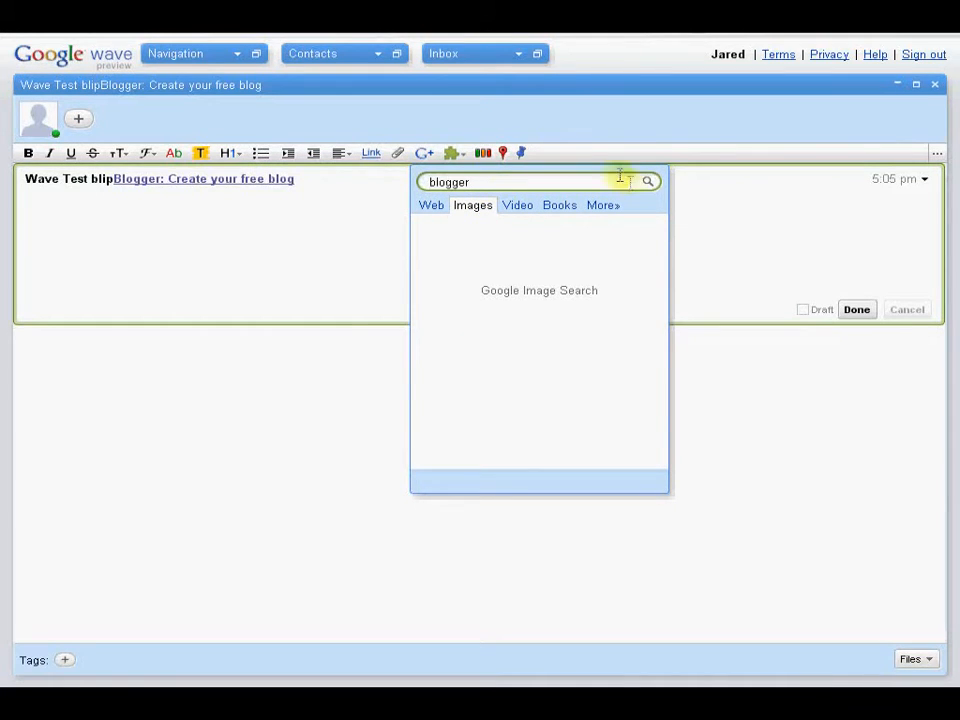
click(648, 180)
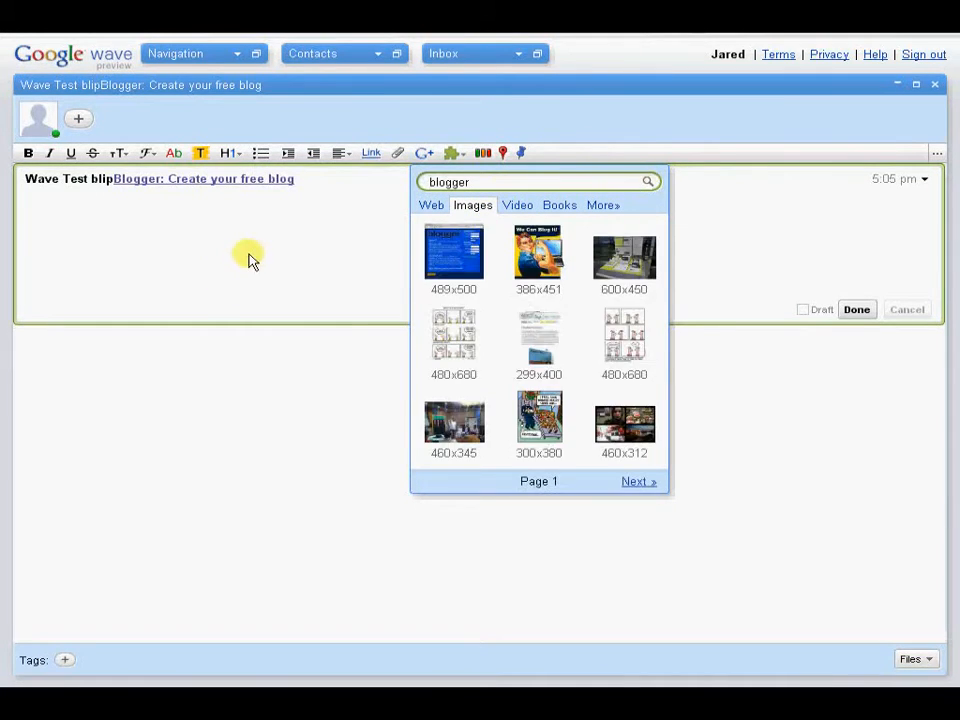
mouse_move(624, 340)
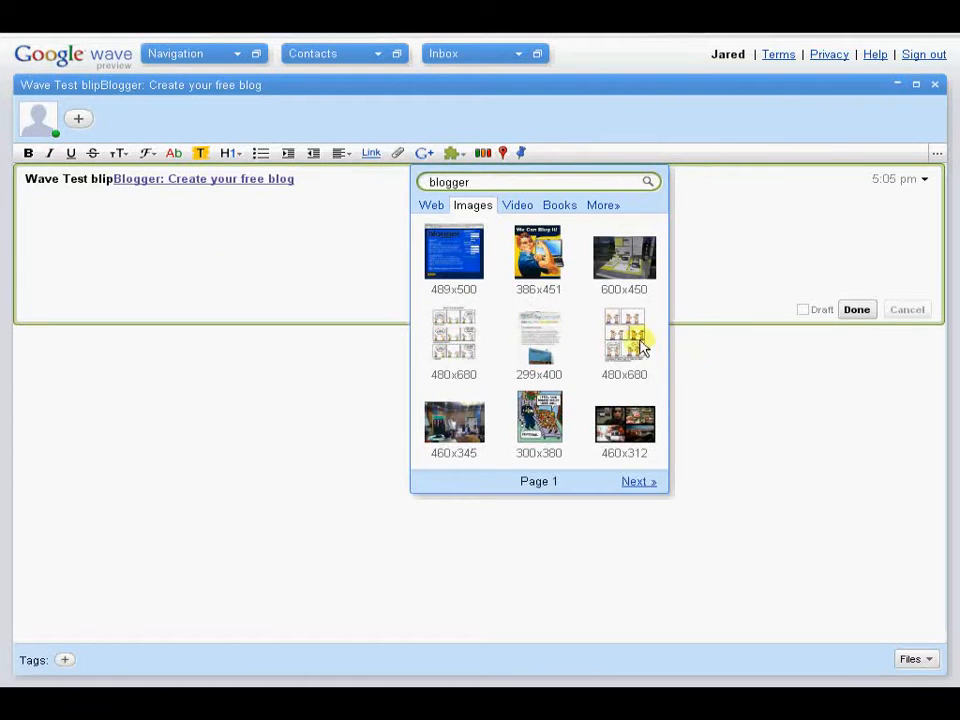
click(624, 336)
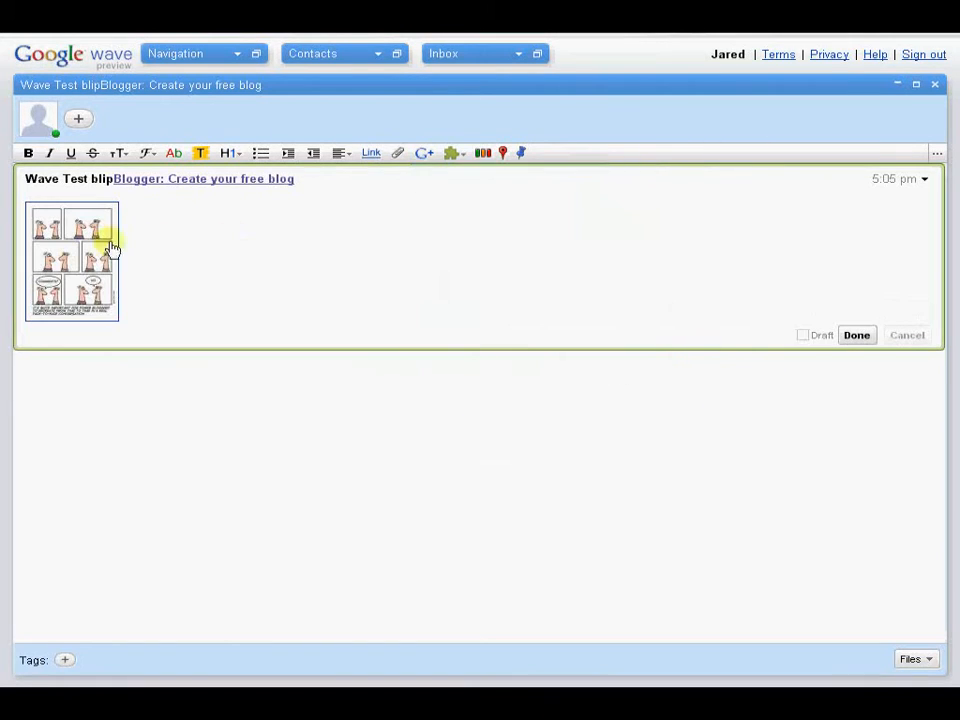
mouse_move(88, 284)
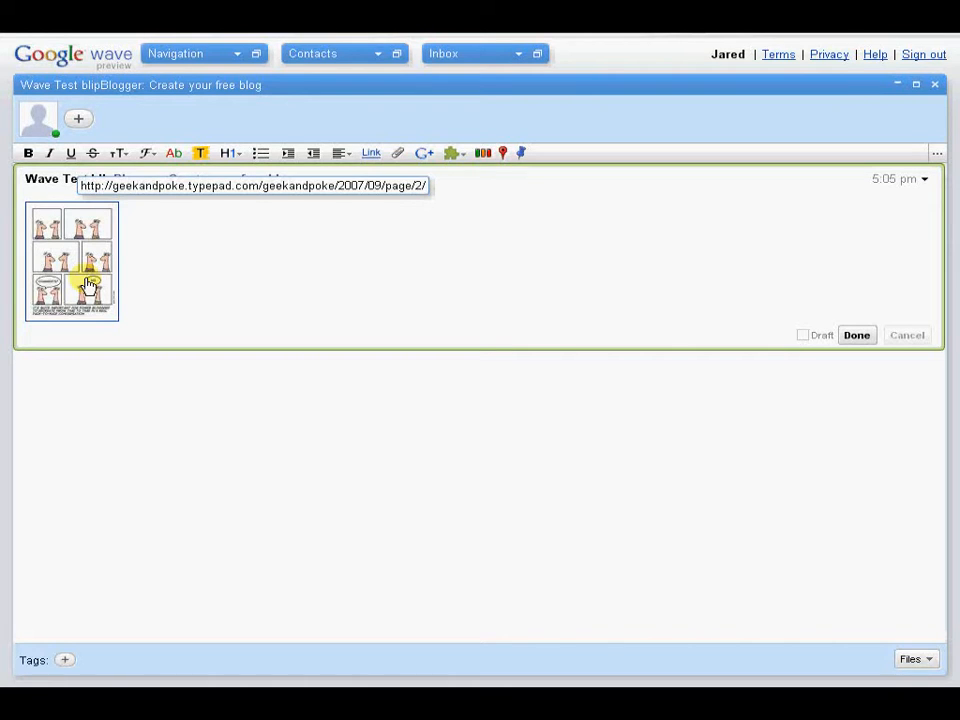
mouse_move(158, 290)
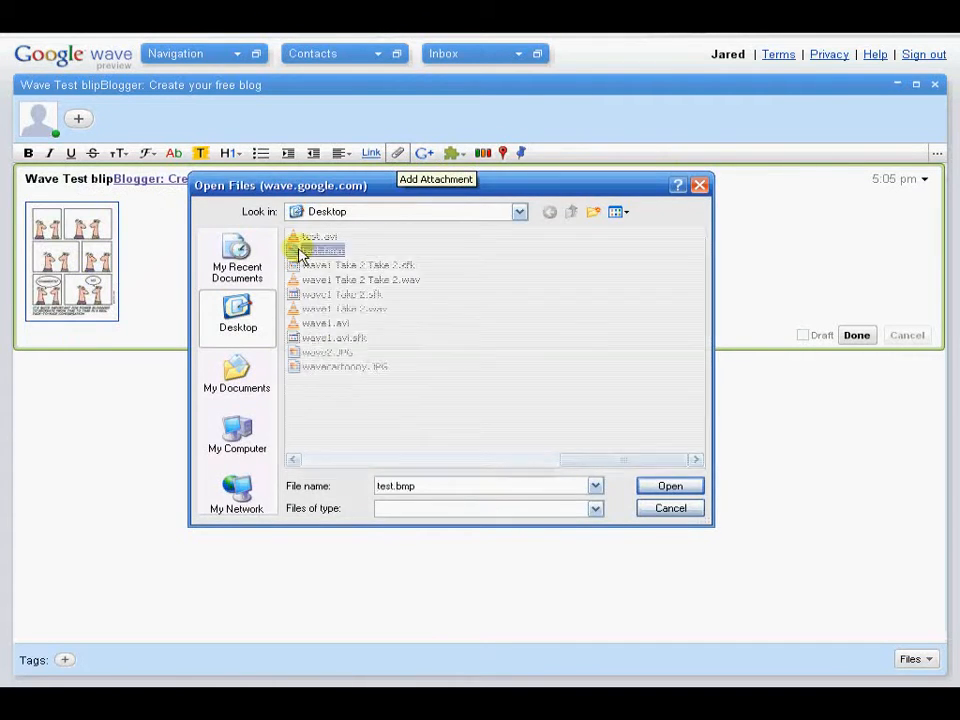
Attach test.bmp from the Desktop beneath the comic picture
click(668, 486)
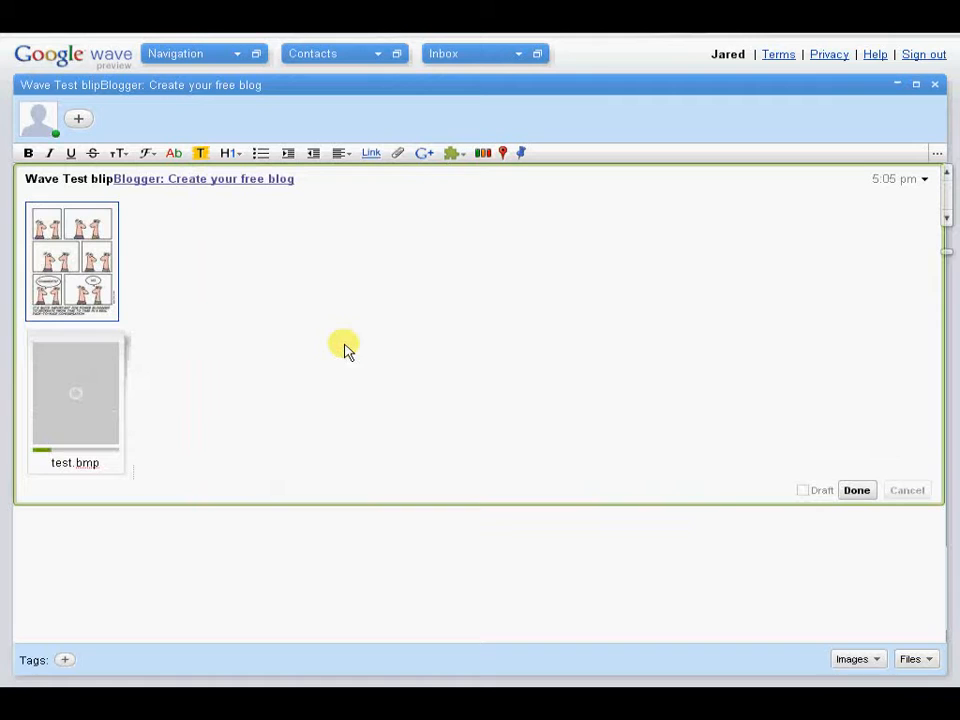
mouse_move(122, 336)
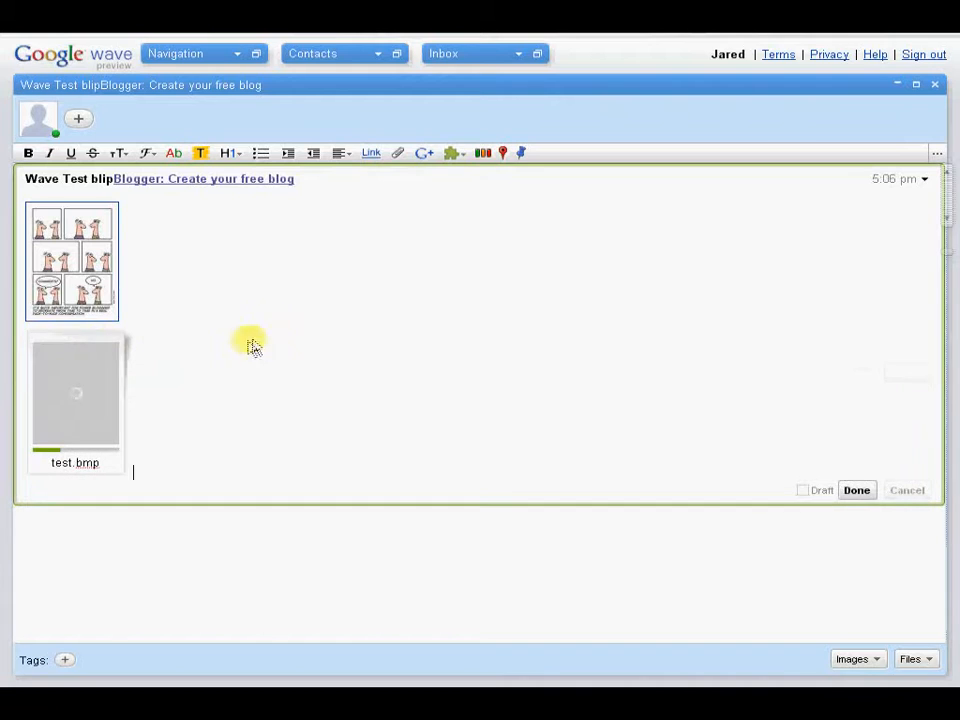
mouse_move(416, 350)
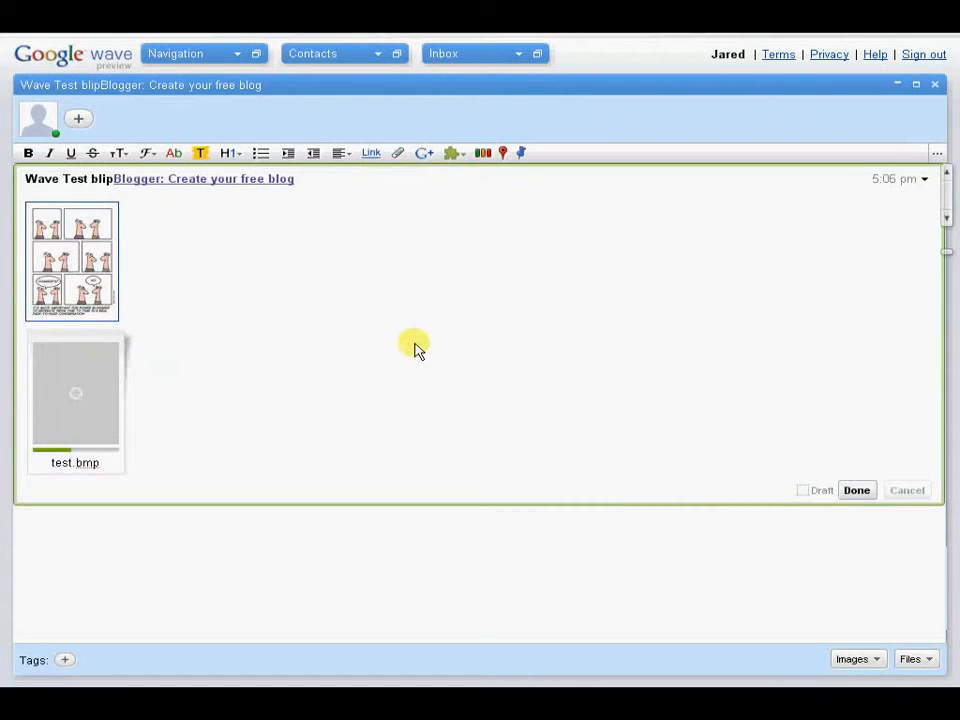
Add the ClickPoint audio-conferencing gadget by pasting its gadget URL
click(454, 152)
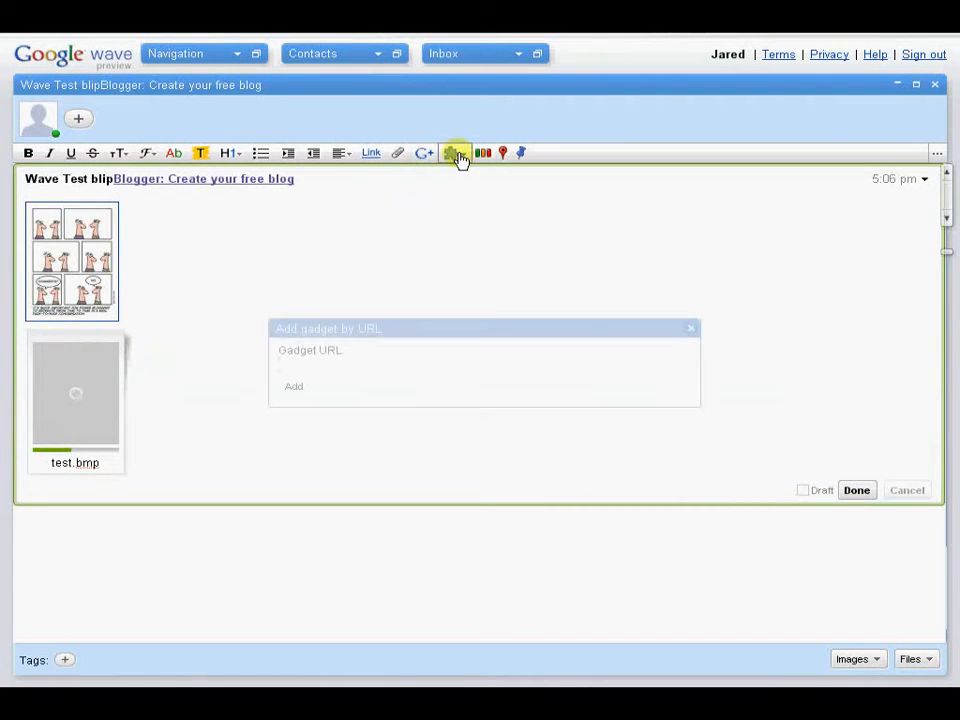
click(454, 152)
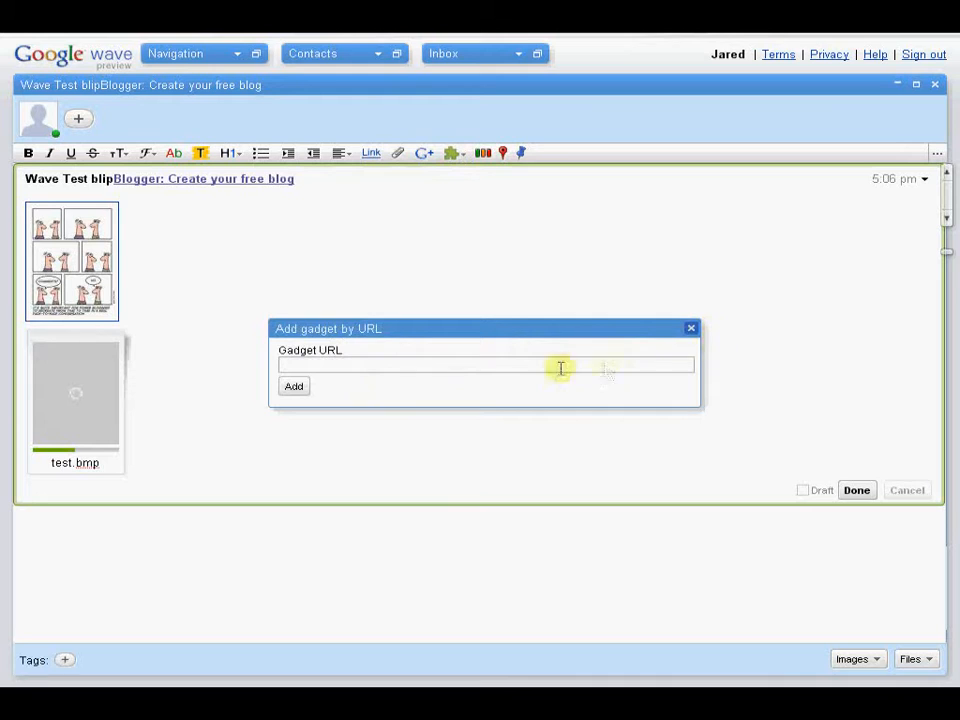
right_click(486, 364)
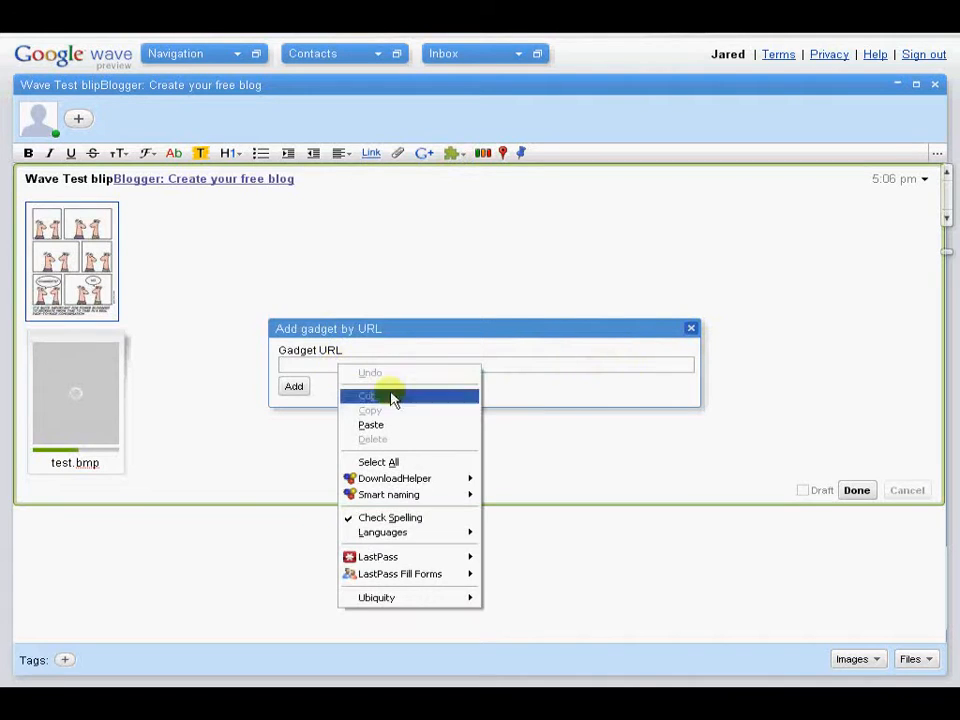
click(370, 424)
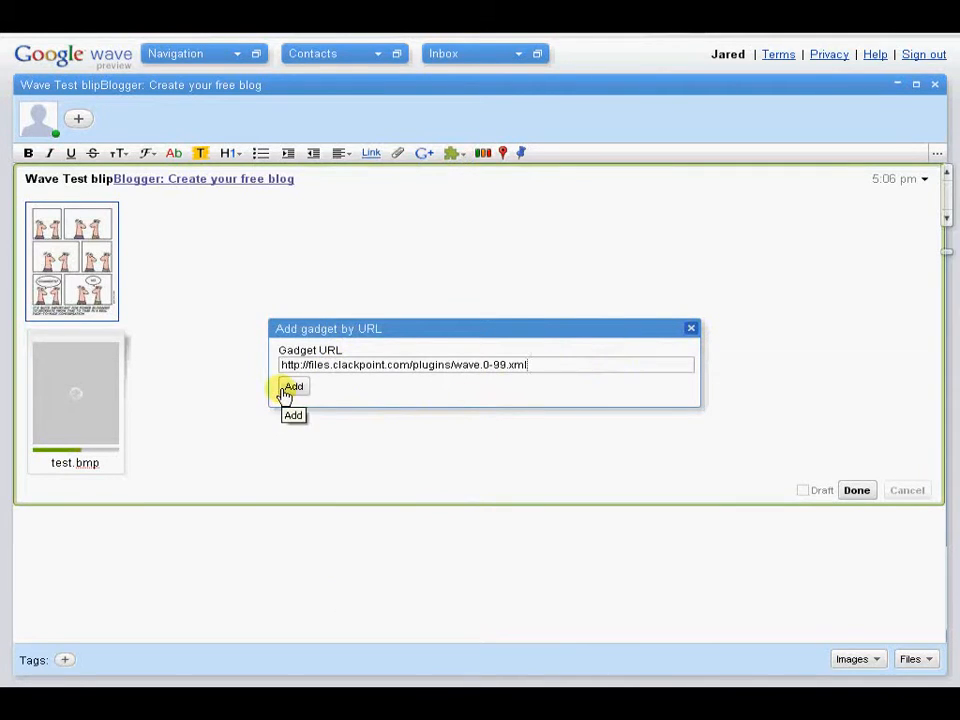
click(292, 388)
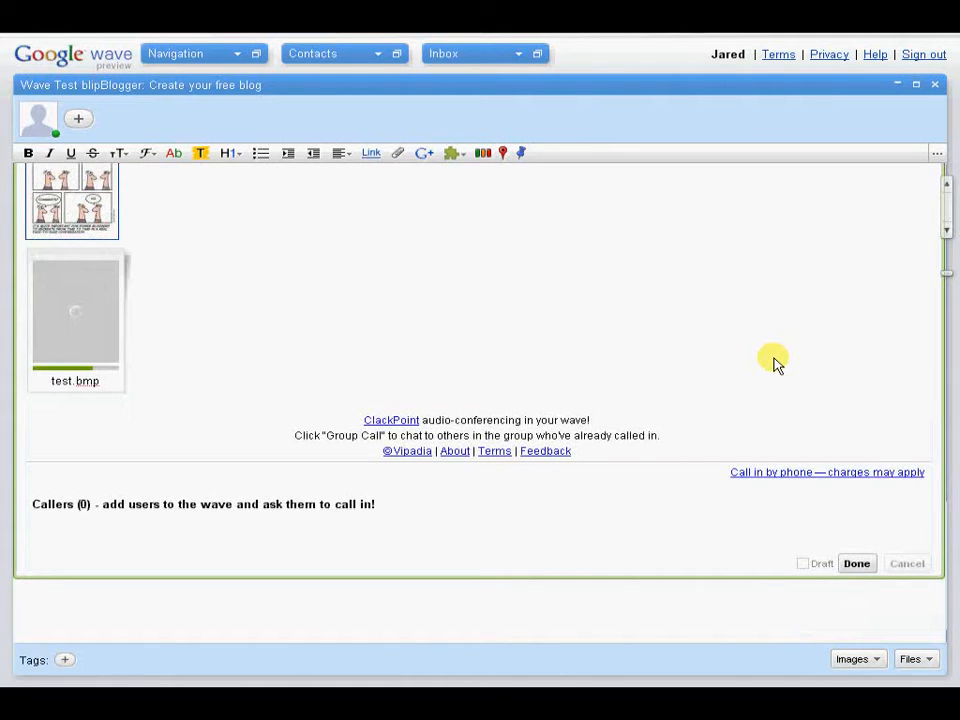
mouse_move(132, 478)
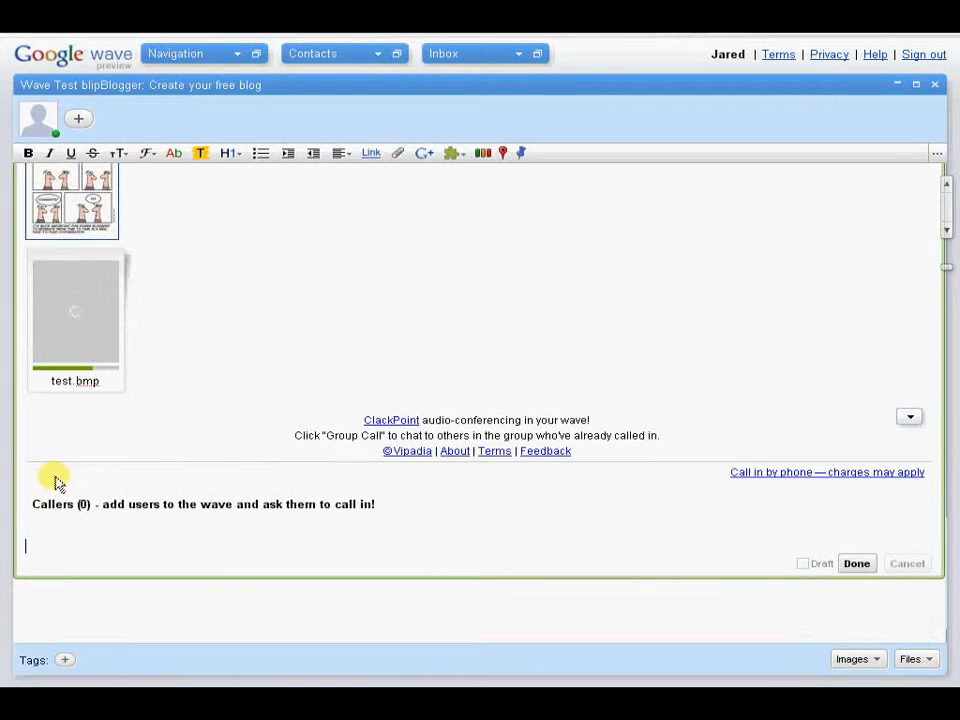
mouse_move(238, 418)
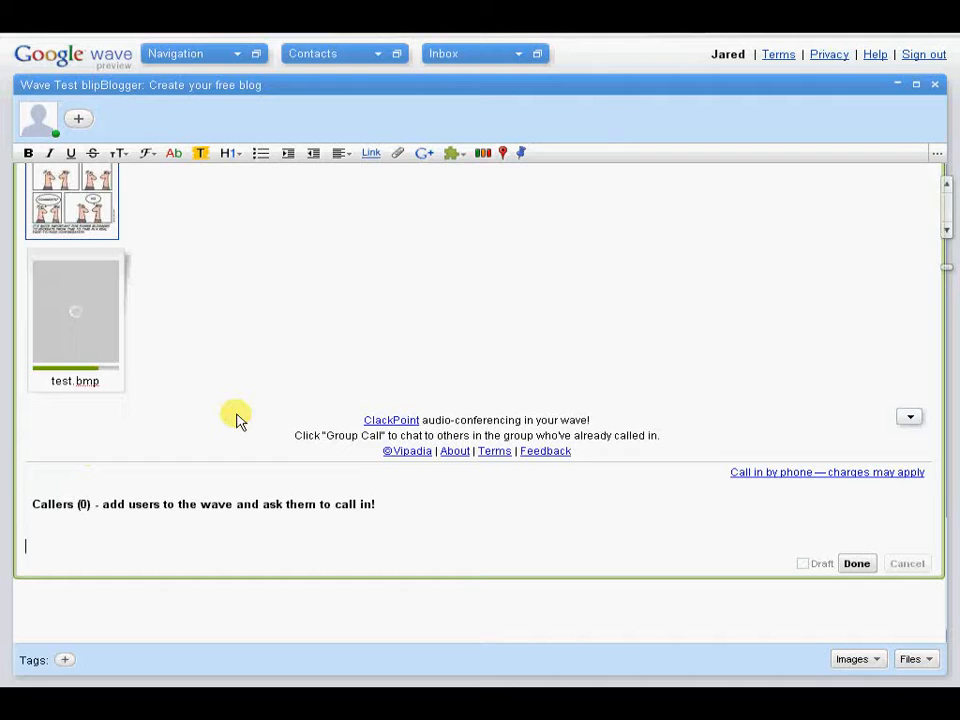
mouse_move(276, 400)
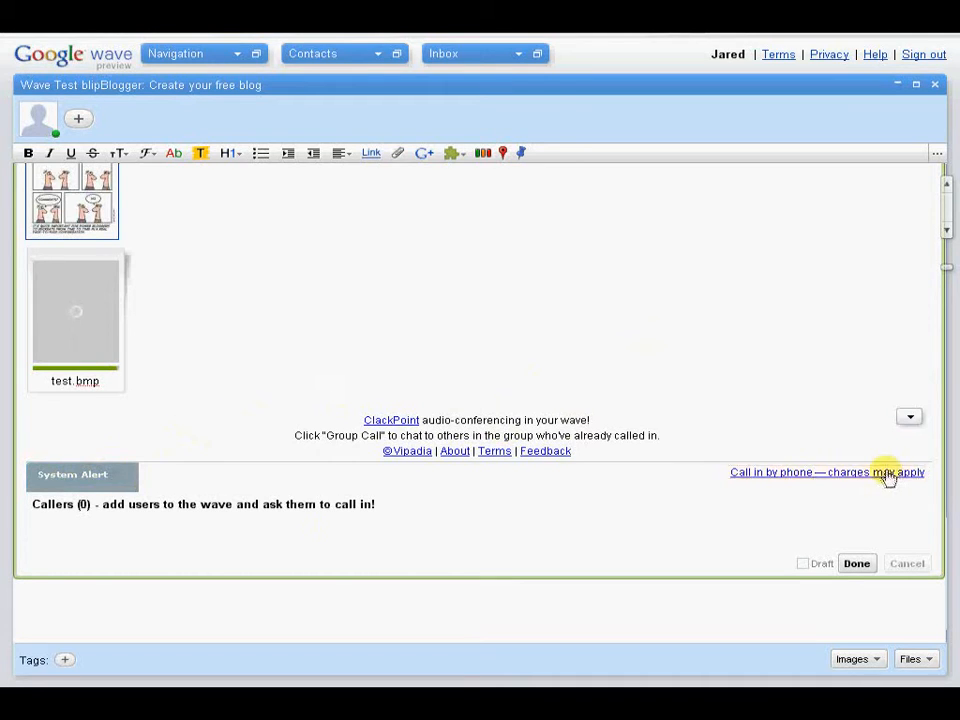
Reveal the ClickPoint gadget's UK and US call-in phone numbers
click(828, 472)
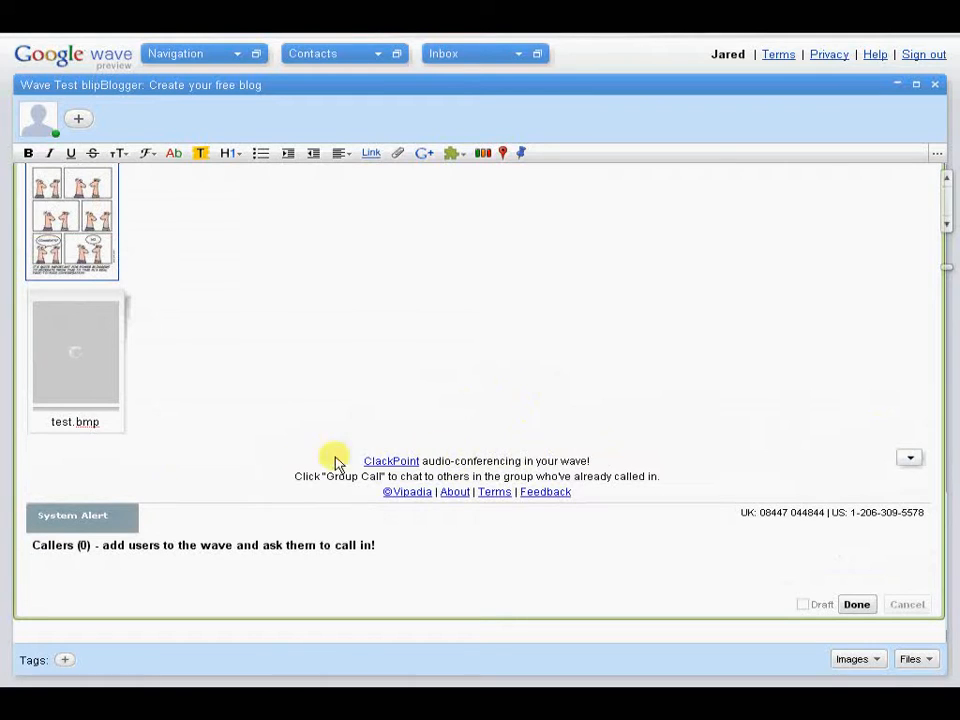
mouse_move(372, 462)
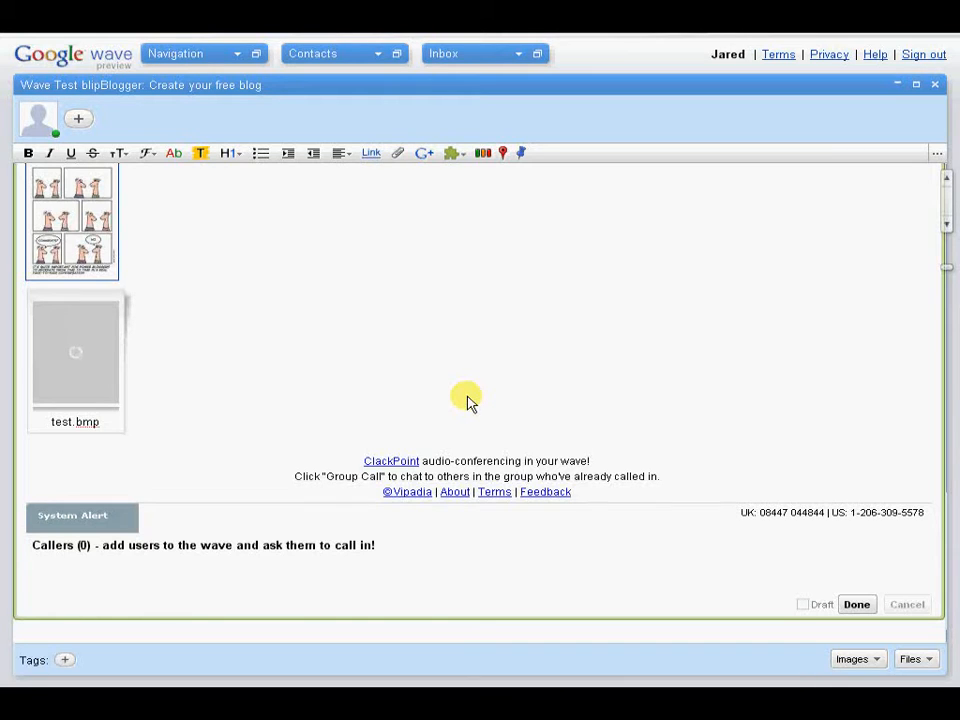
mouse_move(68, 360)
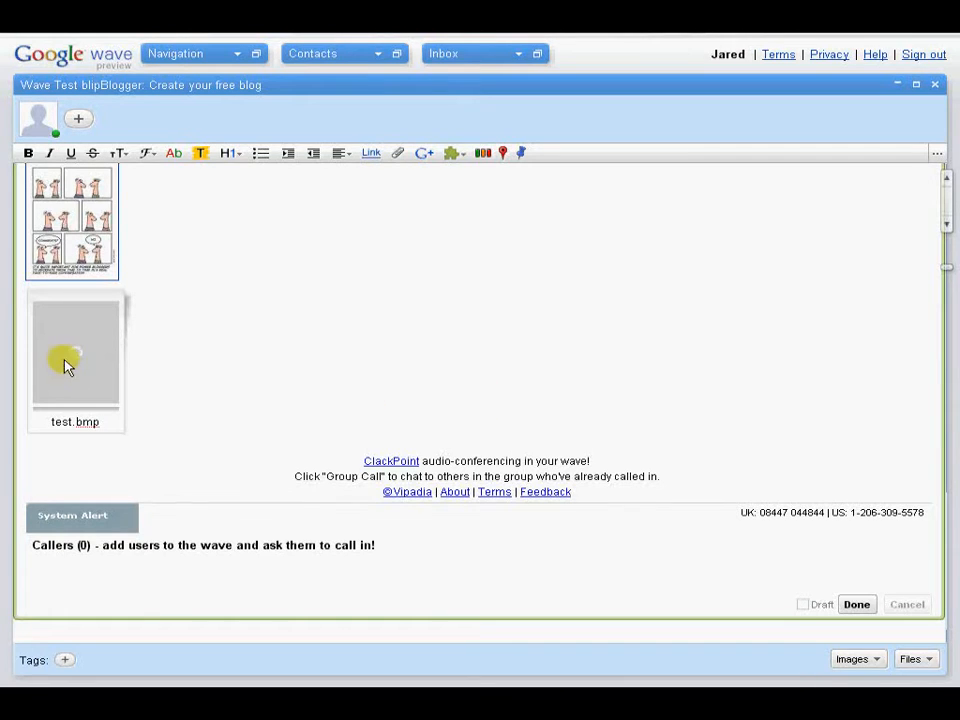
mouse_move(420, 360)
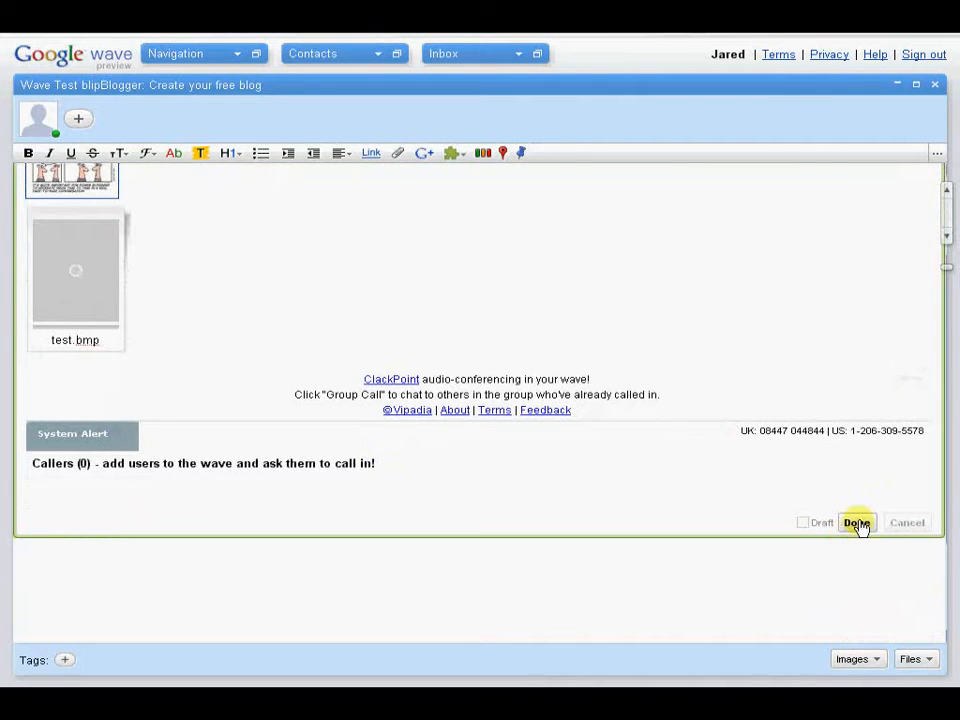
Mark the blip Done so the link, image, attachment and gadget are posted
click(856, 522)
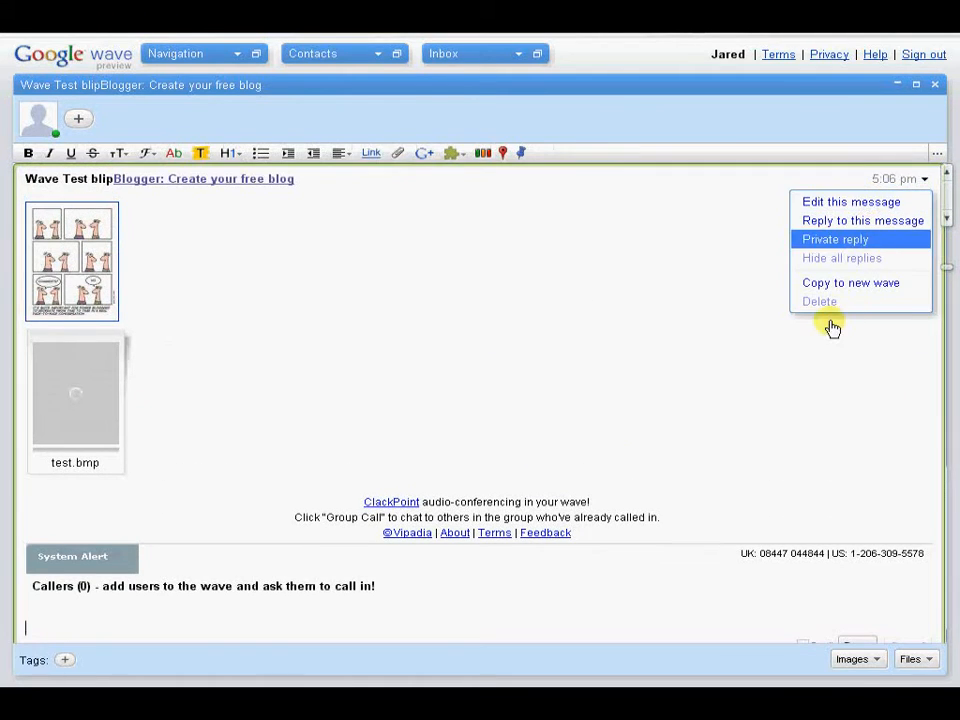
click(836, 240)
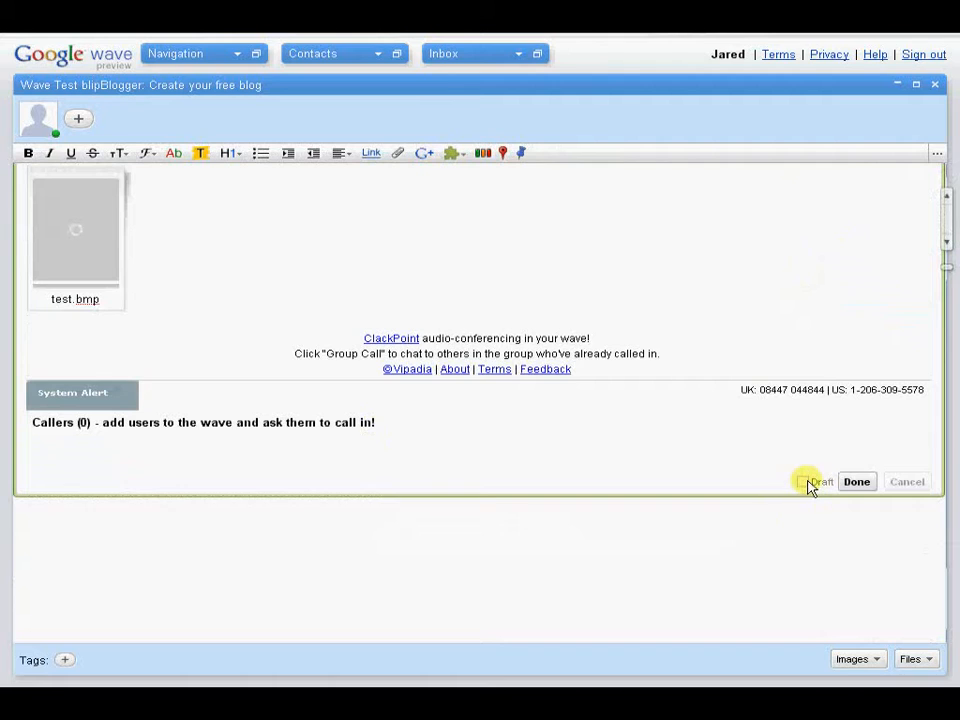
click(856, 480)
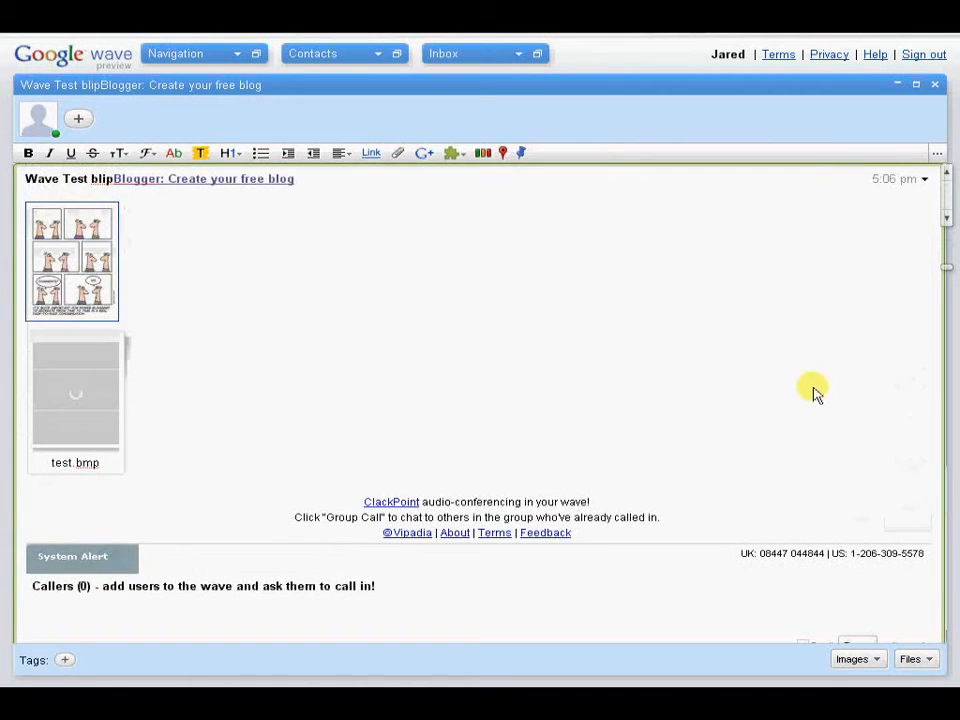
click(920, 178)
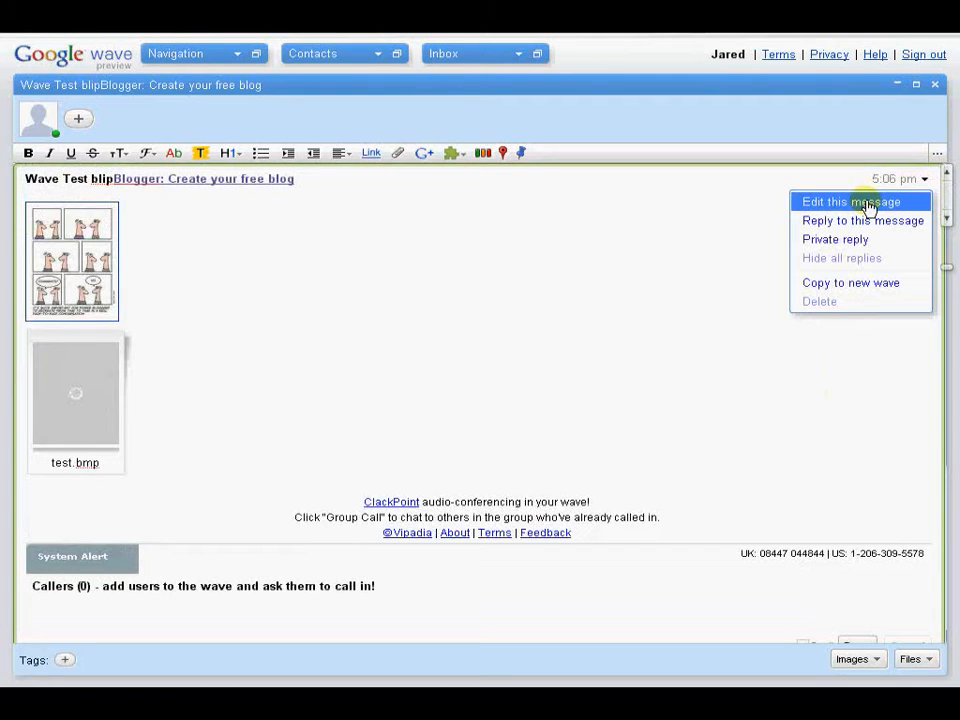
mouse_move(836, 240)
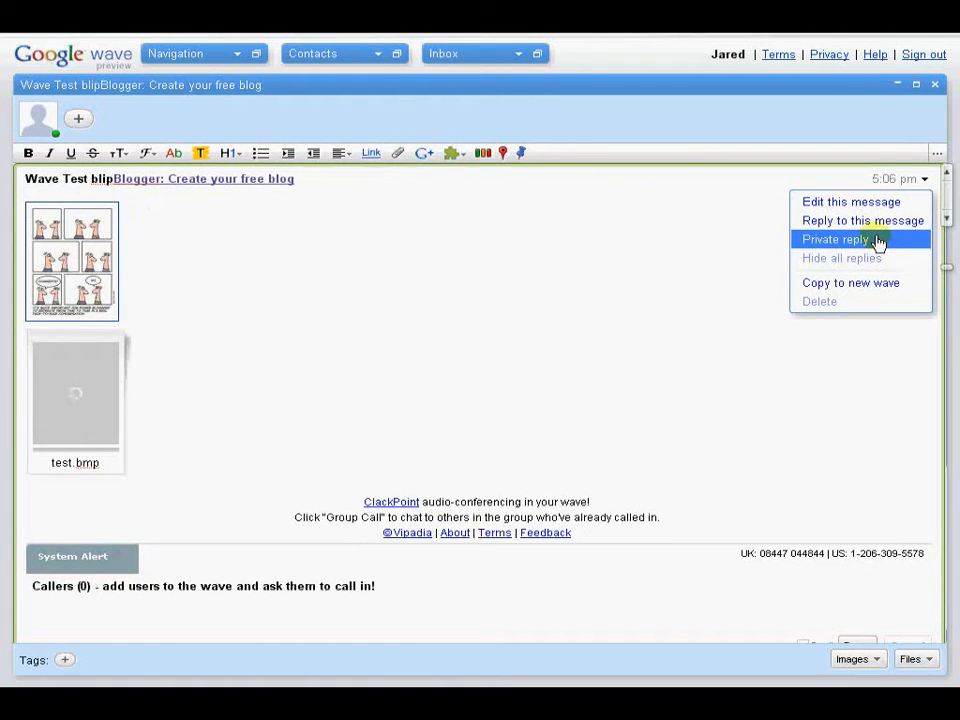
mouse_move(862, 220)
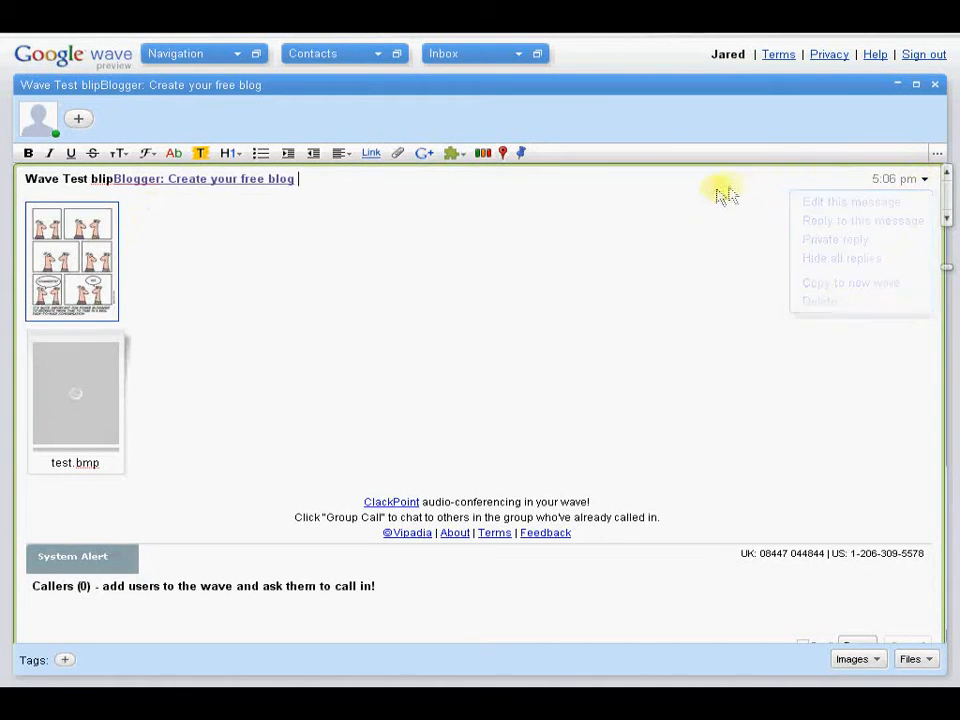
Dismiss the blip's options and restore the Inbox list beside the open wave
click(462, 314)
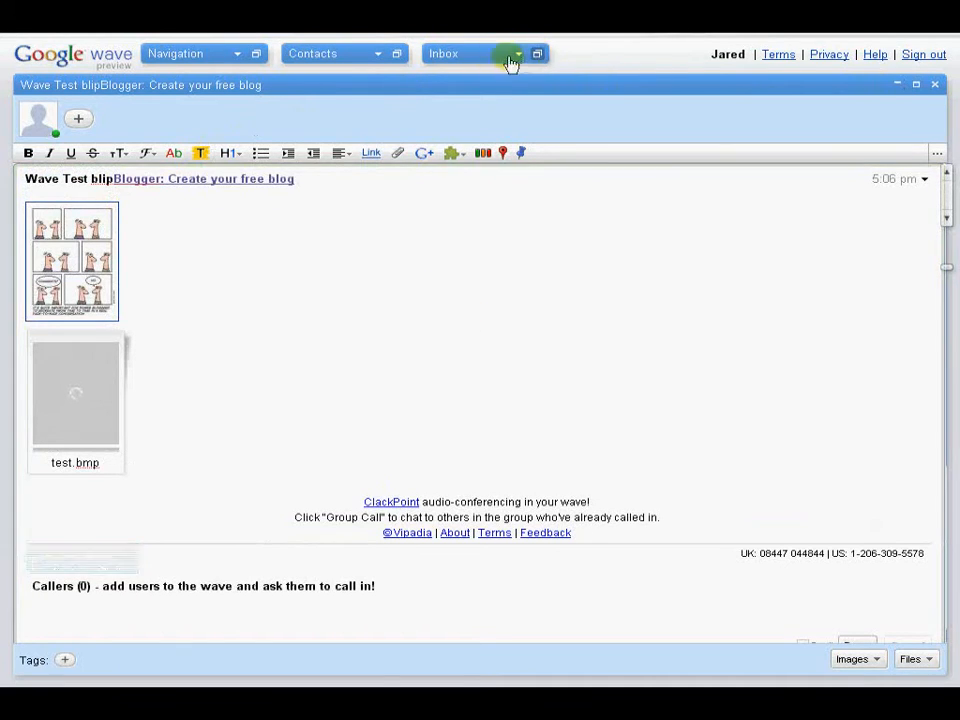
click(256, 52)
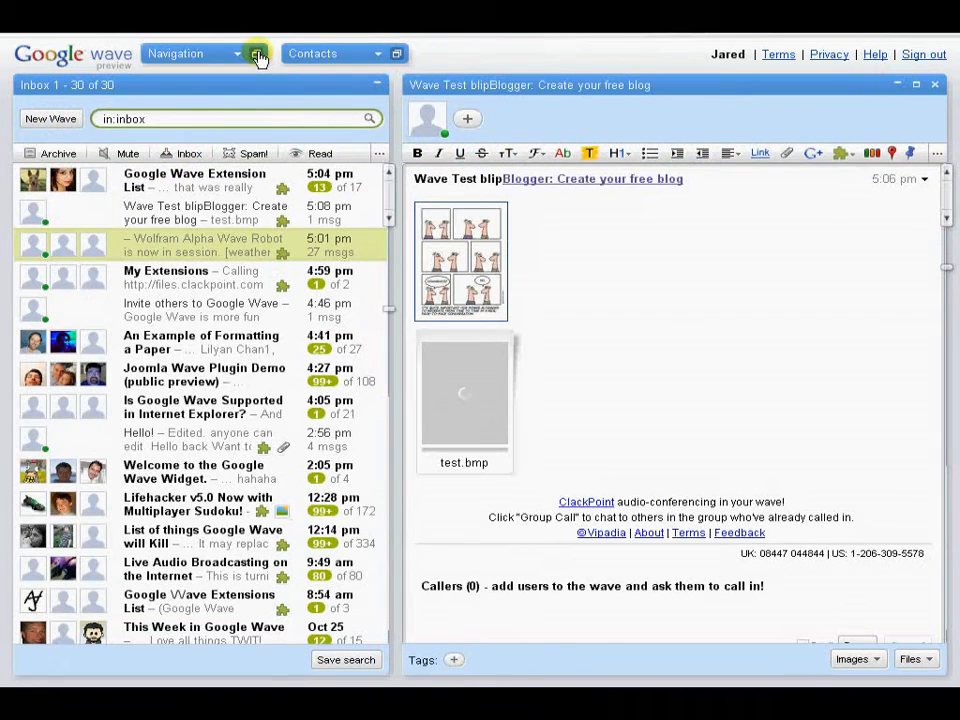
click(258, 52)
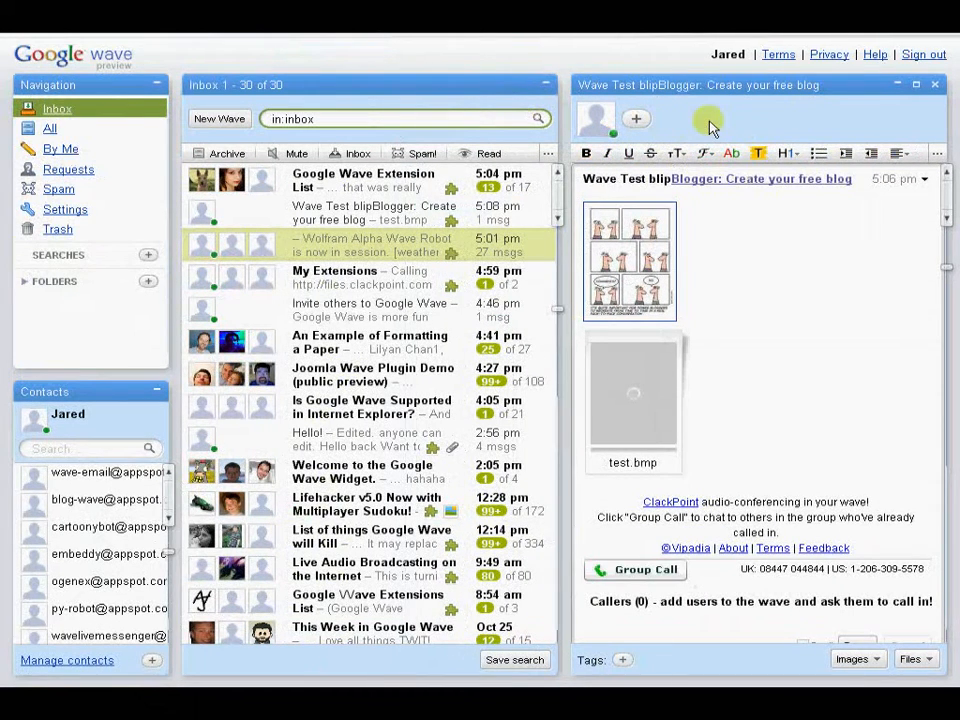
mouse_move(636, 118)
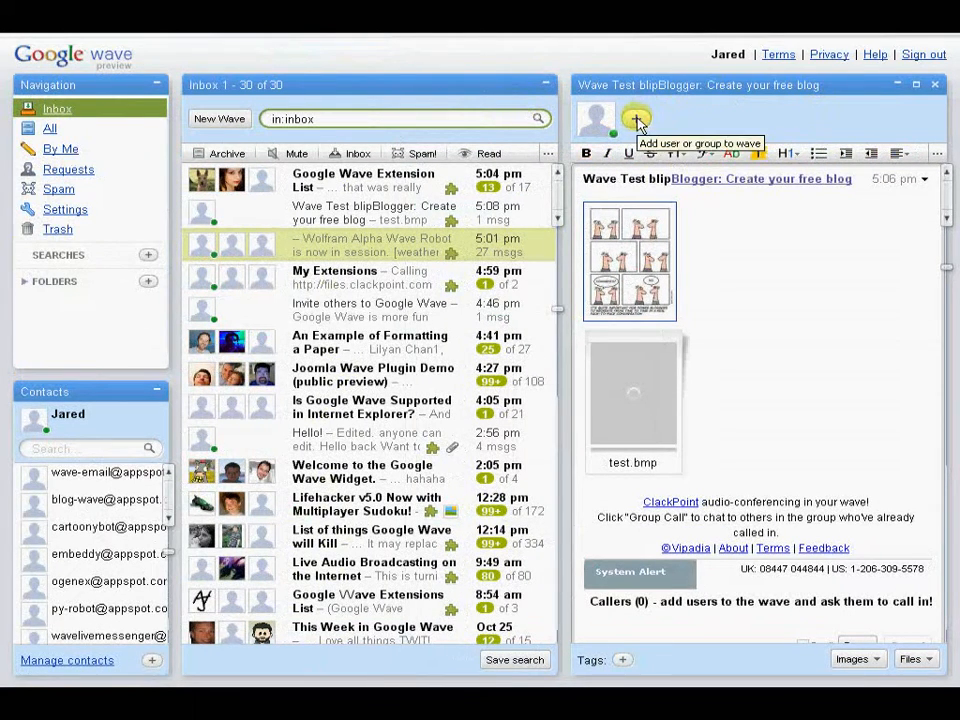
click(636, 118)
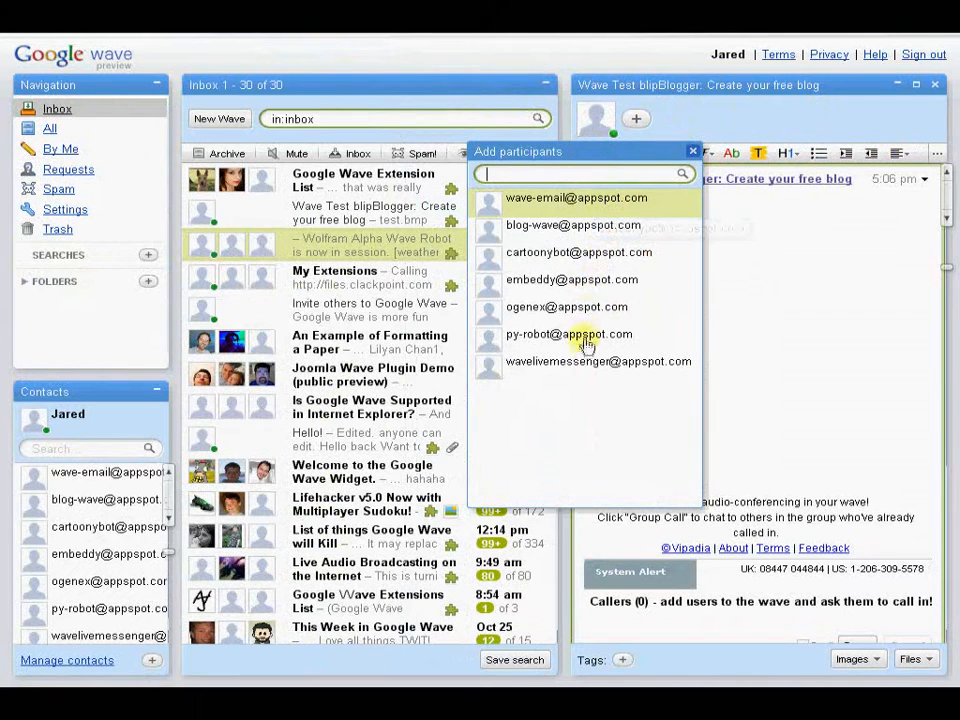
mouse_move(540, 204)
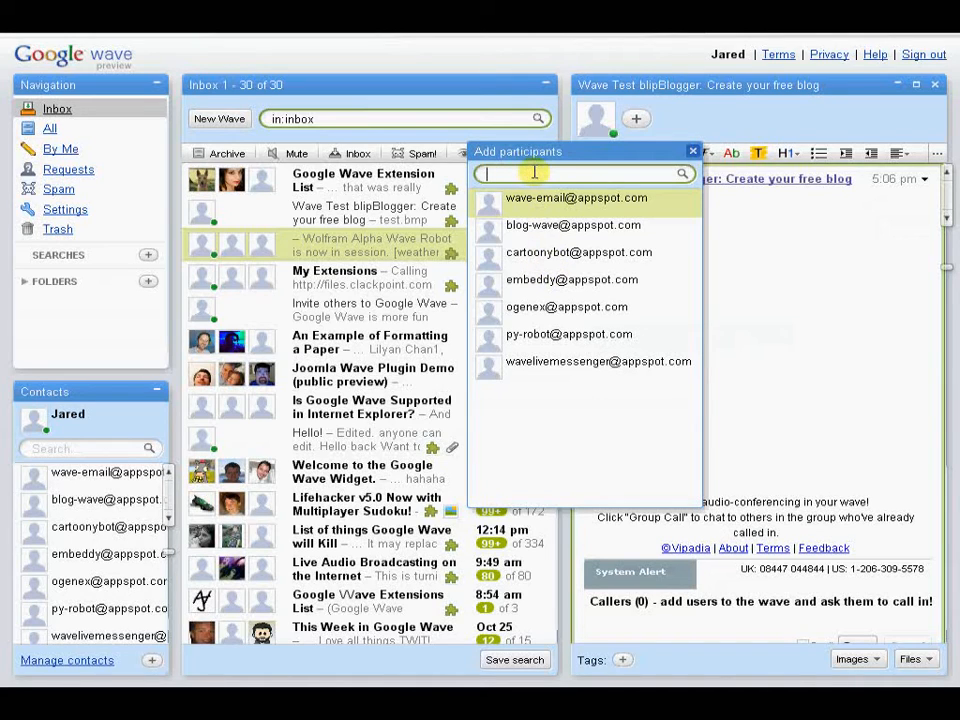
text(public@)
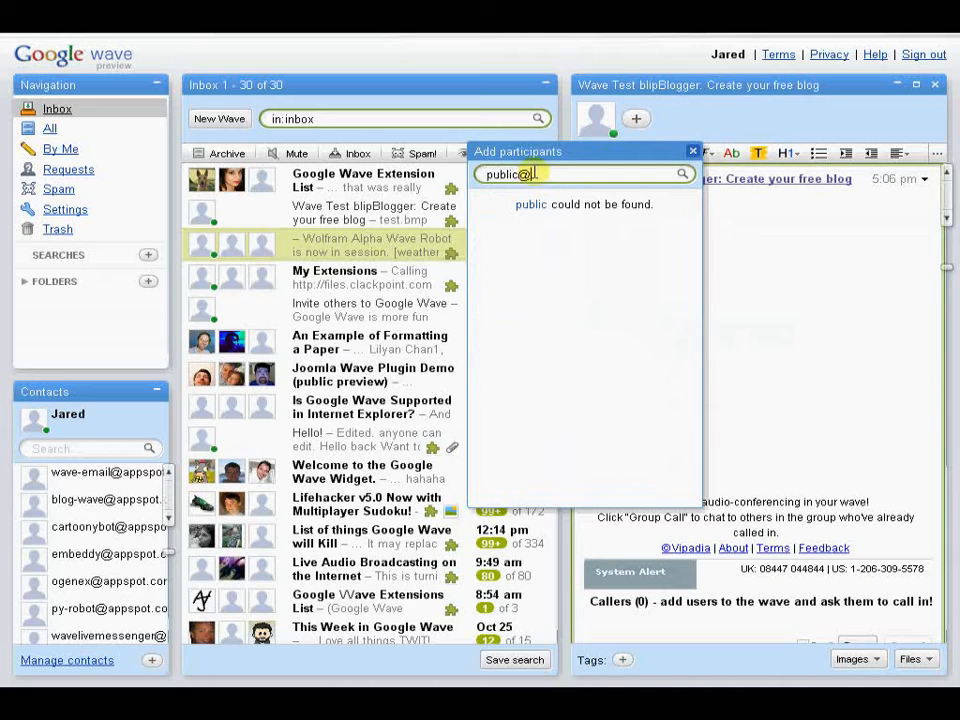
text(λ)
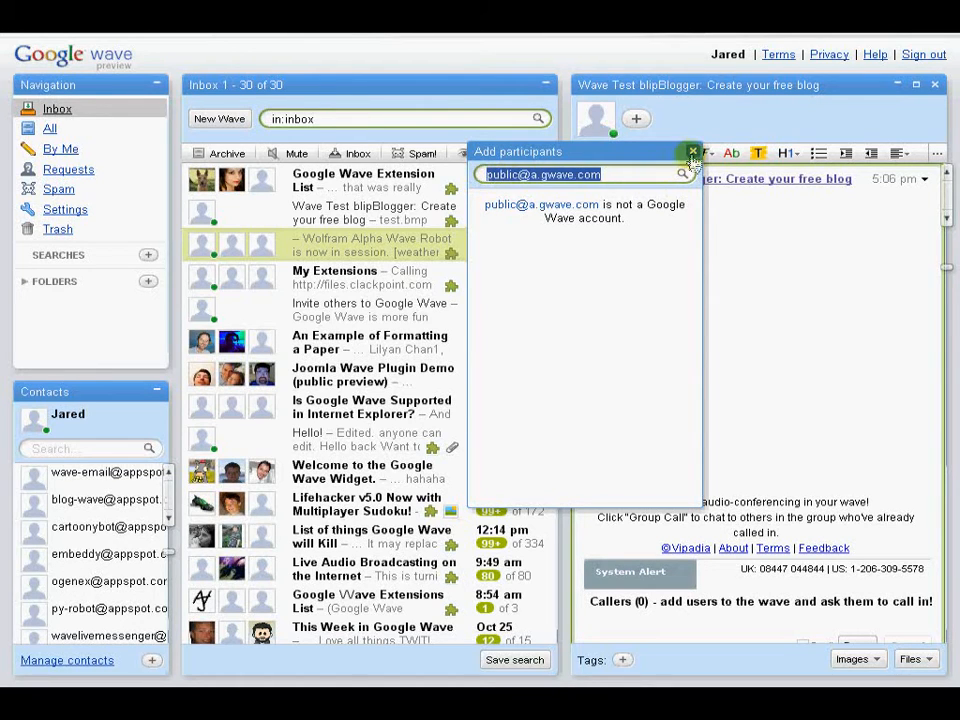
click(692, 152)
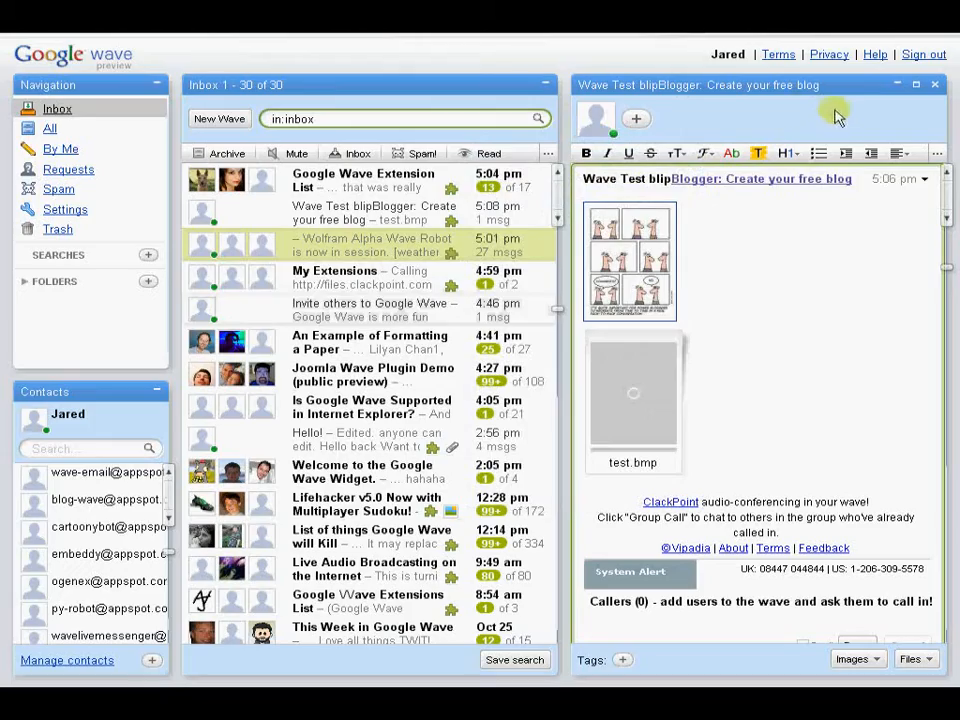
scroll(down, 3)
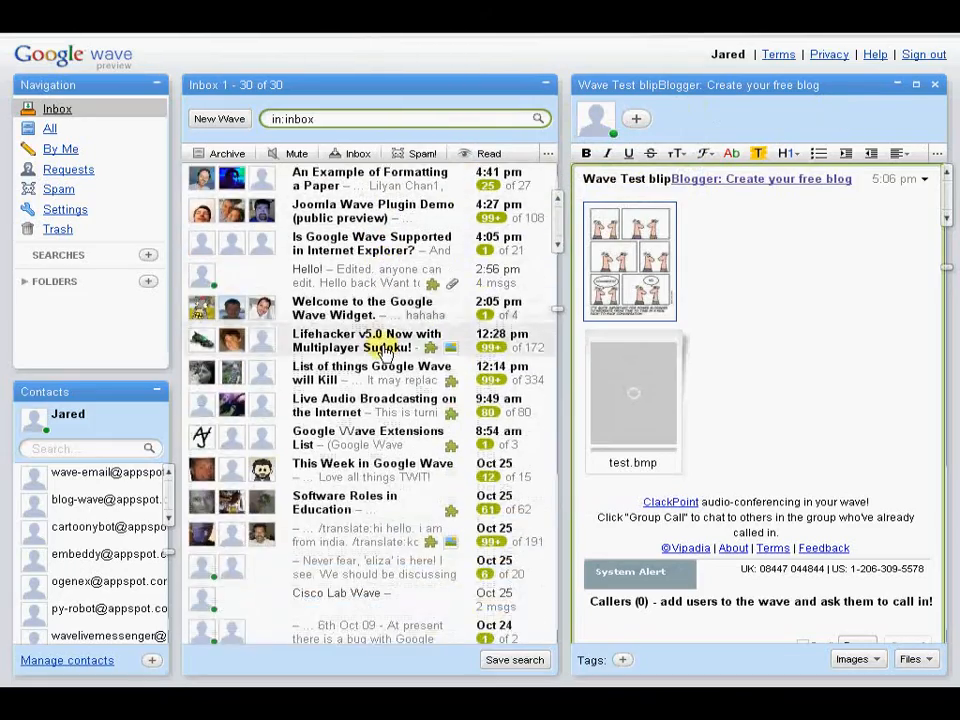
scroll(down, 3)
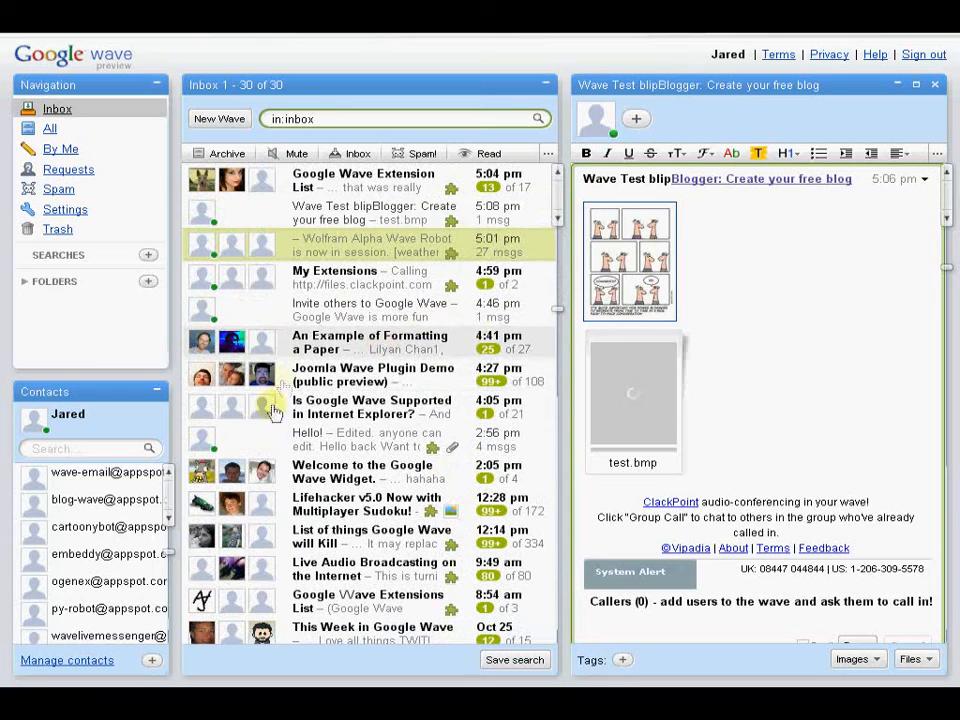
mouse_move(424, 388)
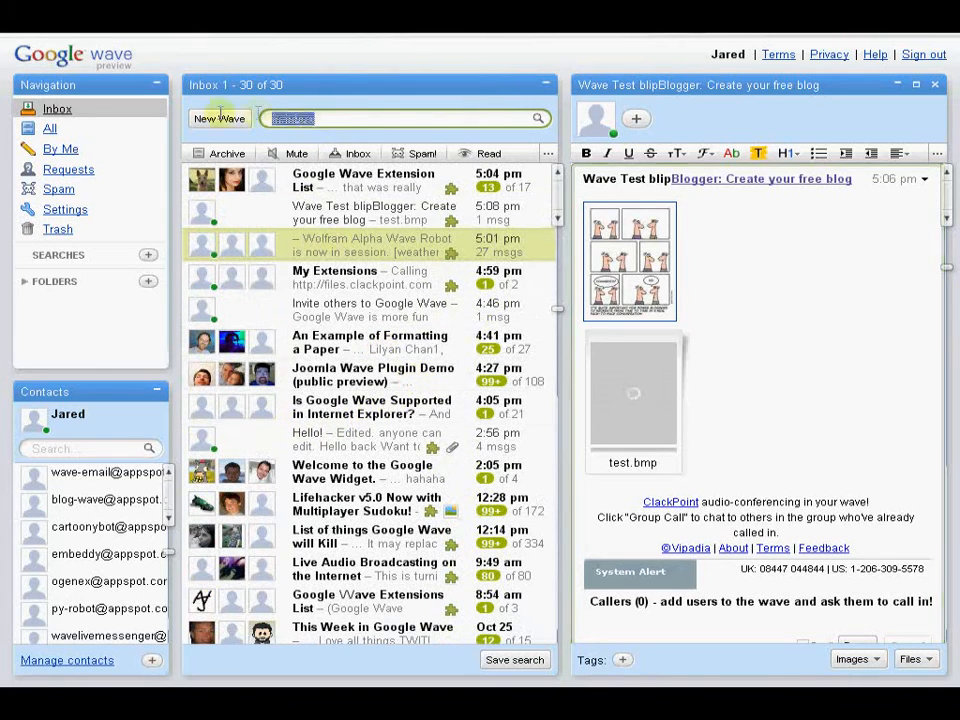
Search 'with:public' and open the DeviantArt wave from the public results
text(with:public)
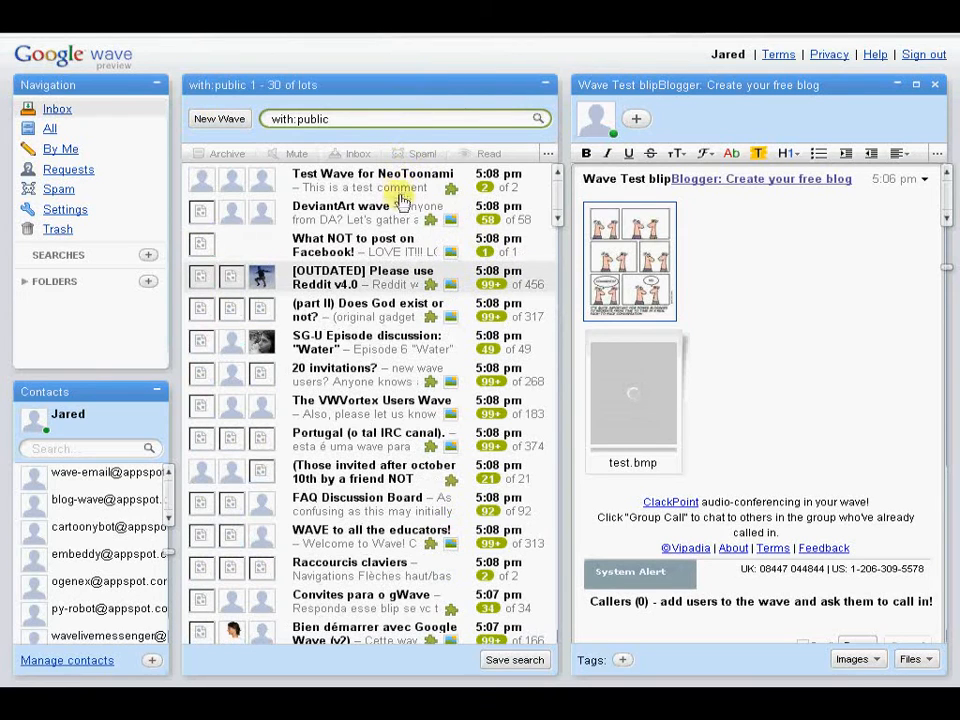
scroll(up, 3)
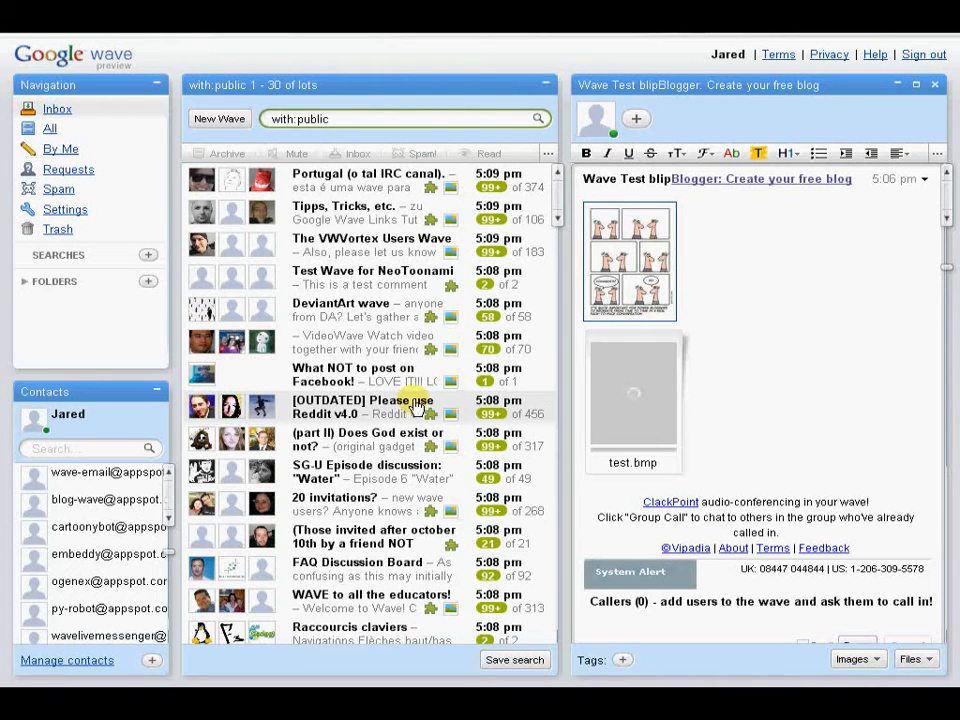
scroll(down, 3)
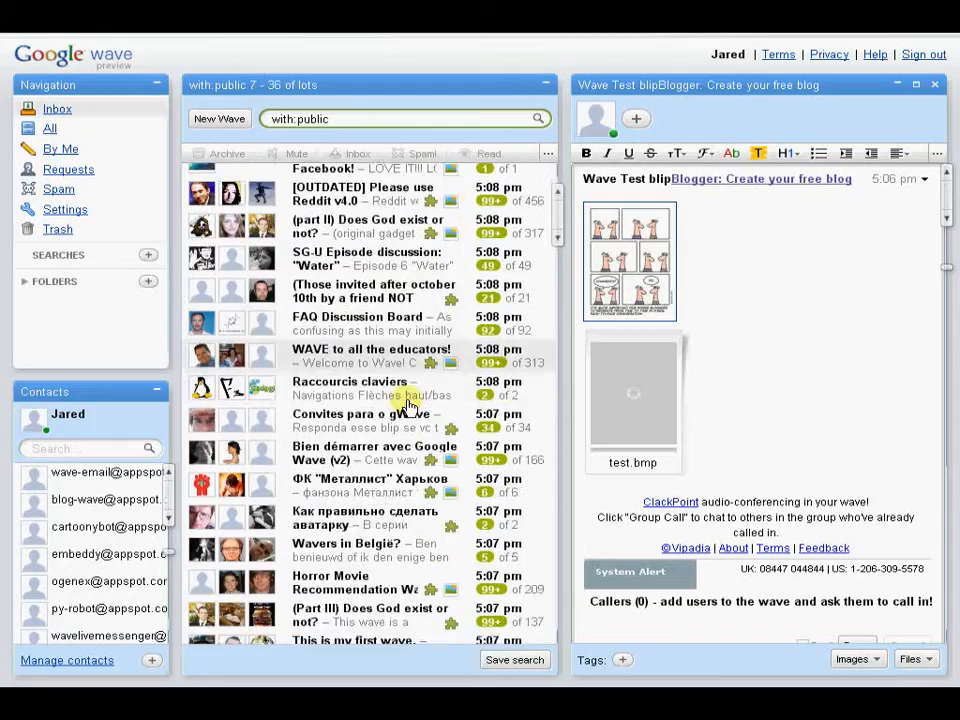
scroll(down, 3)
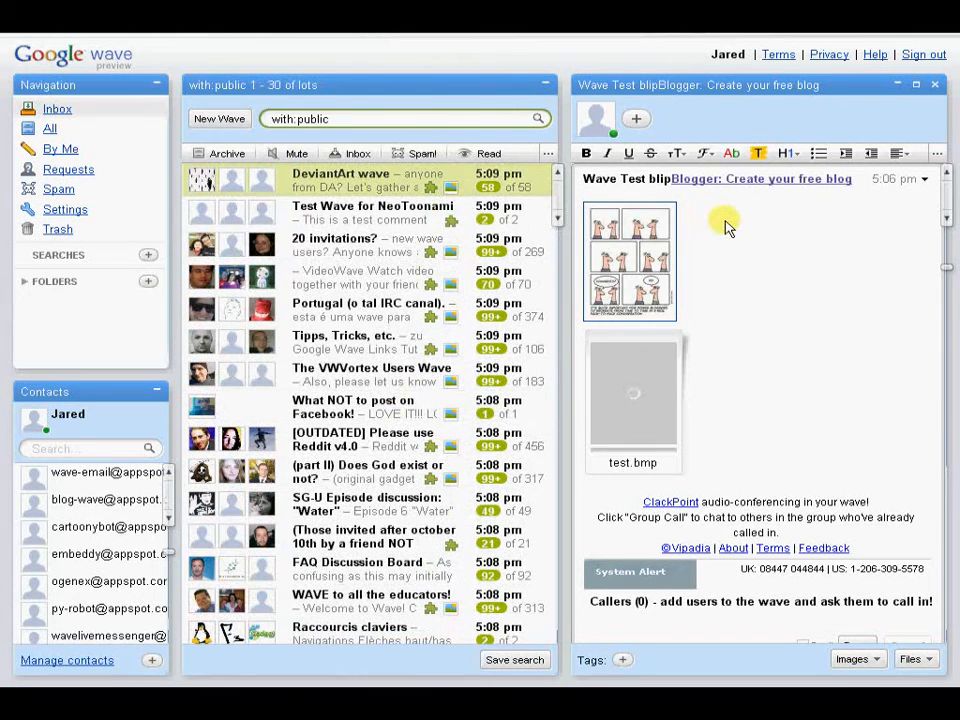
click(340, 180)
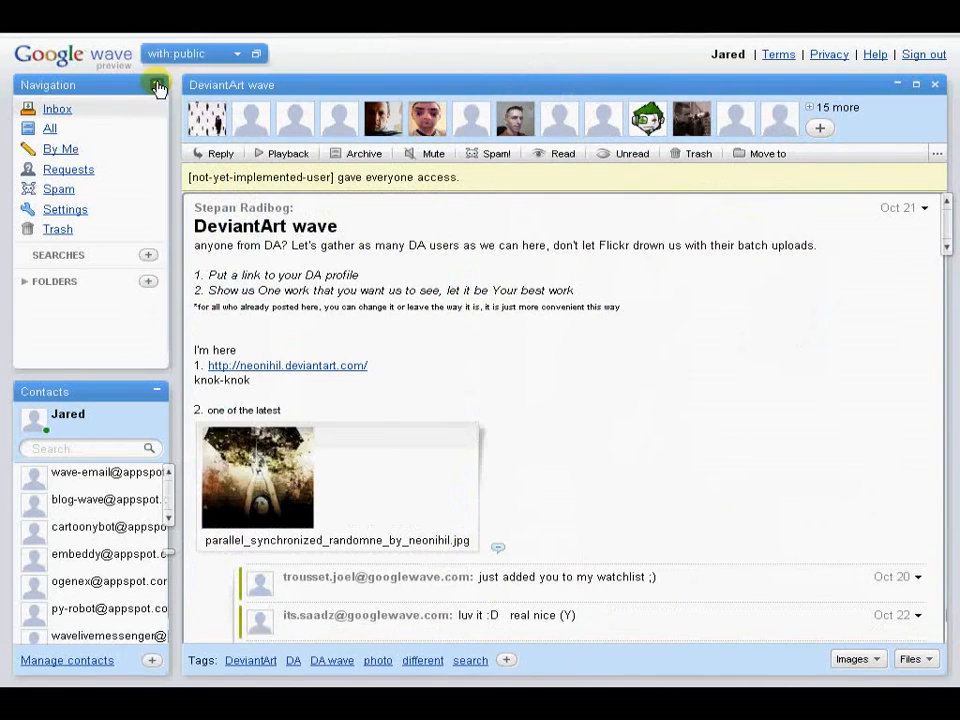
Collapse the side panels so the DeviantArt wave fills the window and scroll through its replies
click(156, 88)
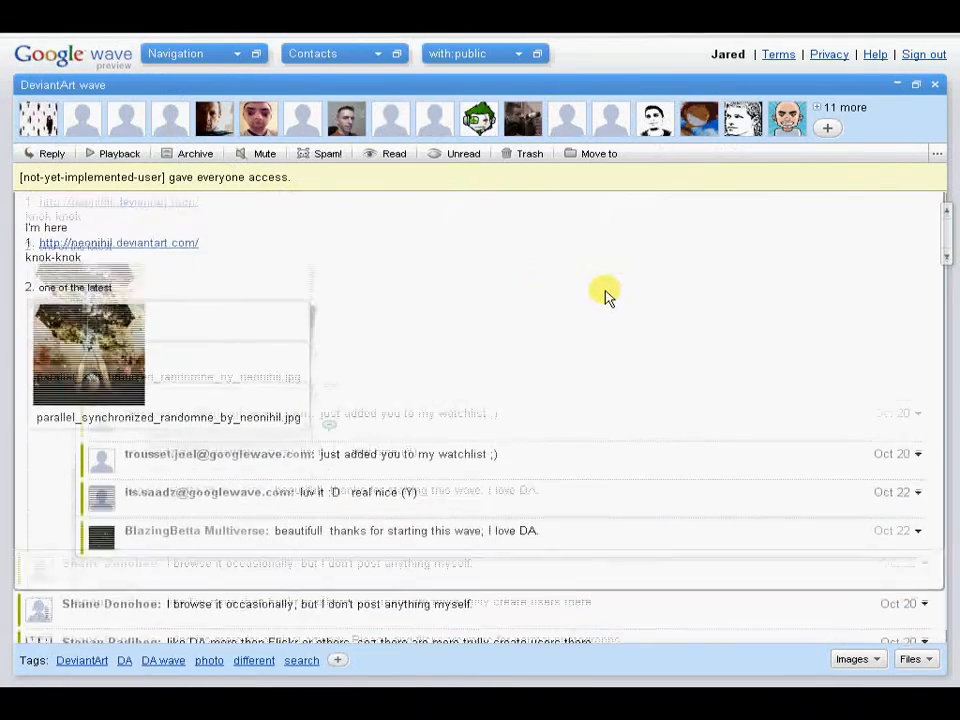
scroll(down, 3)
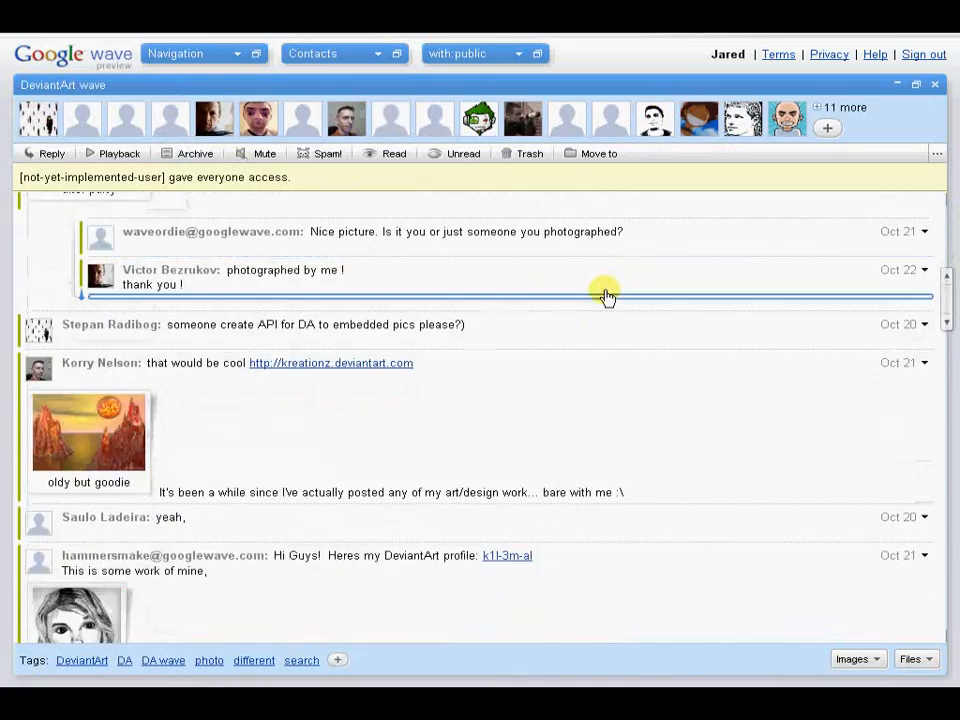
scroll(down, 3)
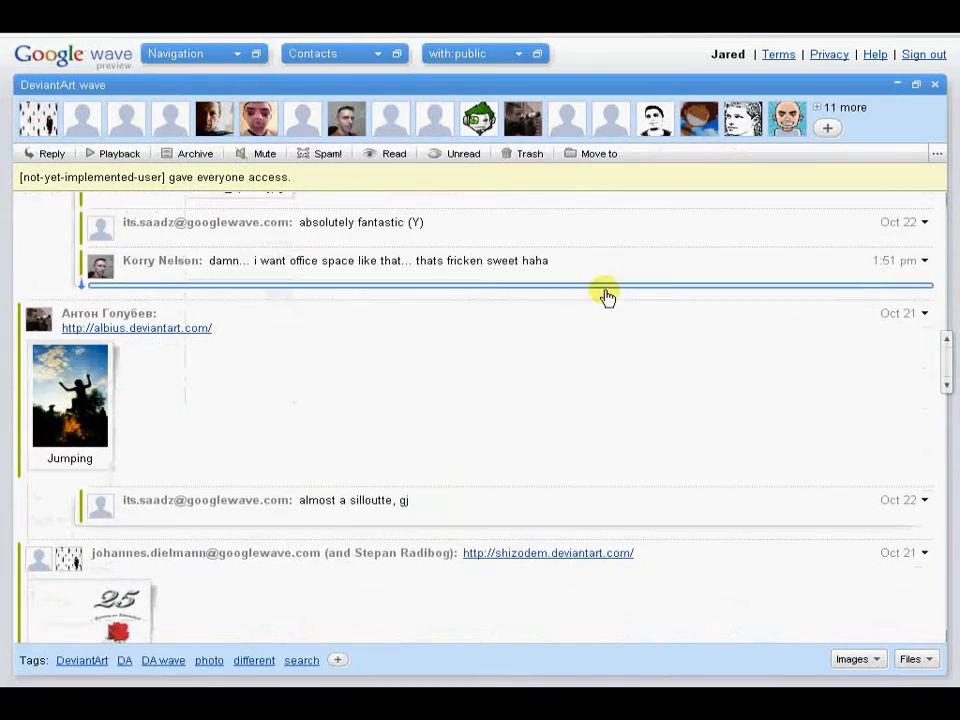
scroll(up, 3)
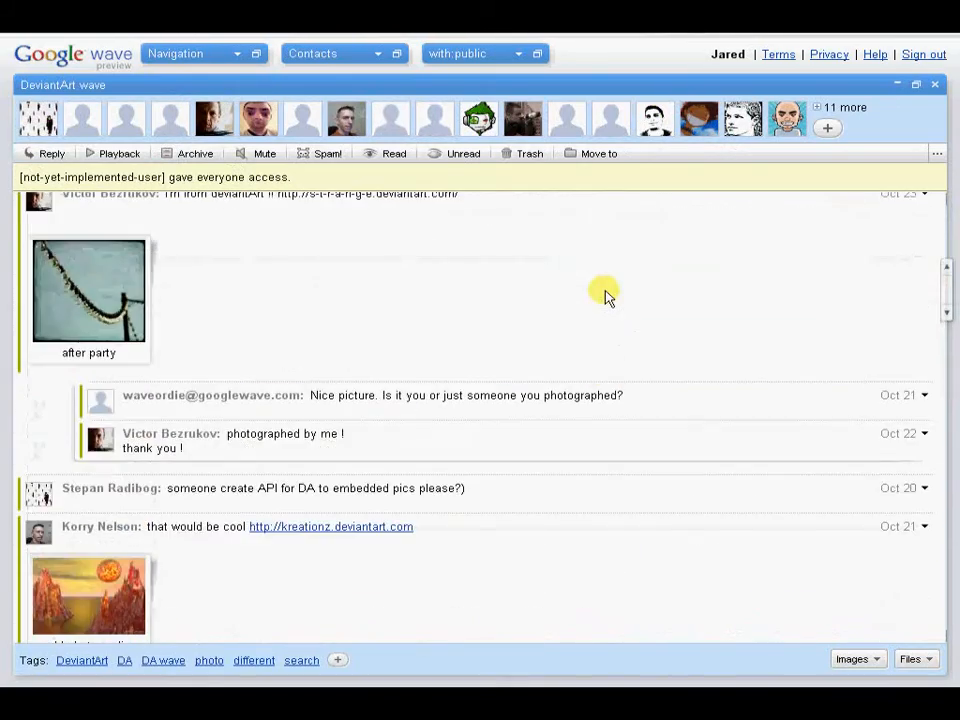
scroll(up, 3)
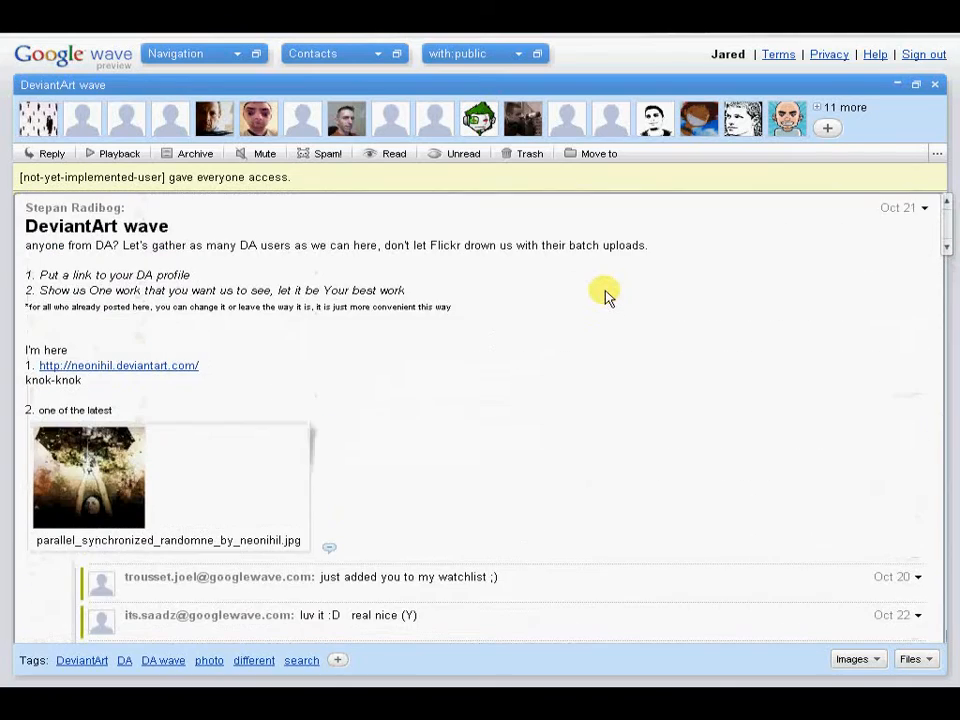
scroll(down, 3)
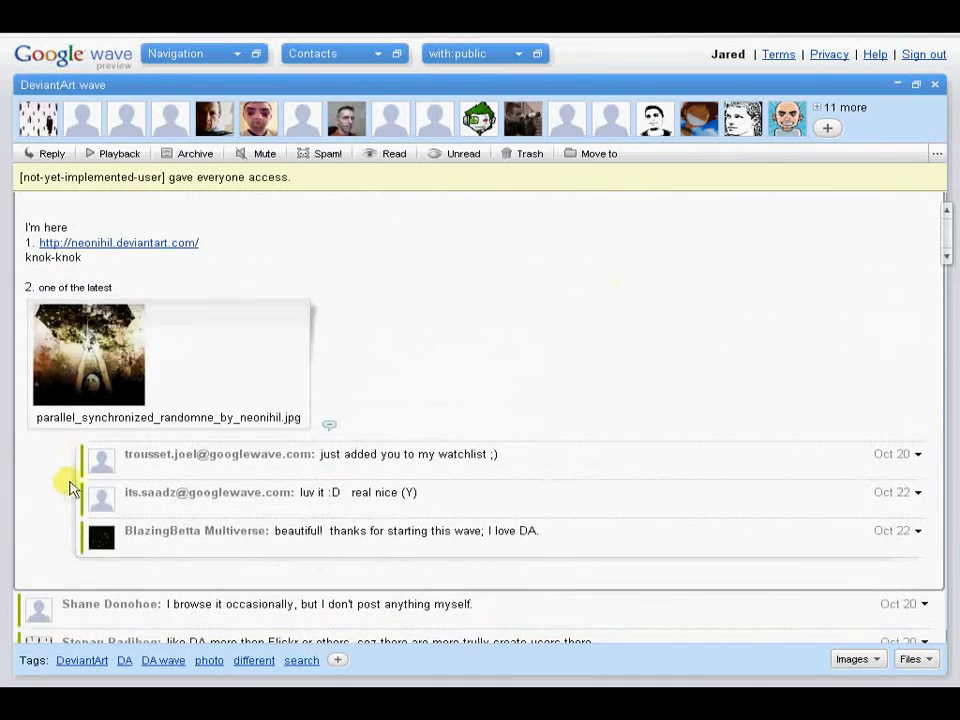
mouse_move(556, 204)
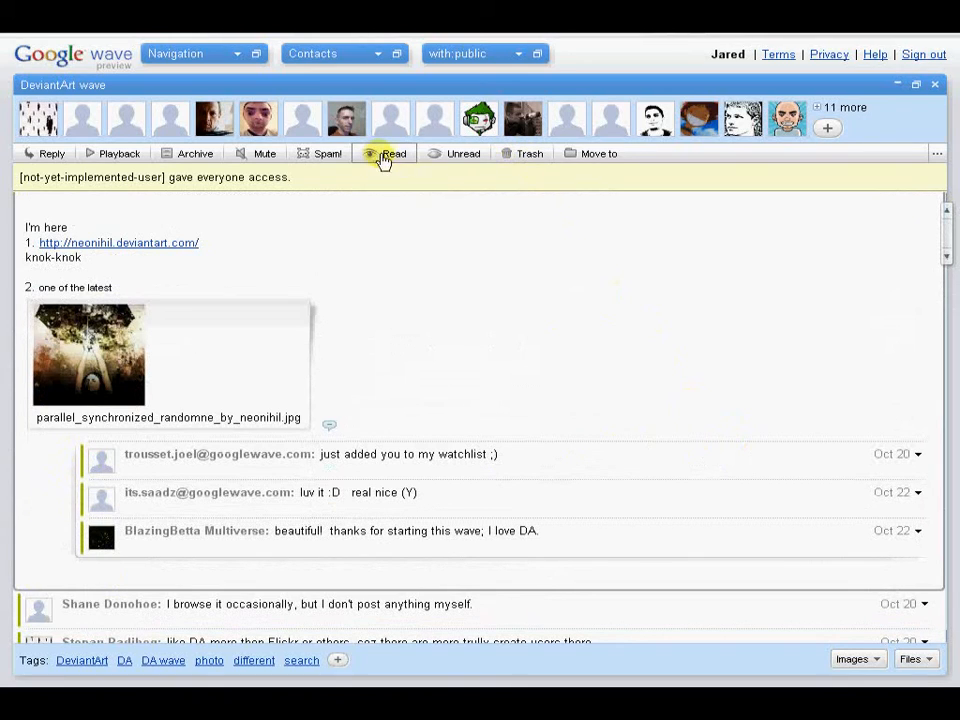
mouse_move(528, 152)
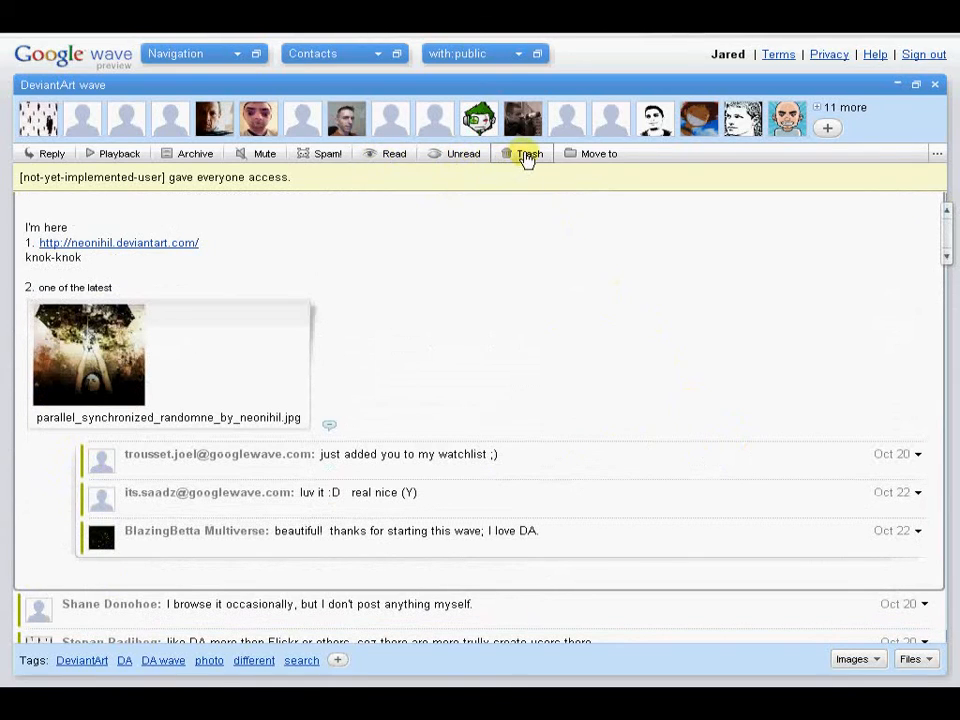
mouse_move(592, 160)
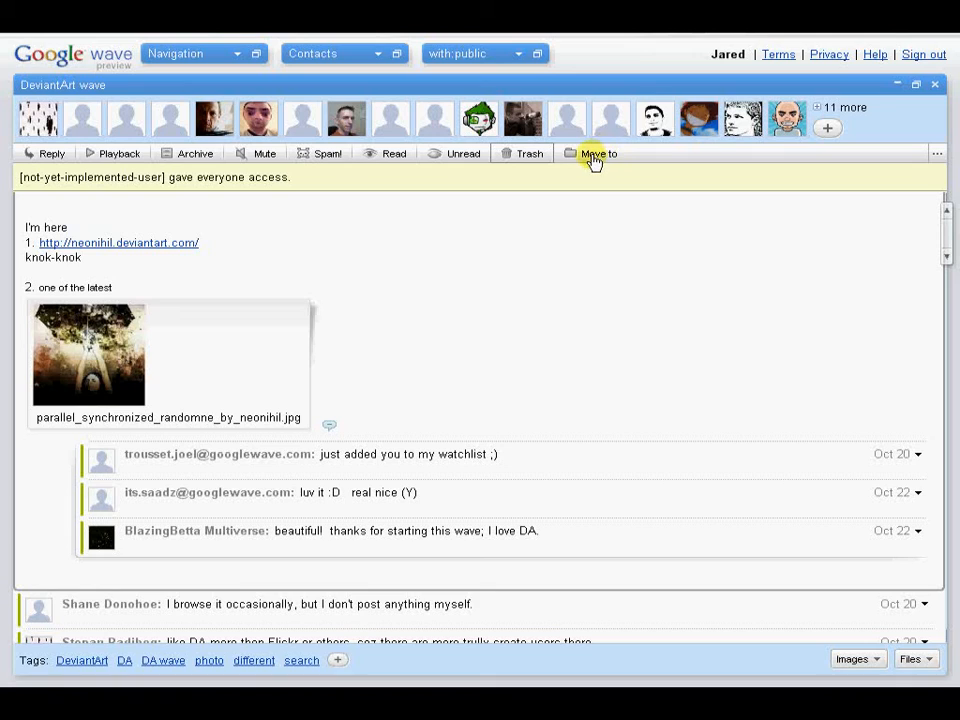
click(592, 152)
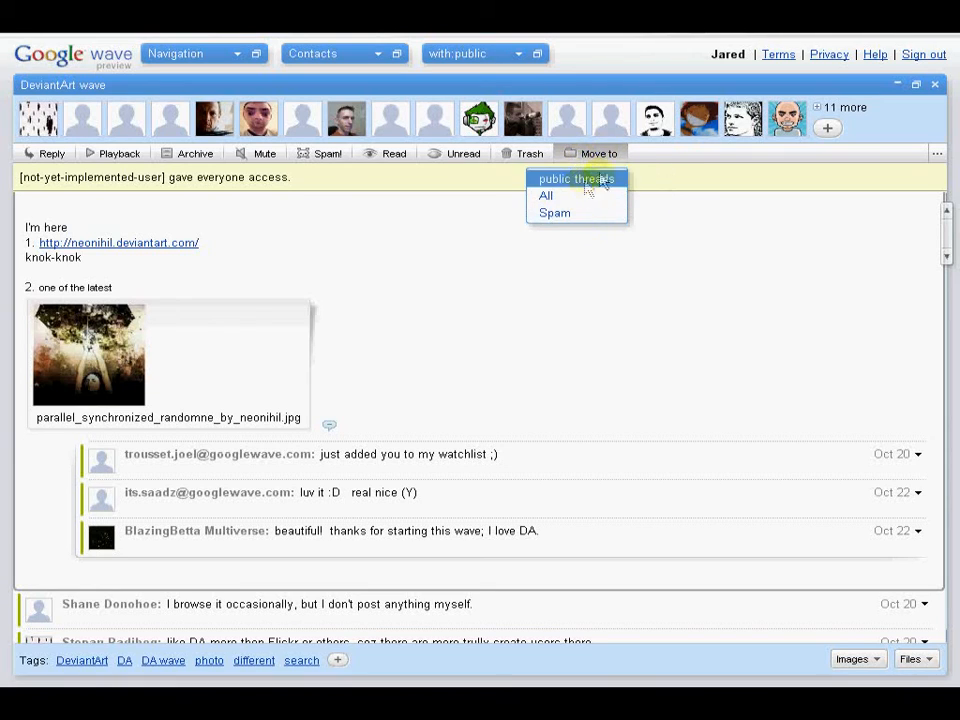
mouse_move(302, 158)
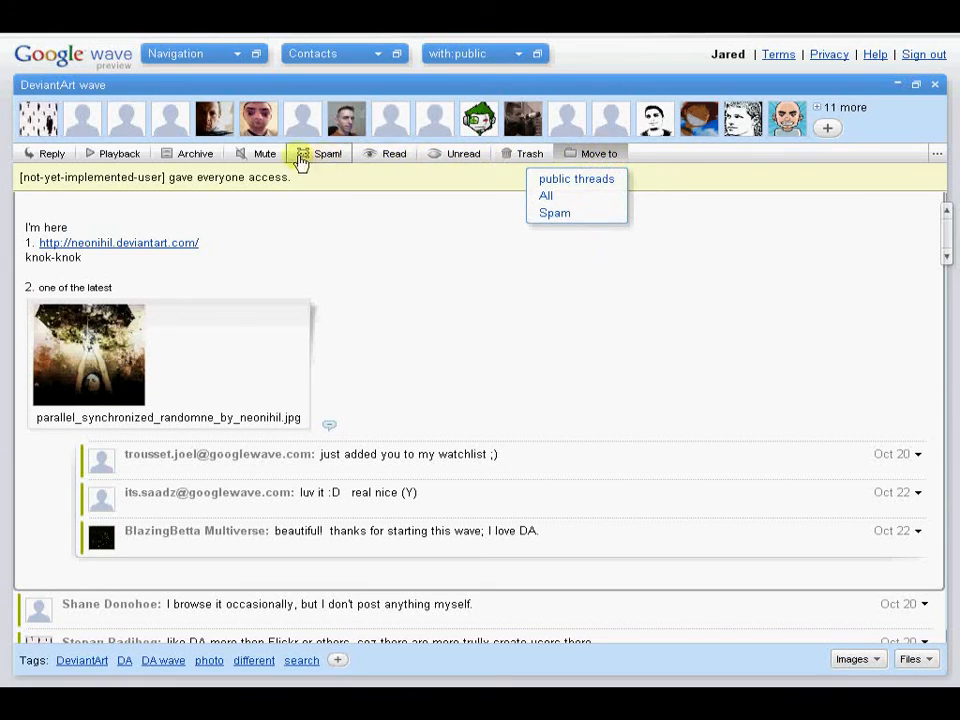
mouse_move(618, 152)
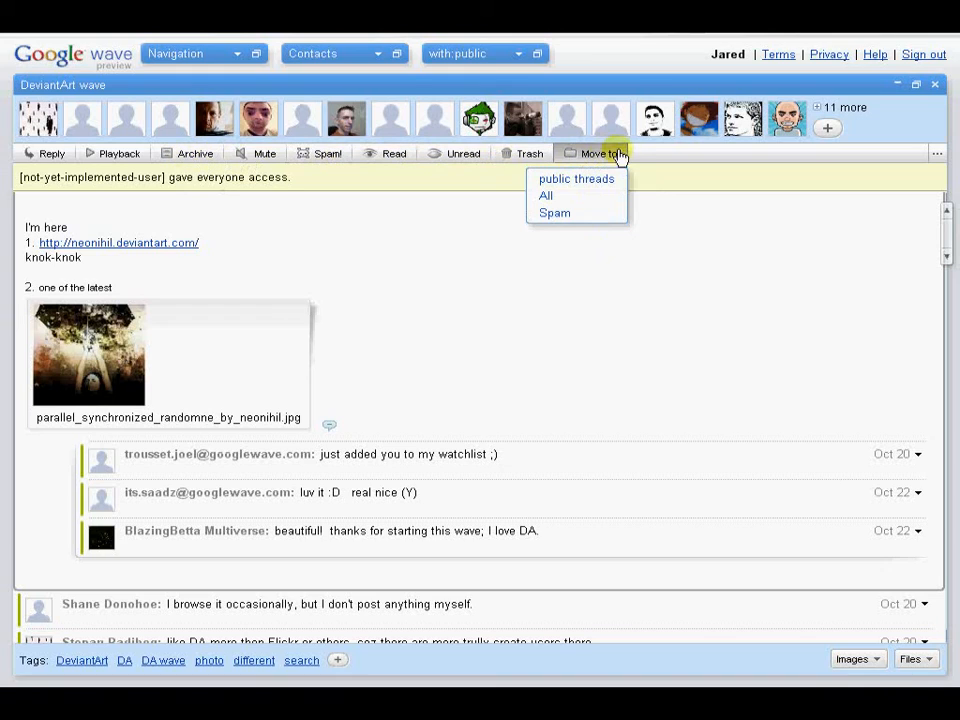
mouse_move(258, 152)
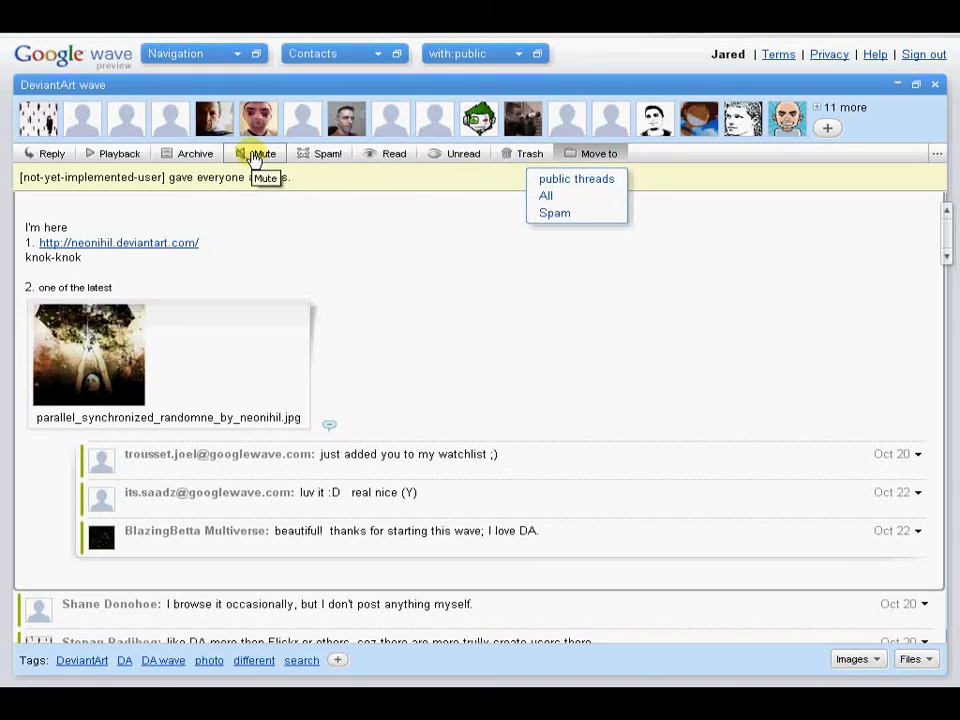
mouse_move(704, 162)
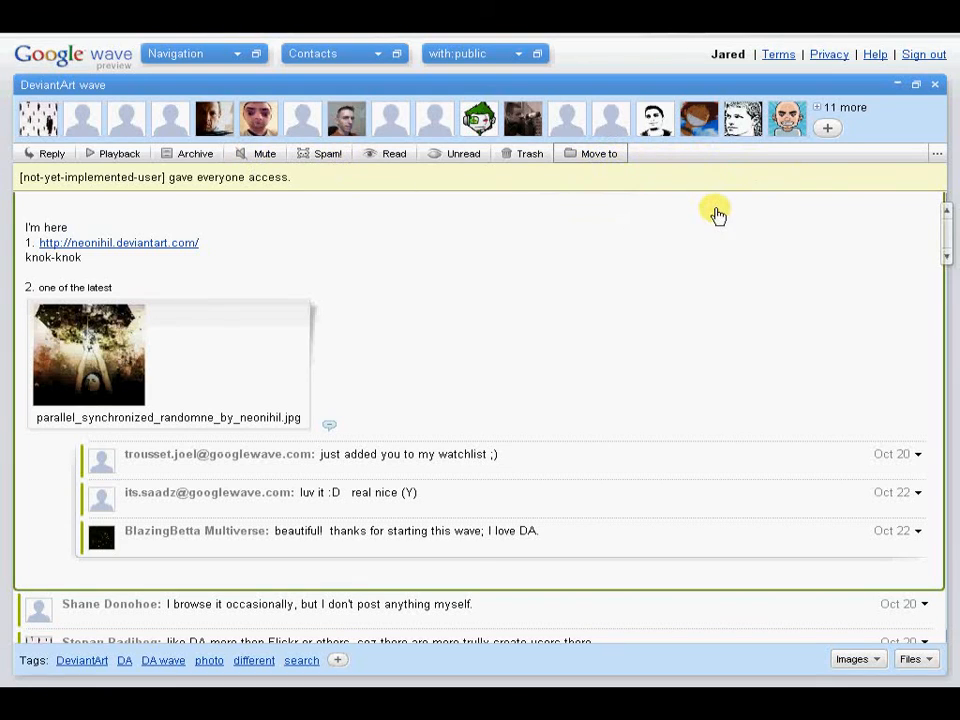
mouse_move(620, 238)
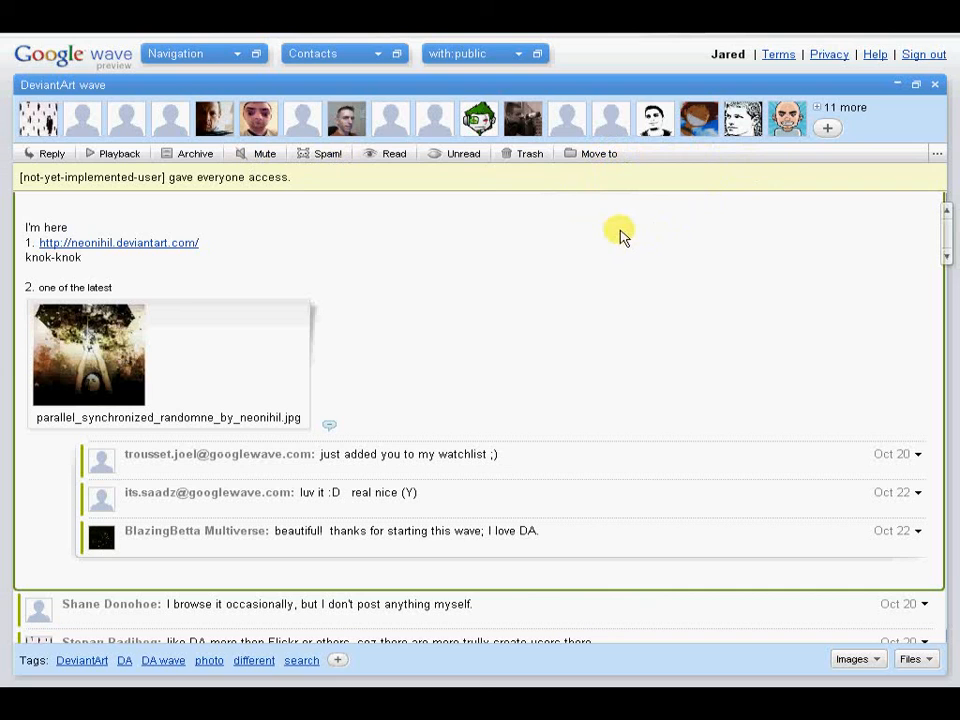
scroll(down, 3)
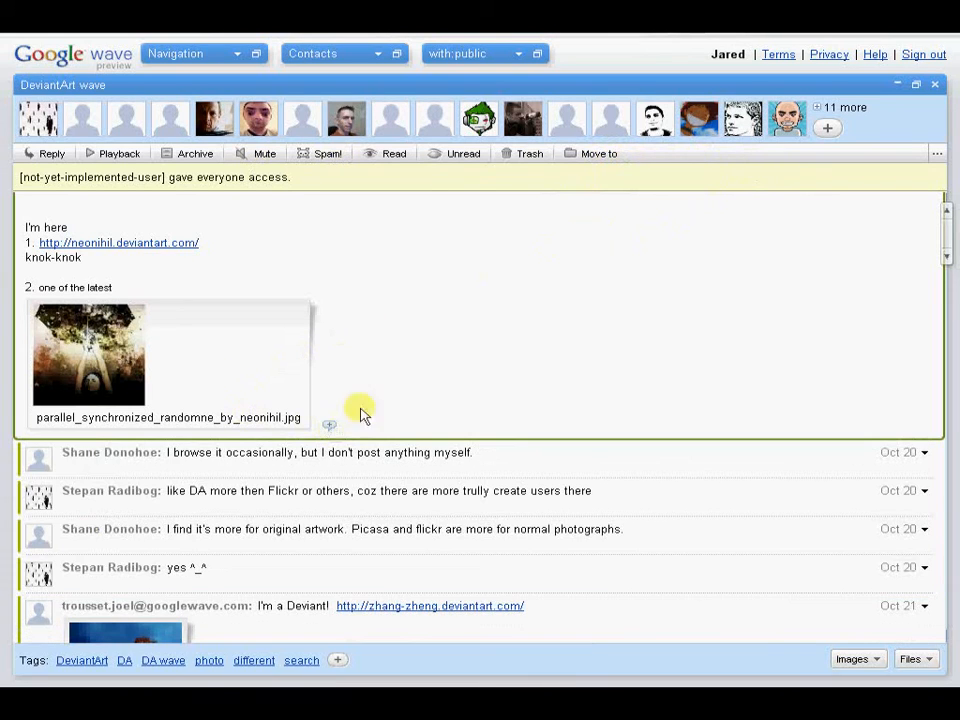
scroll(down, 3)
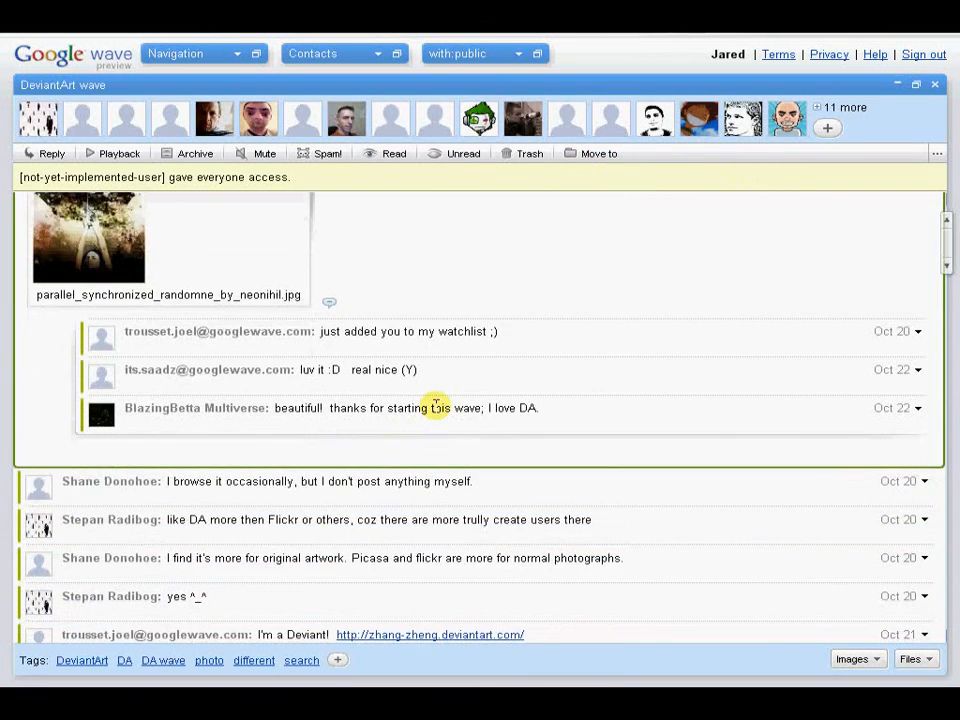
scroll(down, 3)
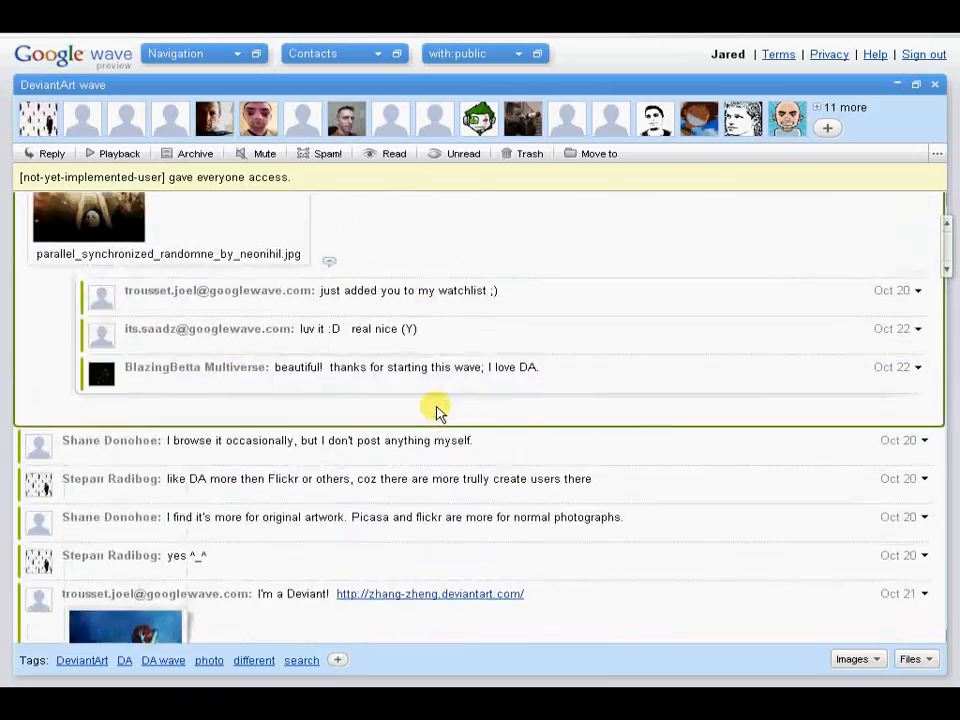